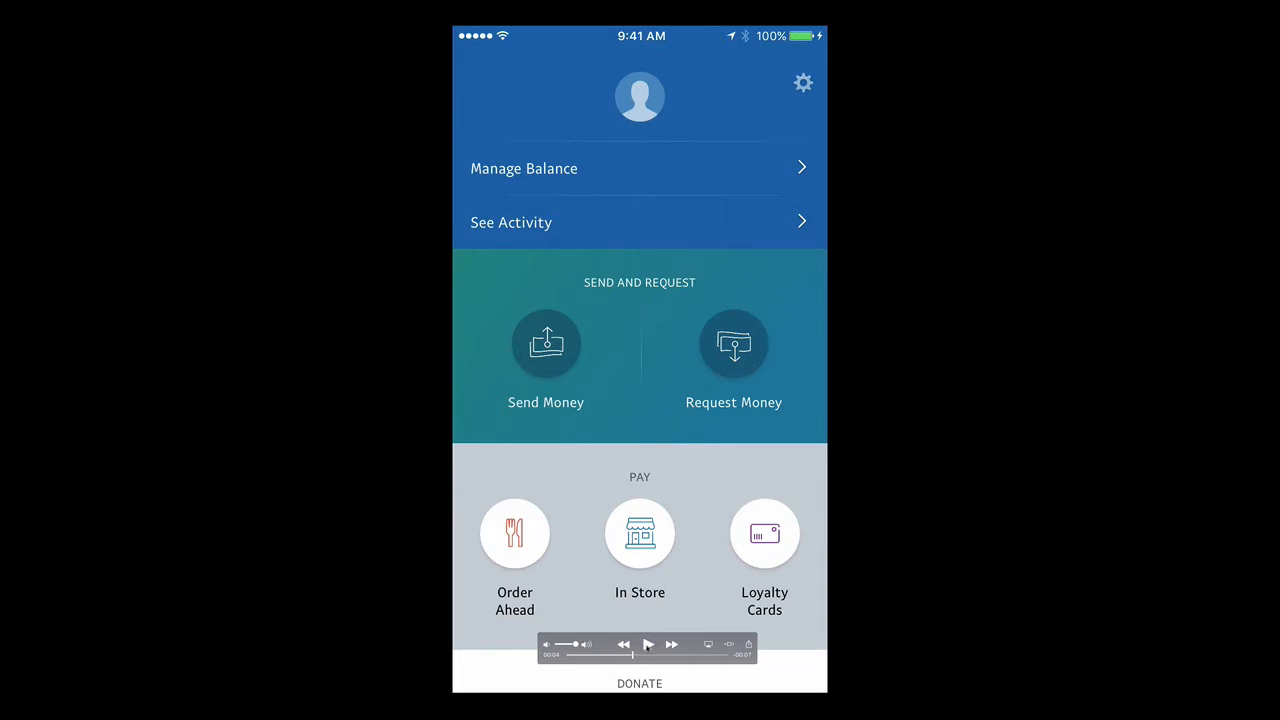
# Step: Play the prototype recording and pause once the Order ahead screen has slid in over Home
pyautogui.click(648, 644)
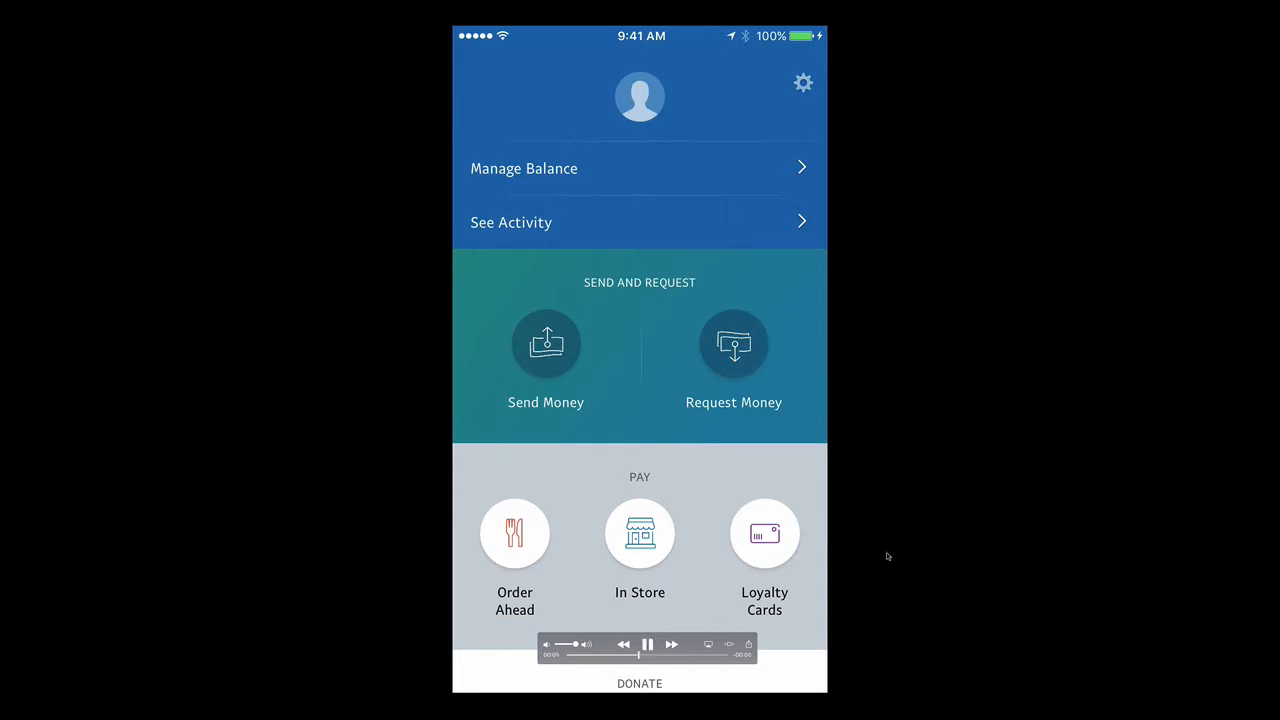
pyautogui.click(514, 532)
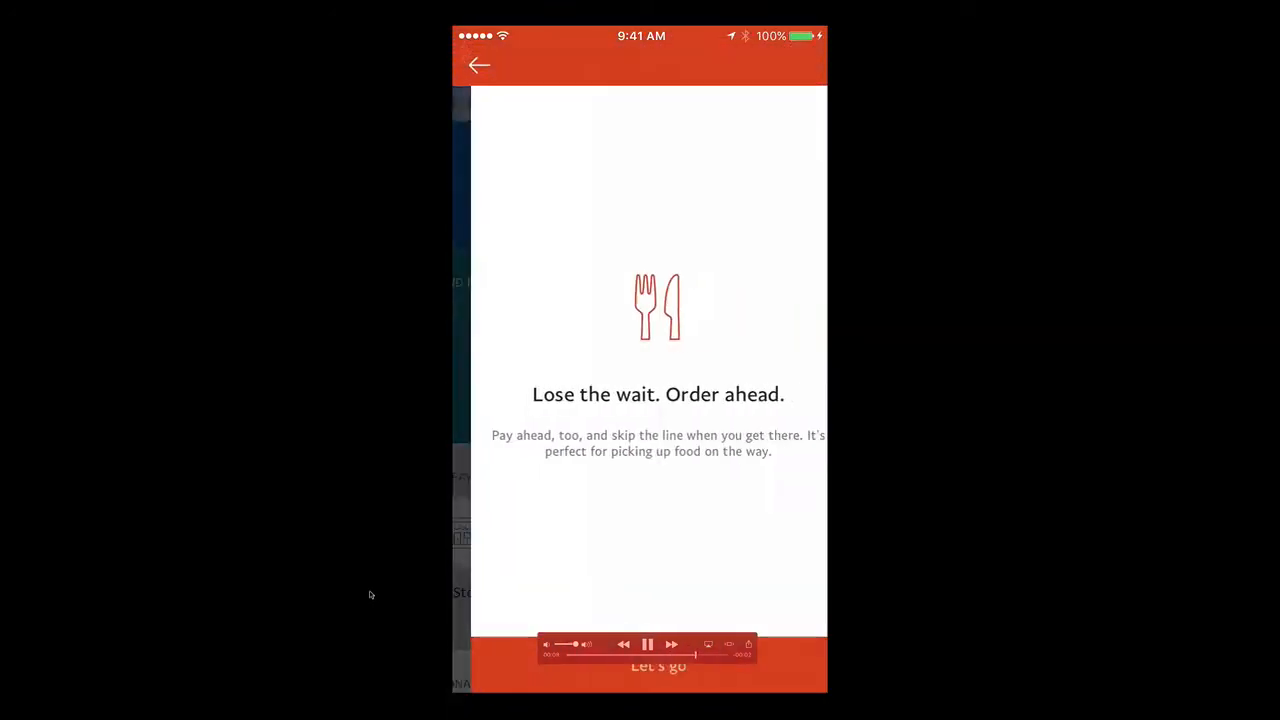
pyautogui.click(480, 64)
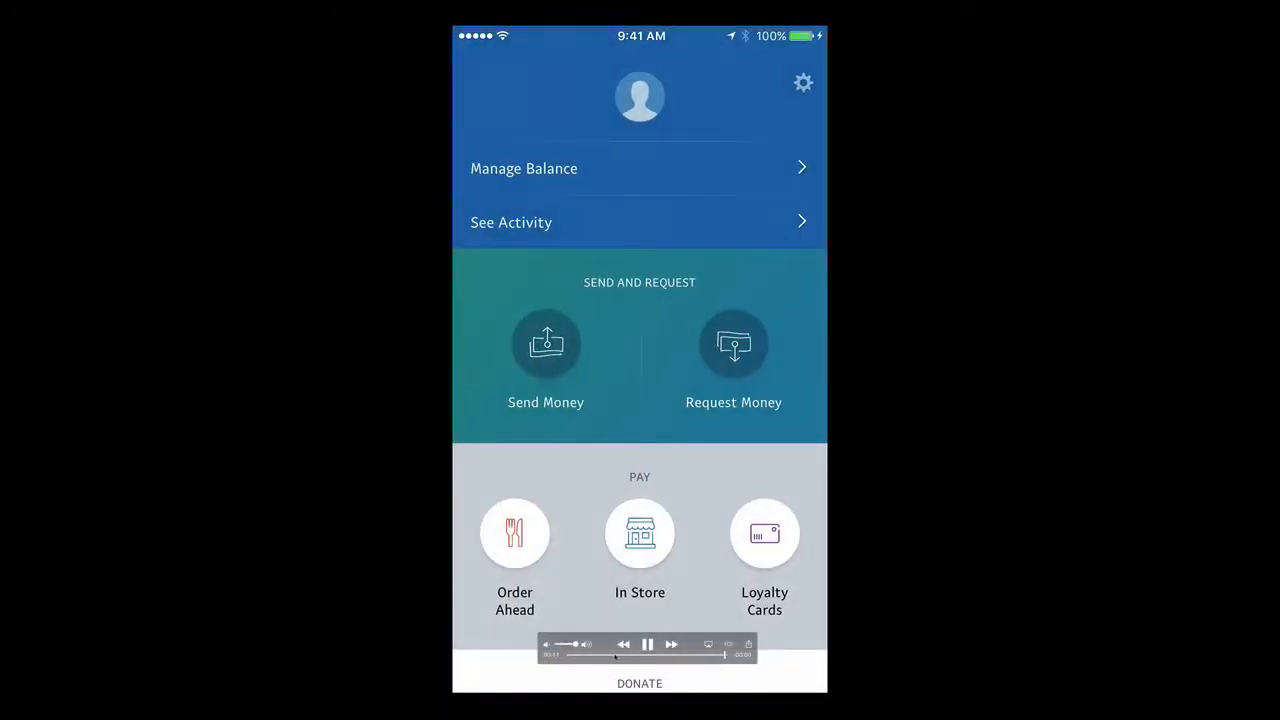
pyautogui.click(514, 532)
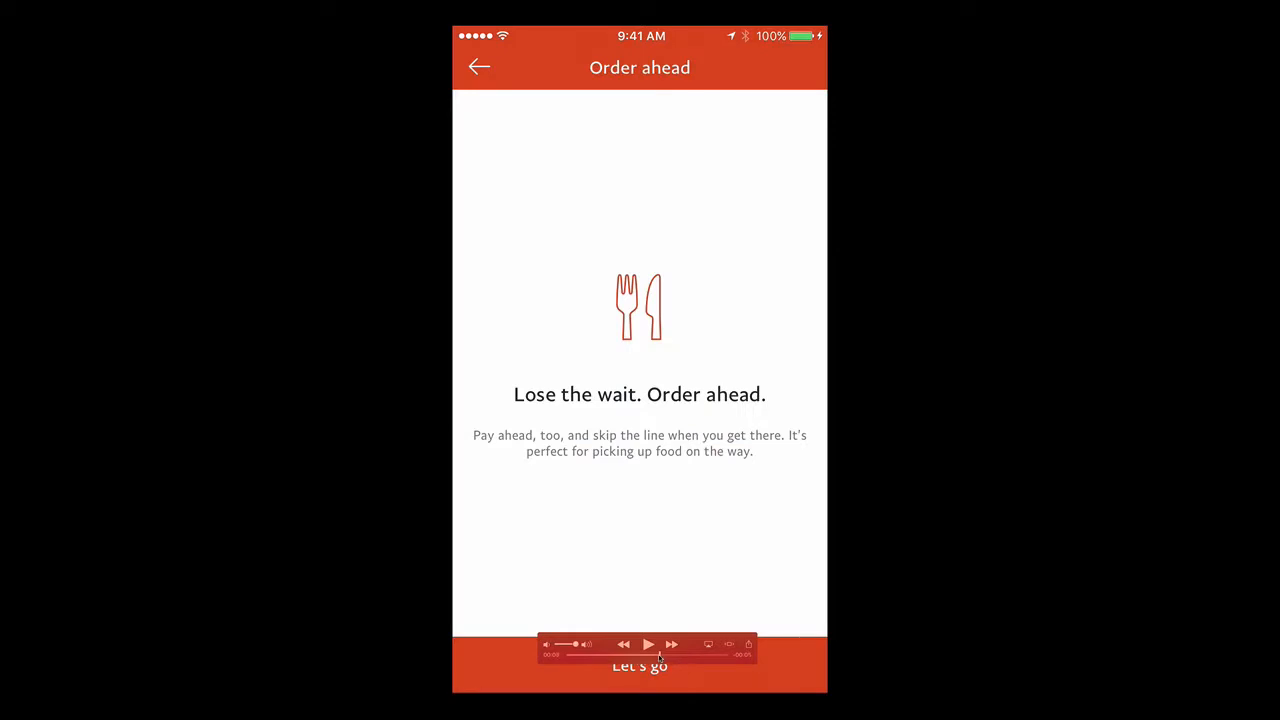
# Step: Keep the recording held on the Home-to-Order ahead slide transition for review
pyautogui.click(480, 68)
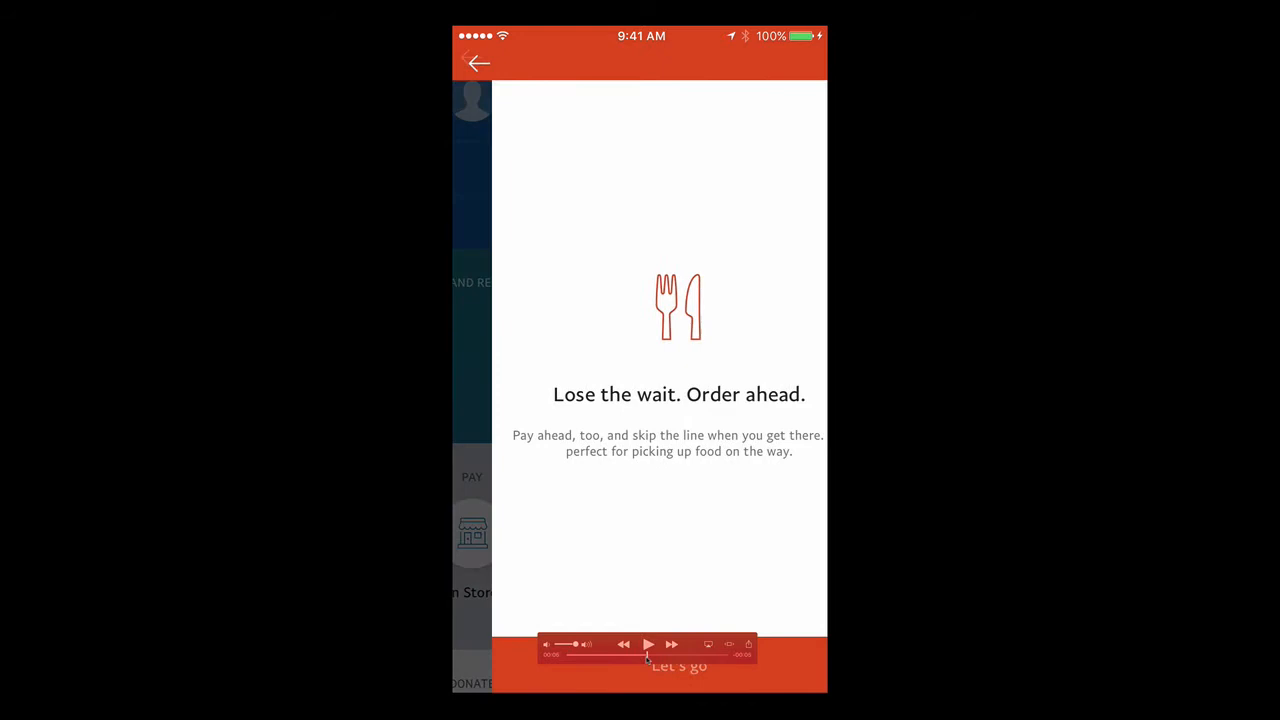
pyautogui.click(478, 62)
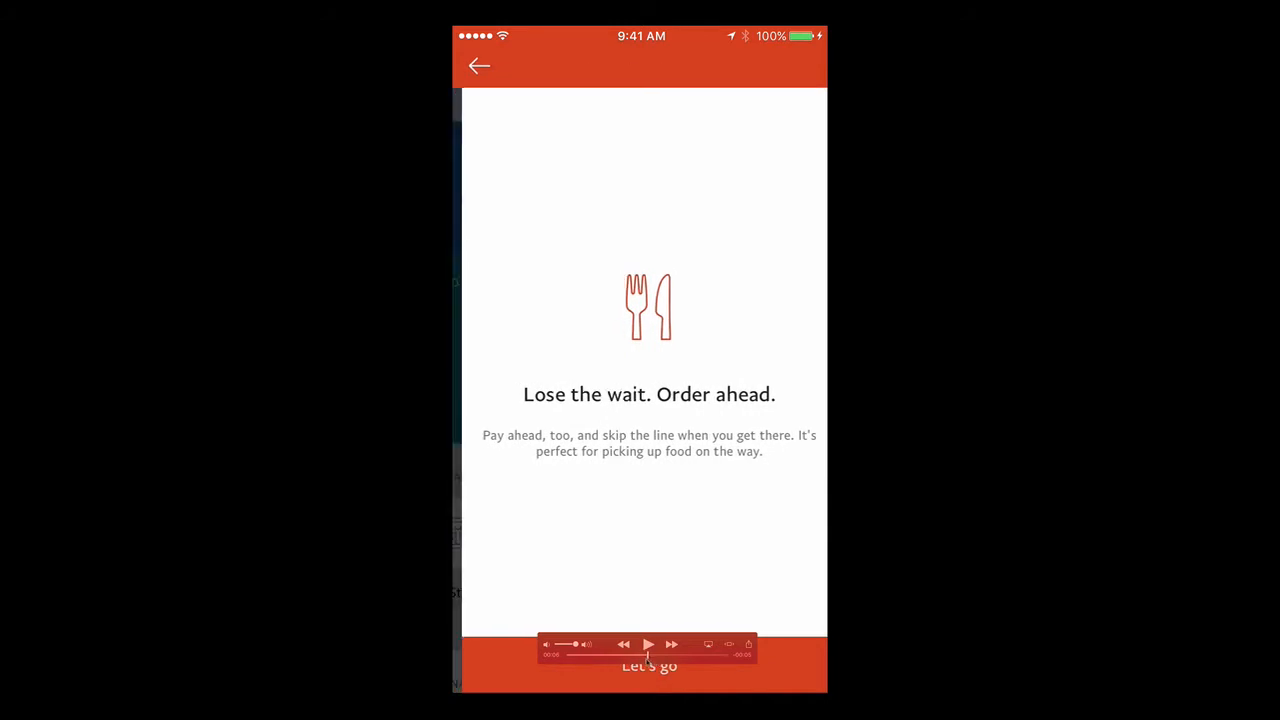
pyautogui.click(480, 66)
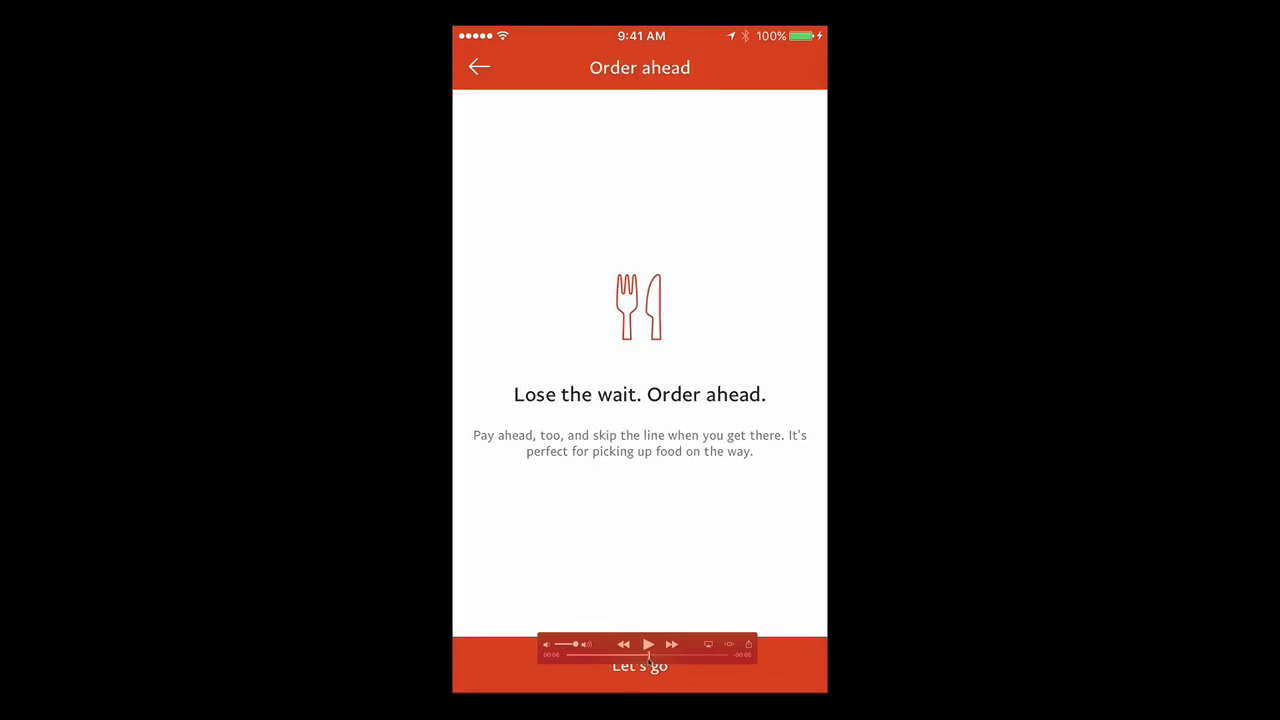
pyautogui.click(480, 62)
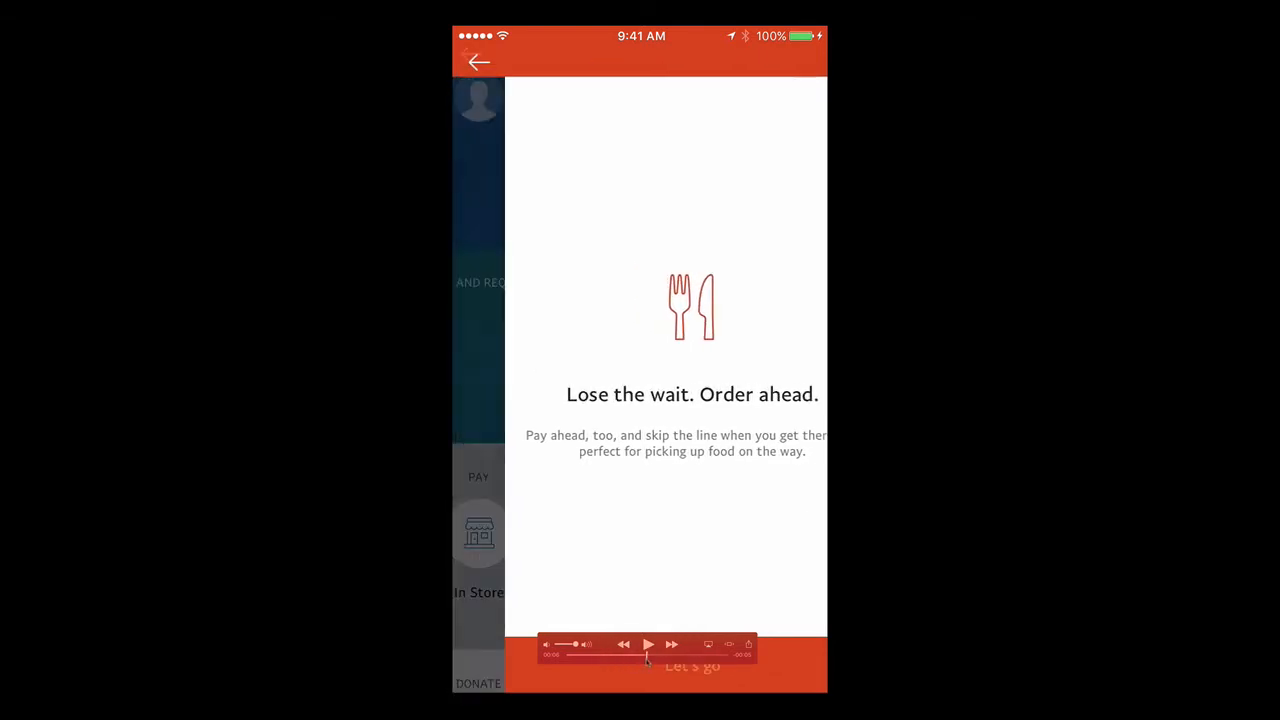
# Step: Rewind the recording back to the Home screen before Order ahead appears
pyautogui.click(480, 62)
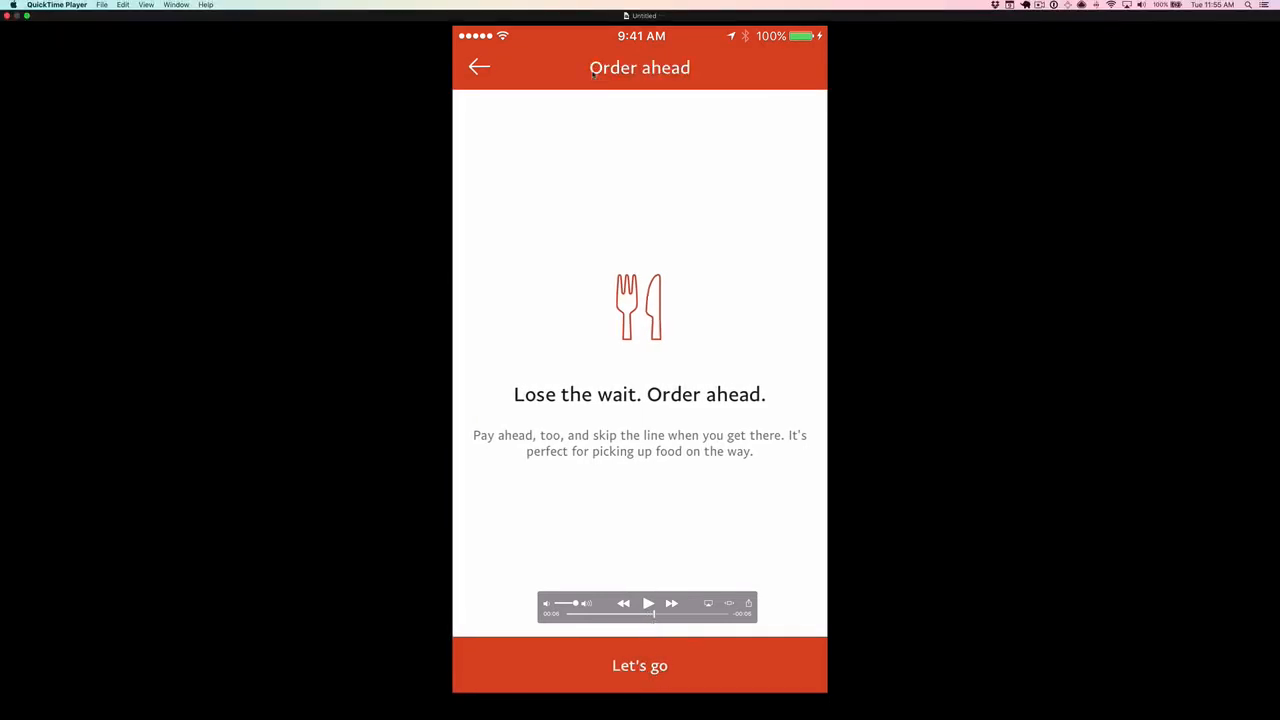
pyautogui.moveTo(700, 68)
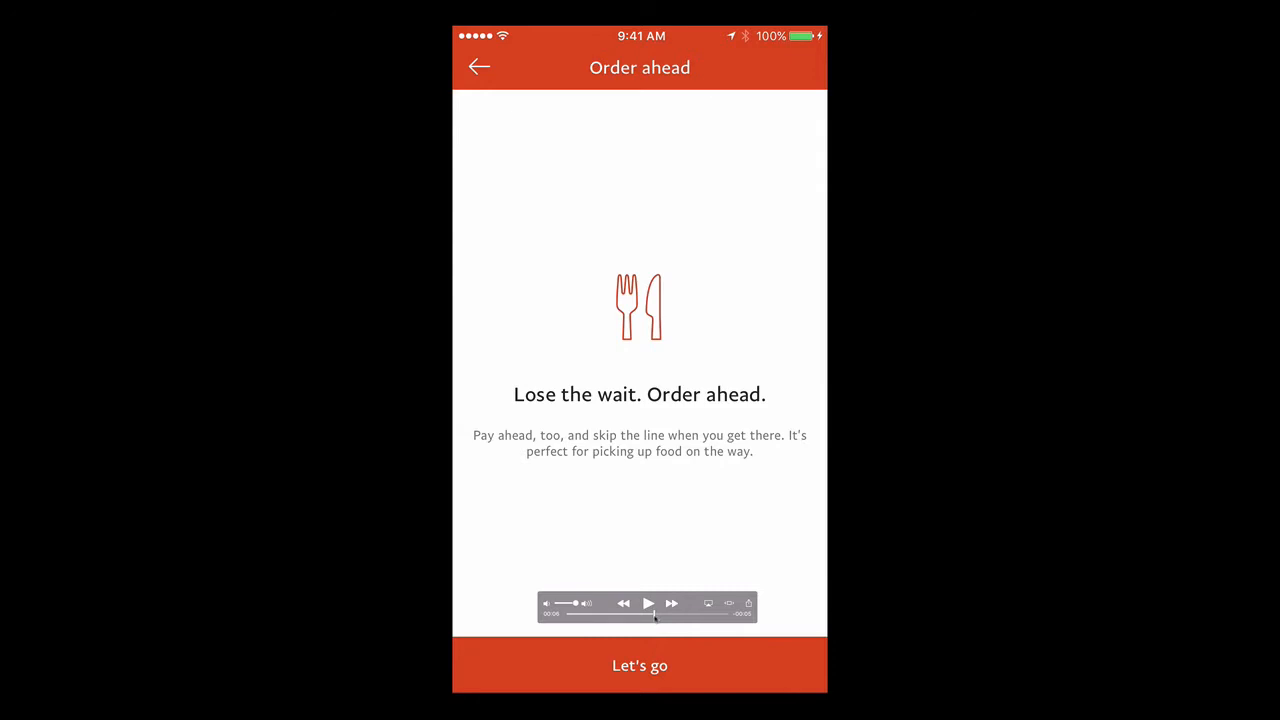
pyautogui.click(480, 68)
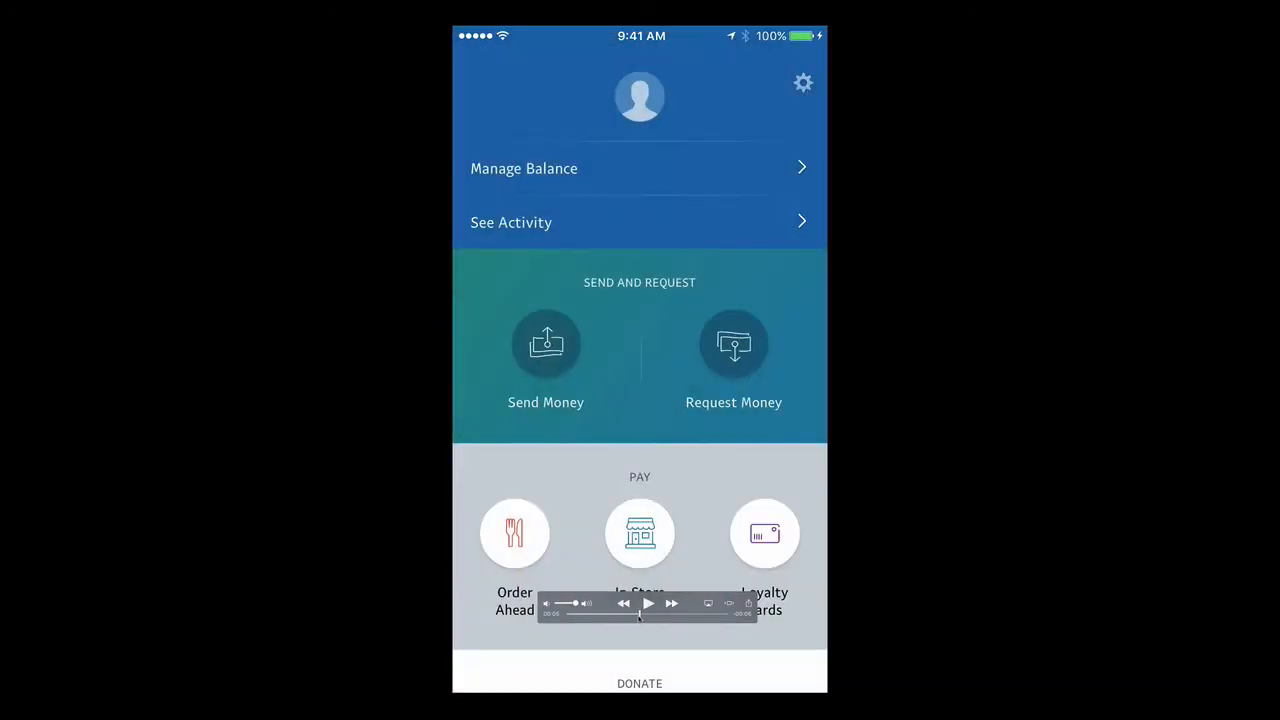
# Step: Replay the Home-to-Order ahead slide repeatedly, pausing it partway through mid-slide
pyautogui.click(514, 532)
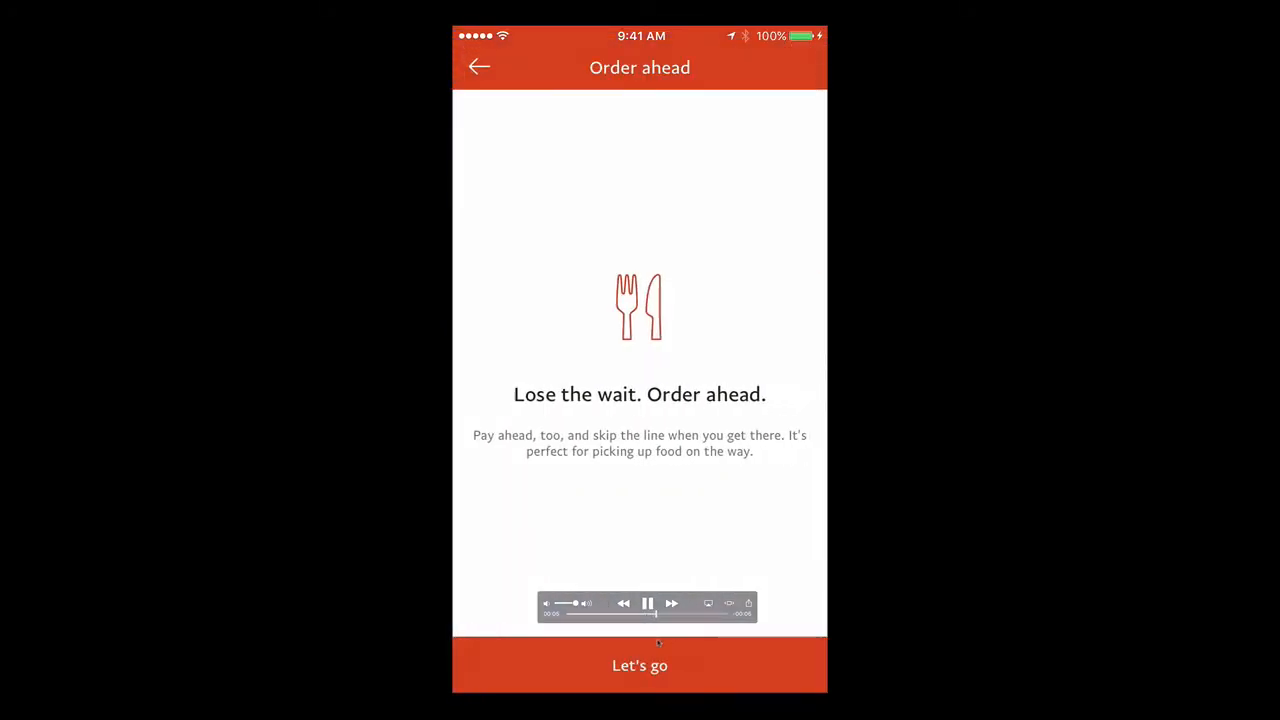
pyautogui.click(480, 68)
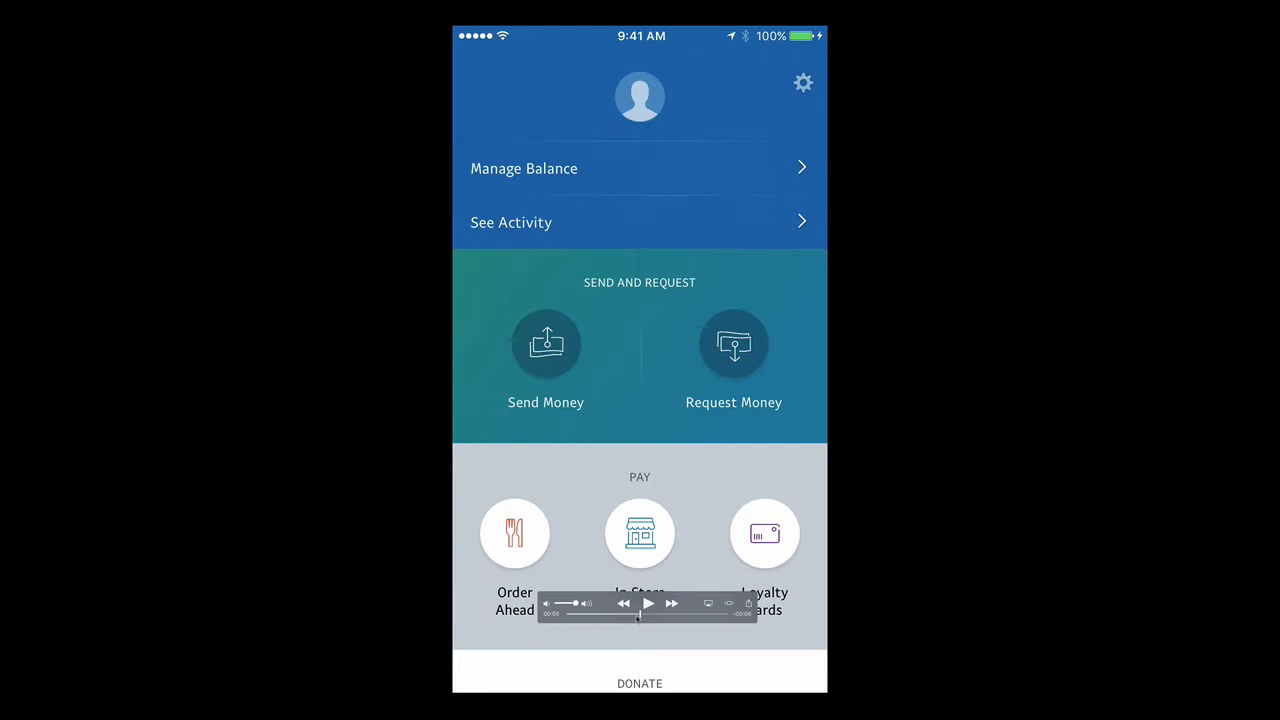
pyautogui.click(514, 532)
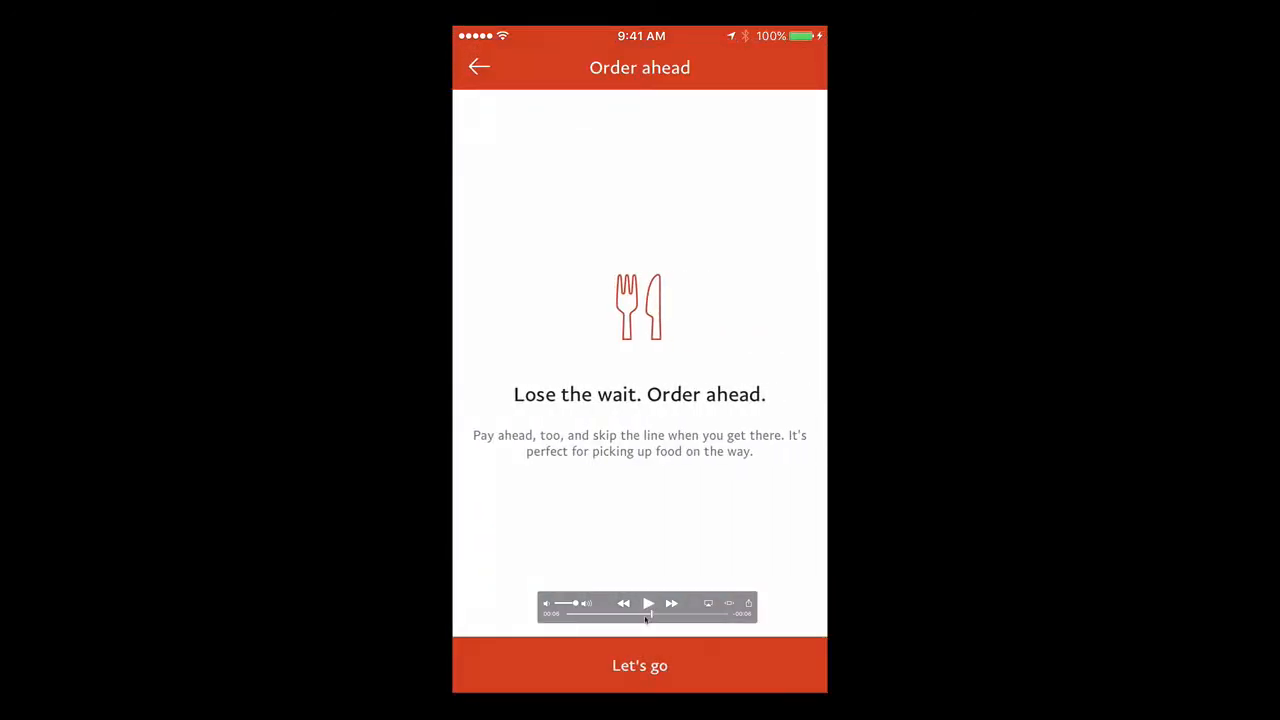
pyautogui.click(480, 68)
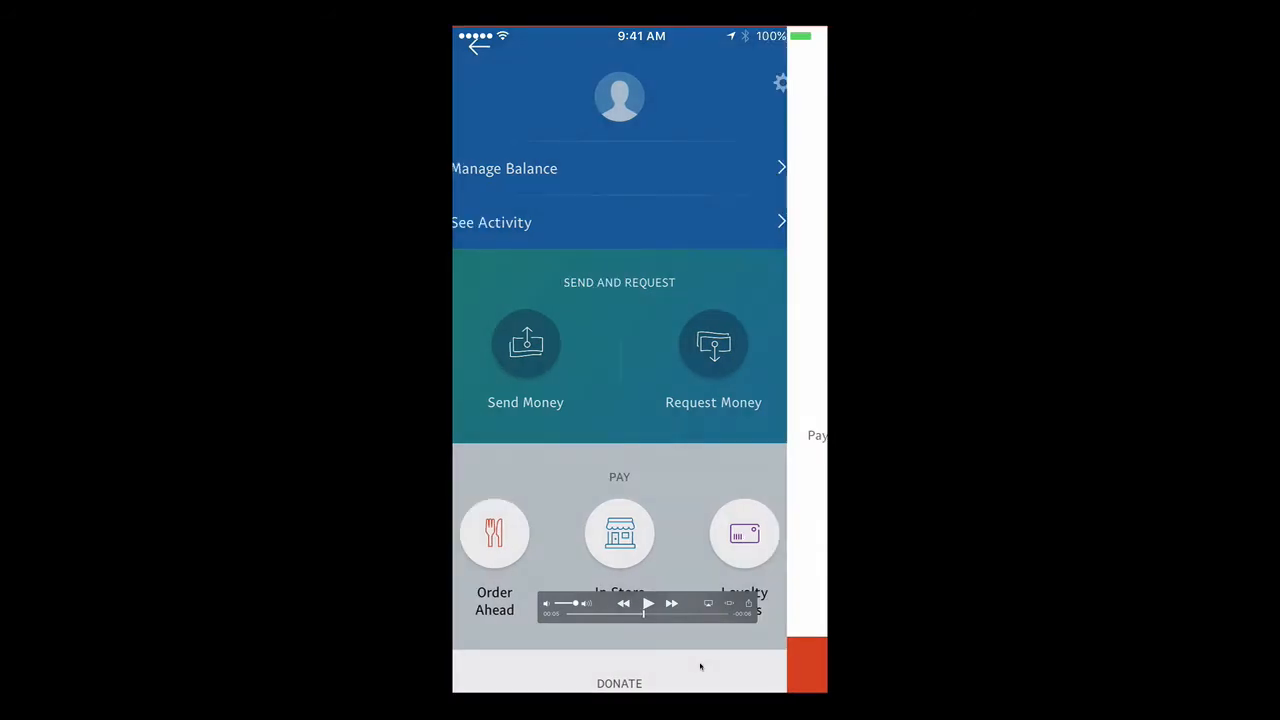
pyautogui.moveTo(784, 474)
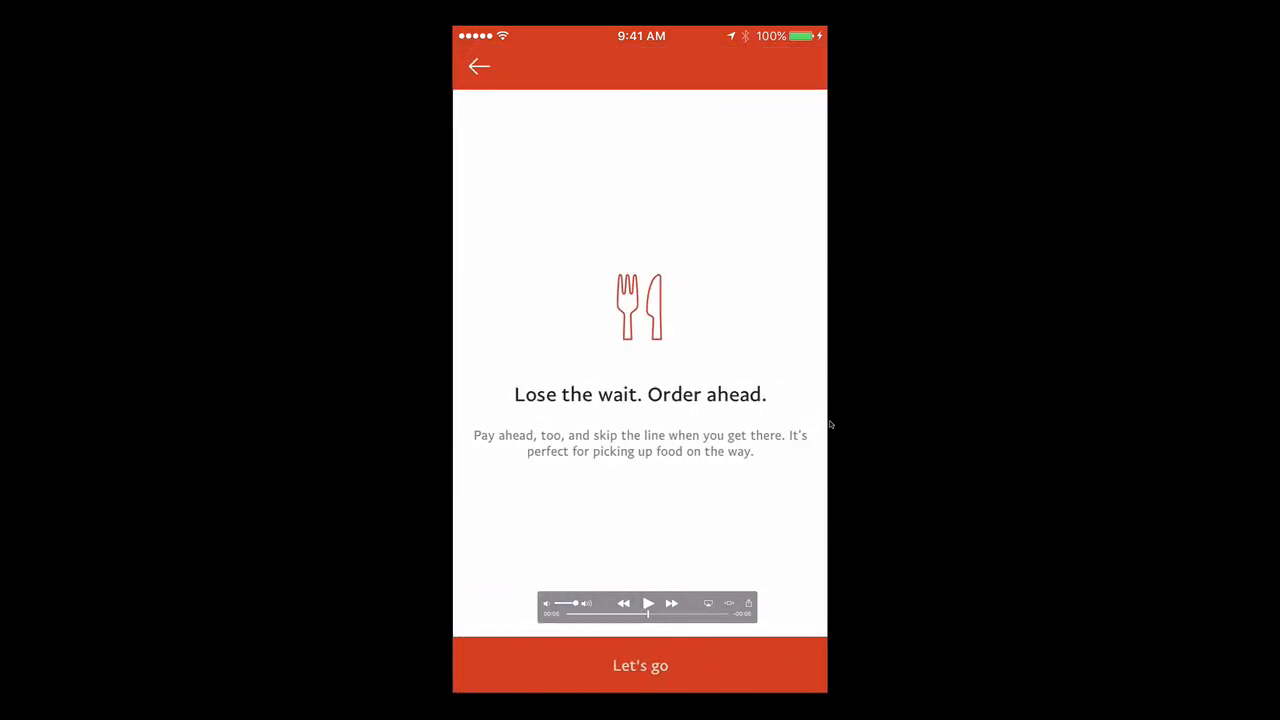
pyautogui.click(480, 66)
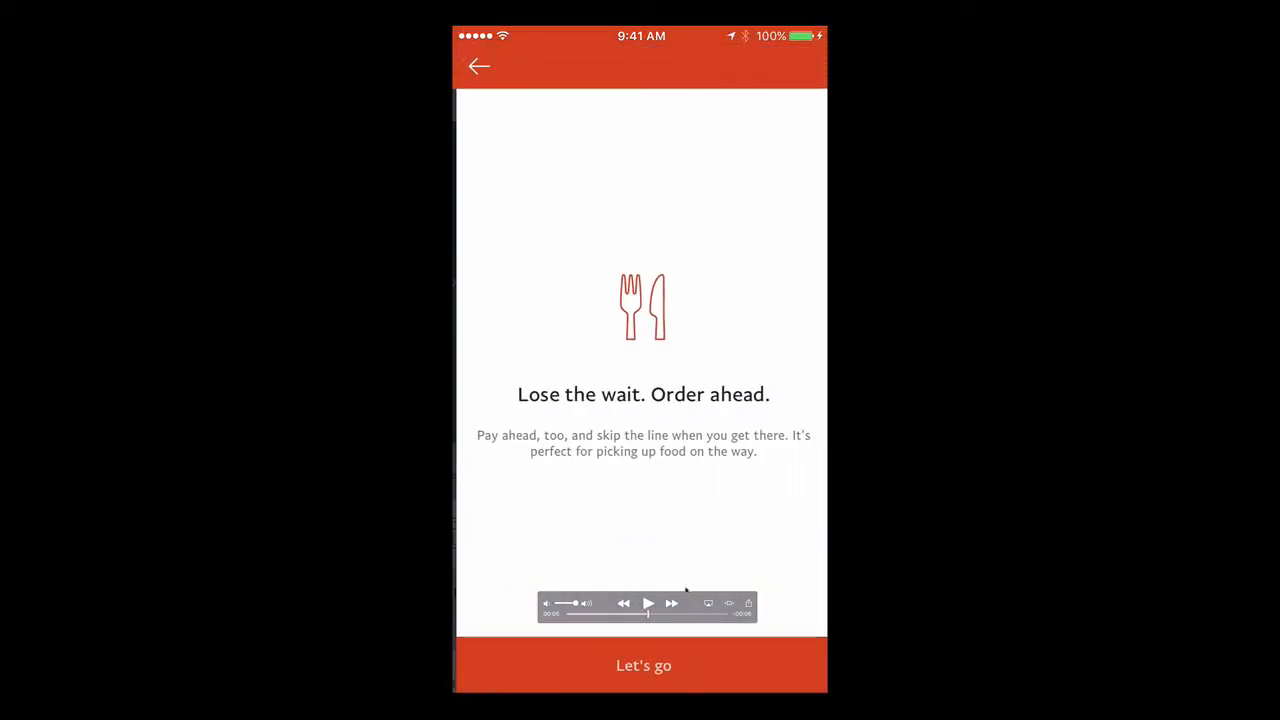
pyautogui.click(480, 66)
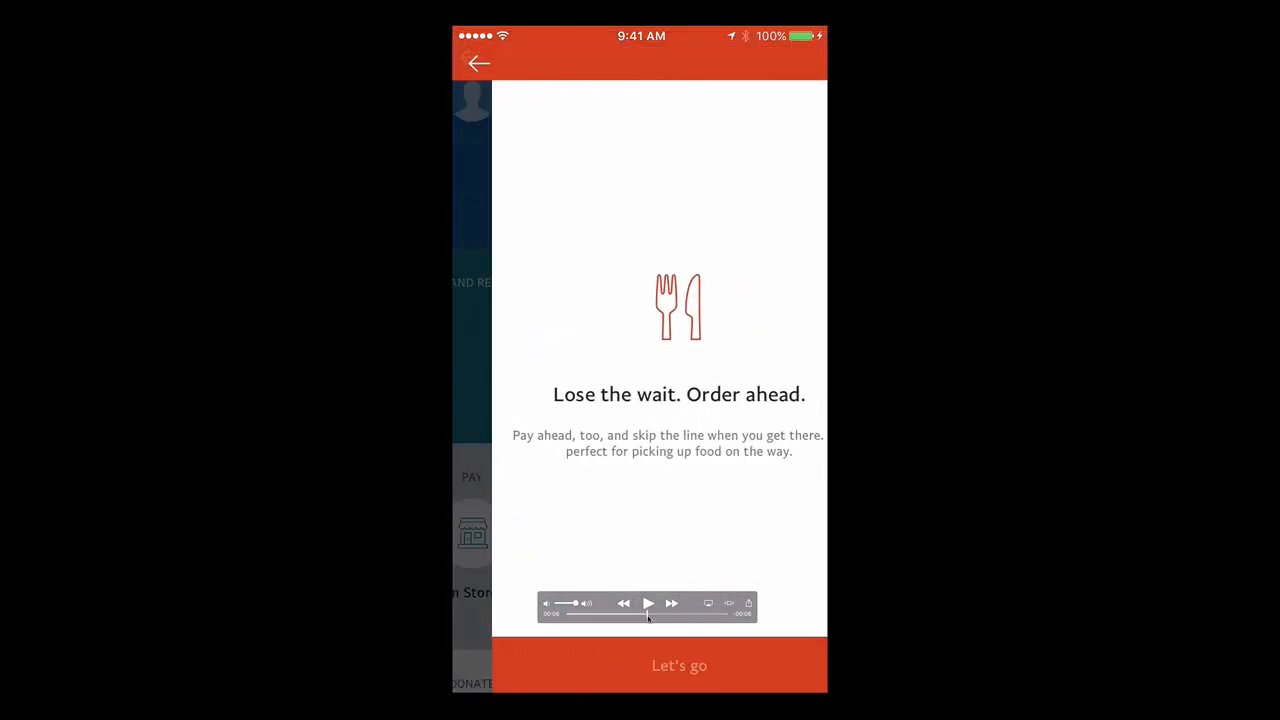
# Step: Switch from QuickTime to the Flinto document with Home and Order ahead screens
pyautogui.click(480, 62)
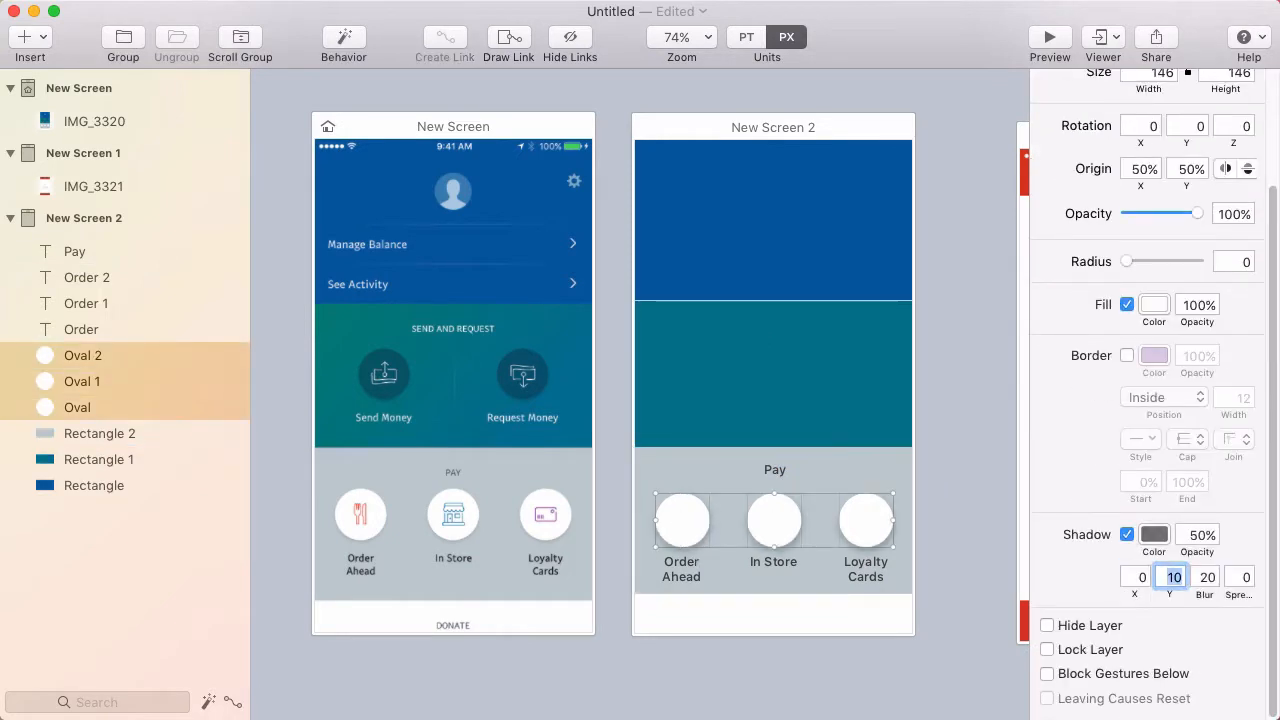
pyautogui.click(288, 192)
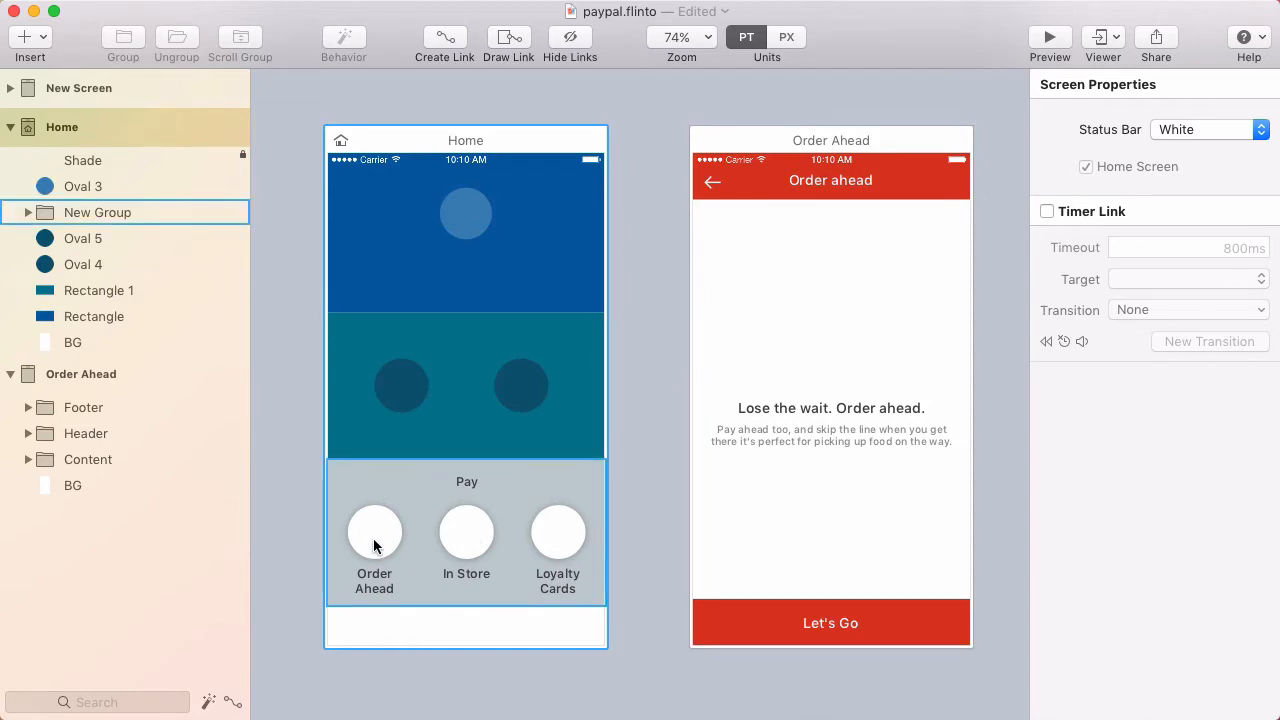
# Step: Link the Order Ahead circle on Home to the Order Ahead screen and begin a new custom transition
pyautogui.click(96, 212)
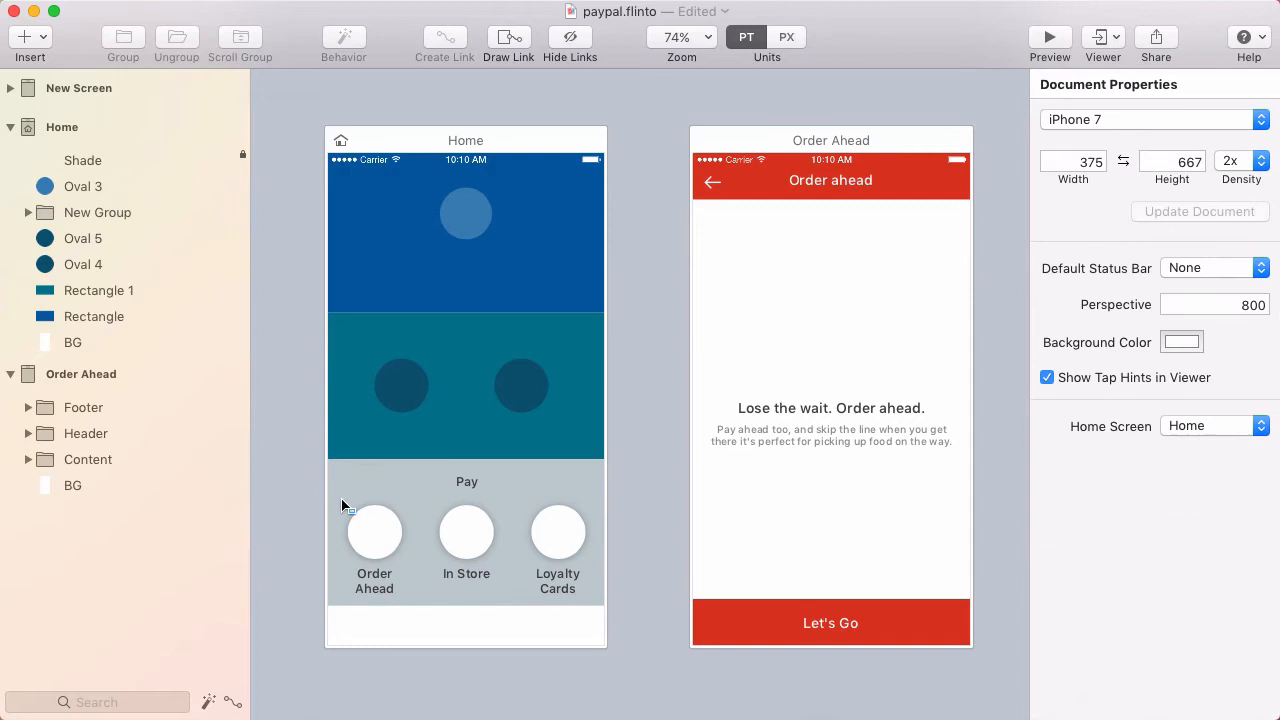
pyautogui.click(374, 530)
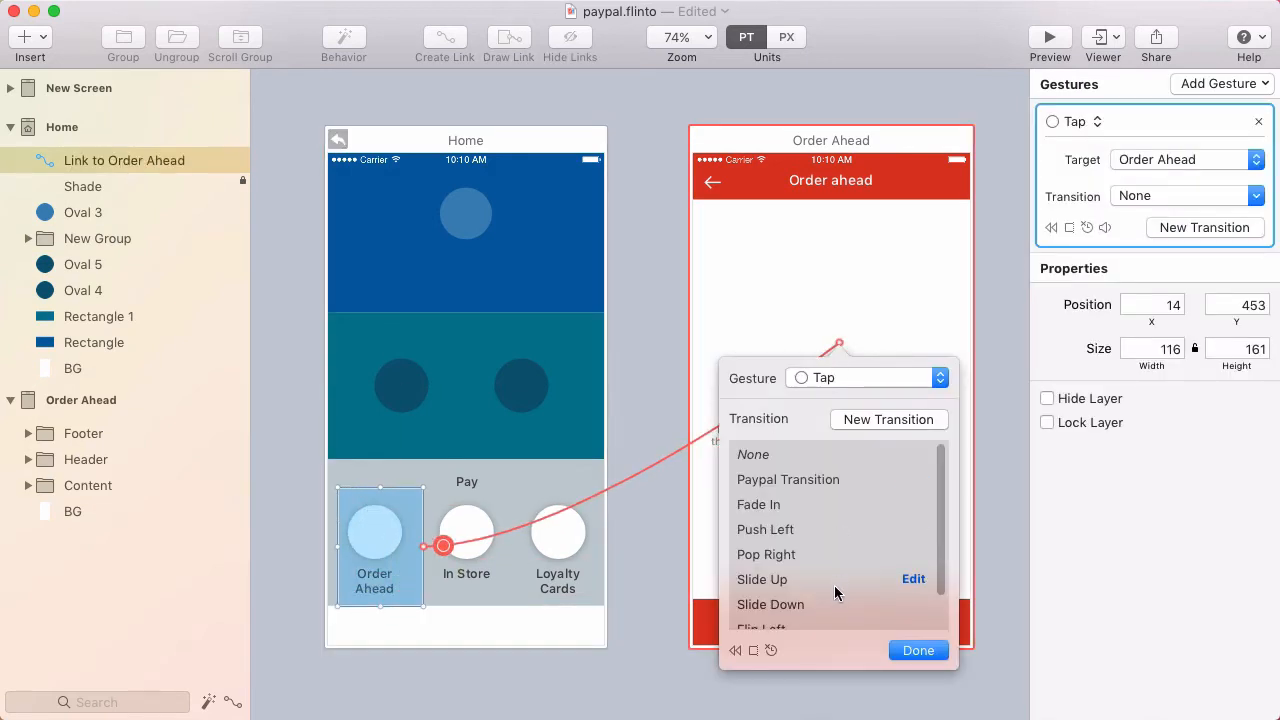
pyautogui.moveTo(868, 424)
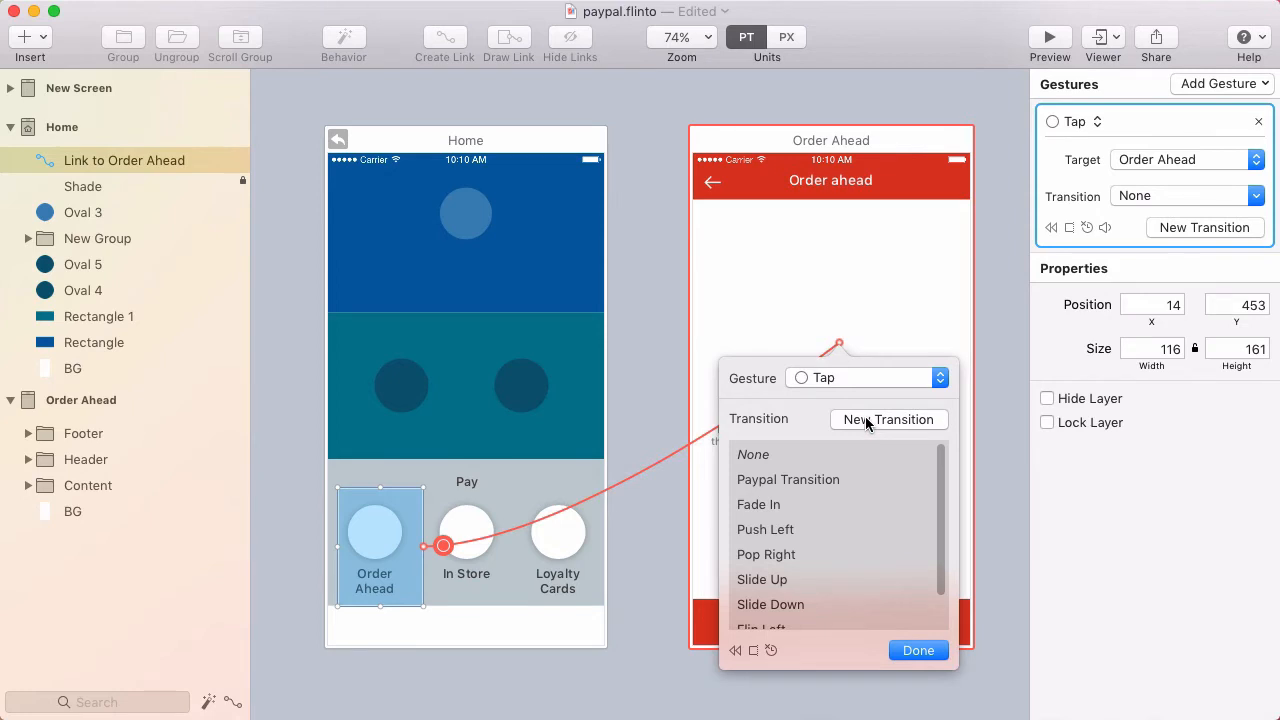
pyautogui.click(888, 420)
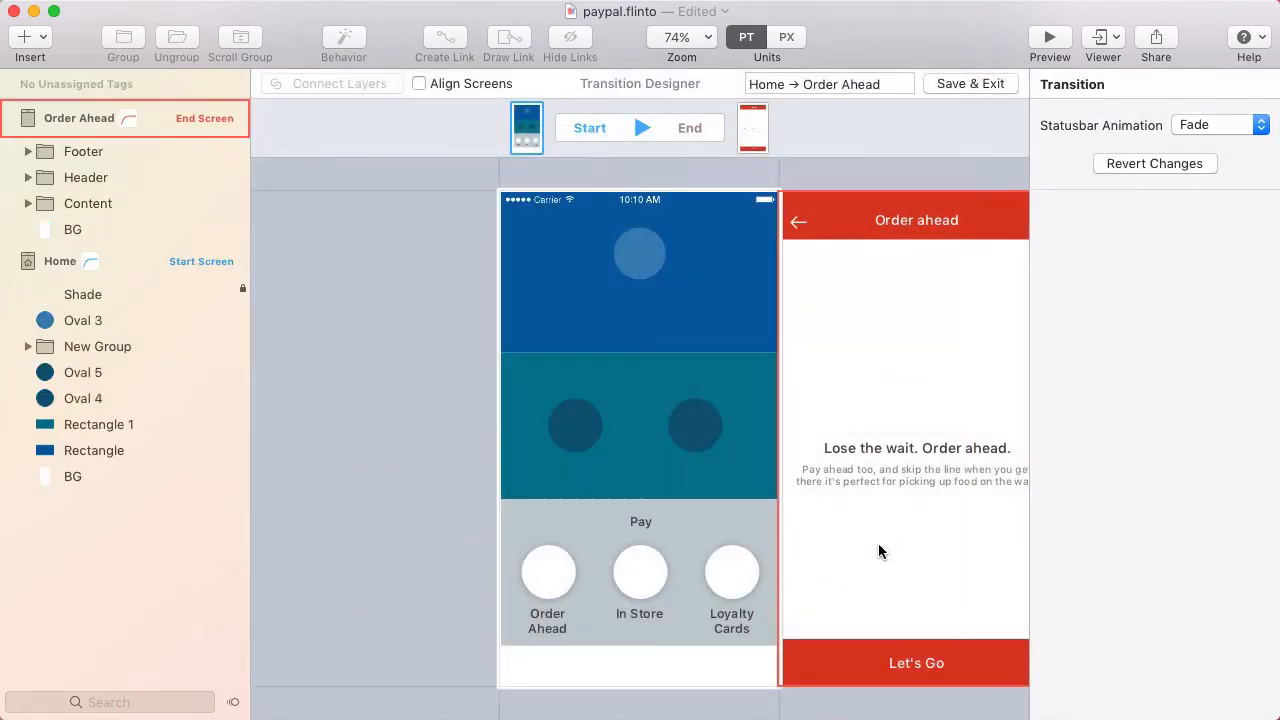
# Step: In the transition's end state, shift the Home start screen partway back into view
pyautogui.click(1216, 124)
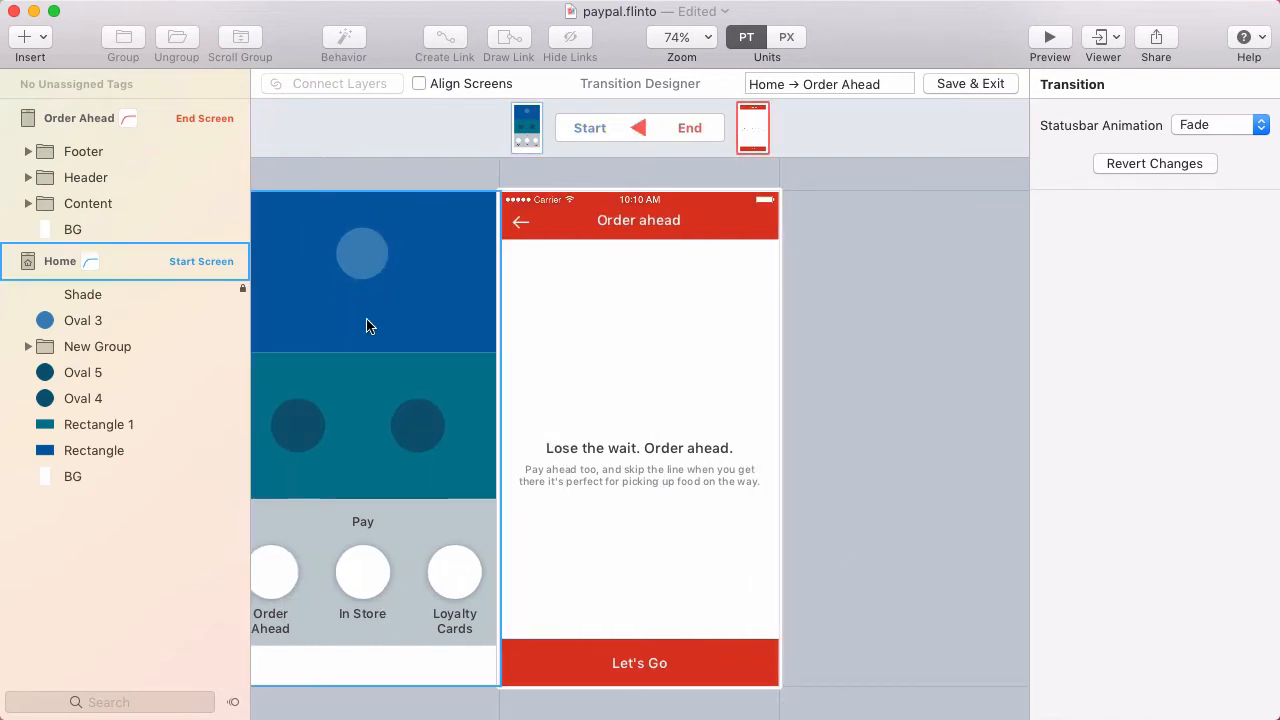
pyautogui.click(528, 128)
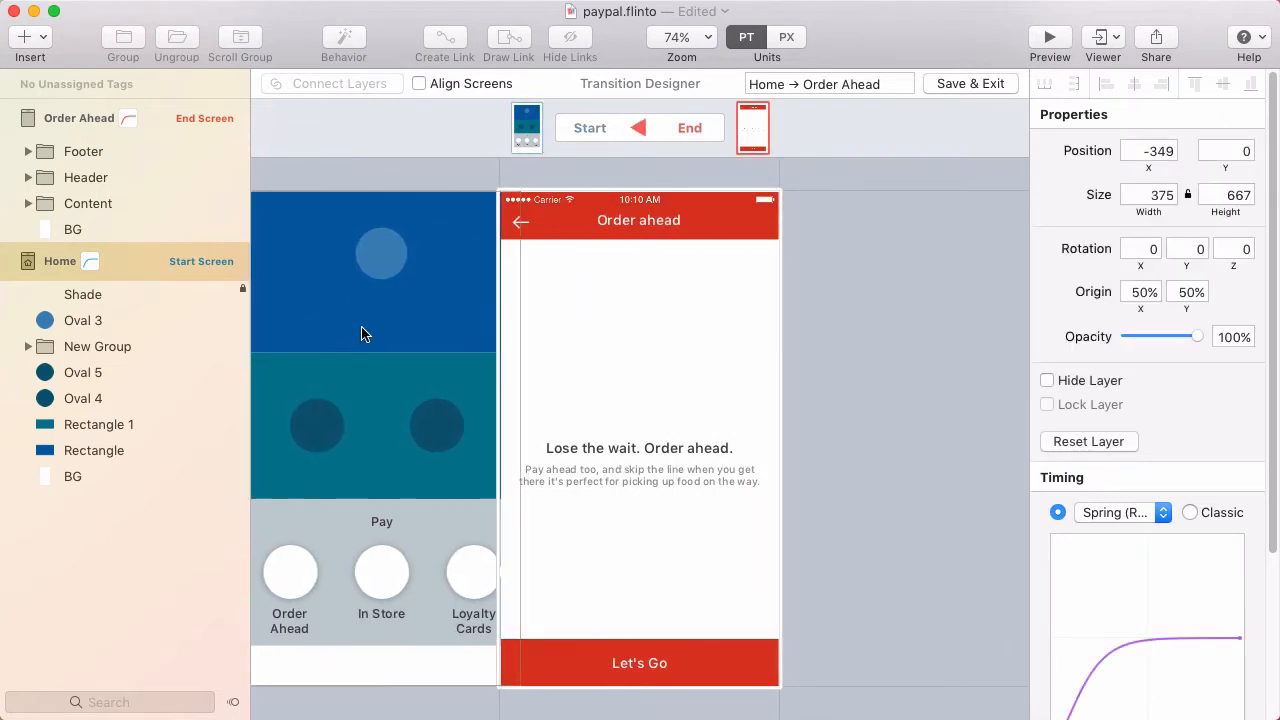
pyautogui.moveTo(364, 334); pyautogui.dragTo(460, 374)
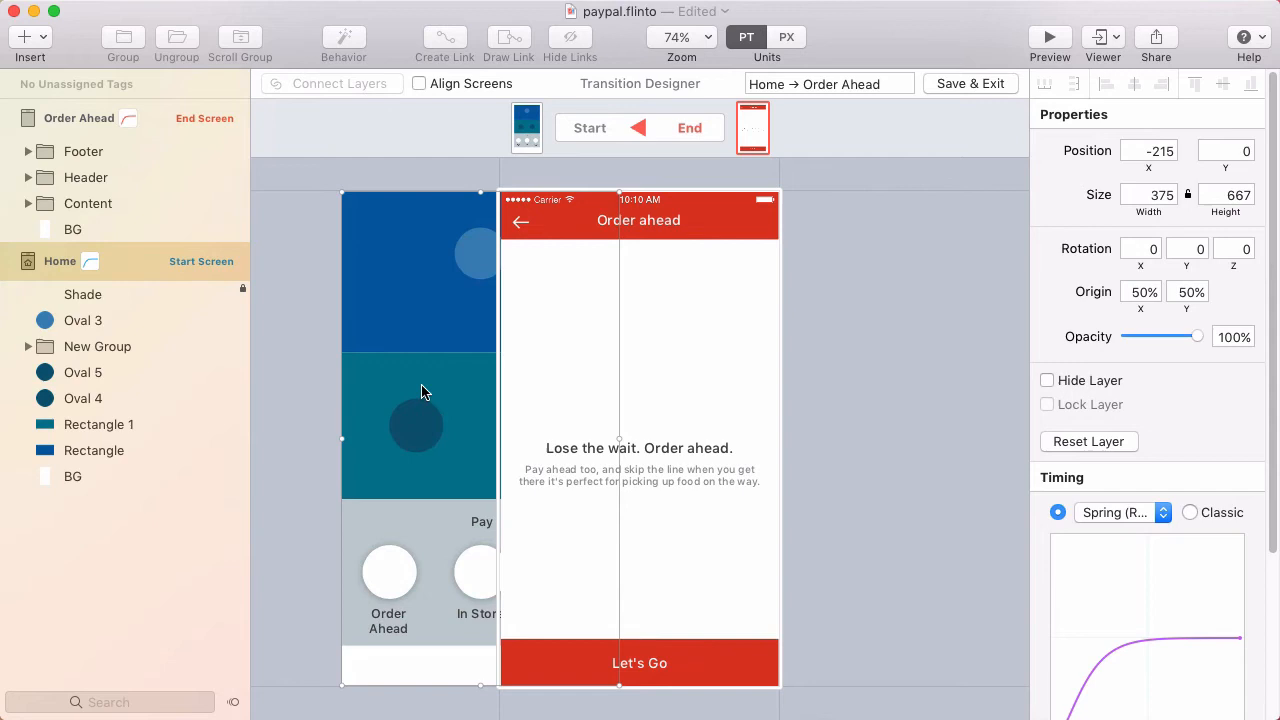
pyautogui.moveTo(418, 300)
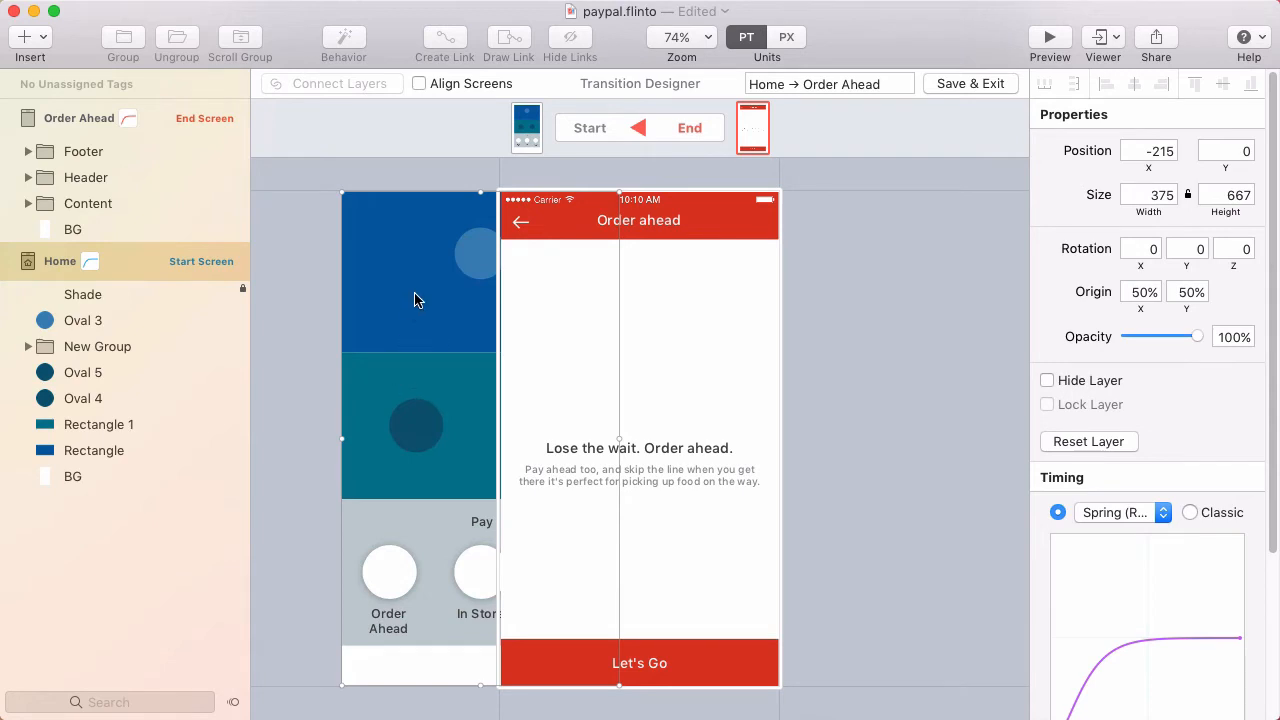
# Step: Stretch the Shade layer to 375×667 with a grey fill at about 43% opacity
pyautogui.click(84, 294)
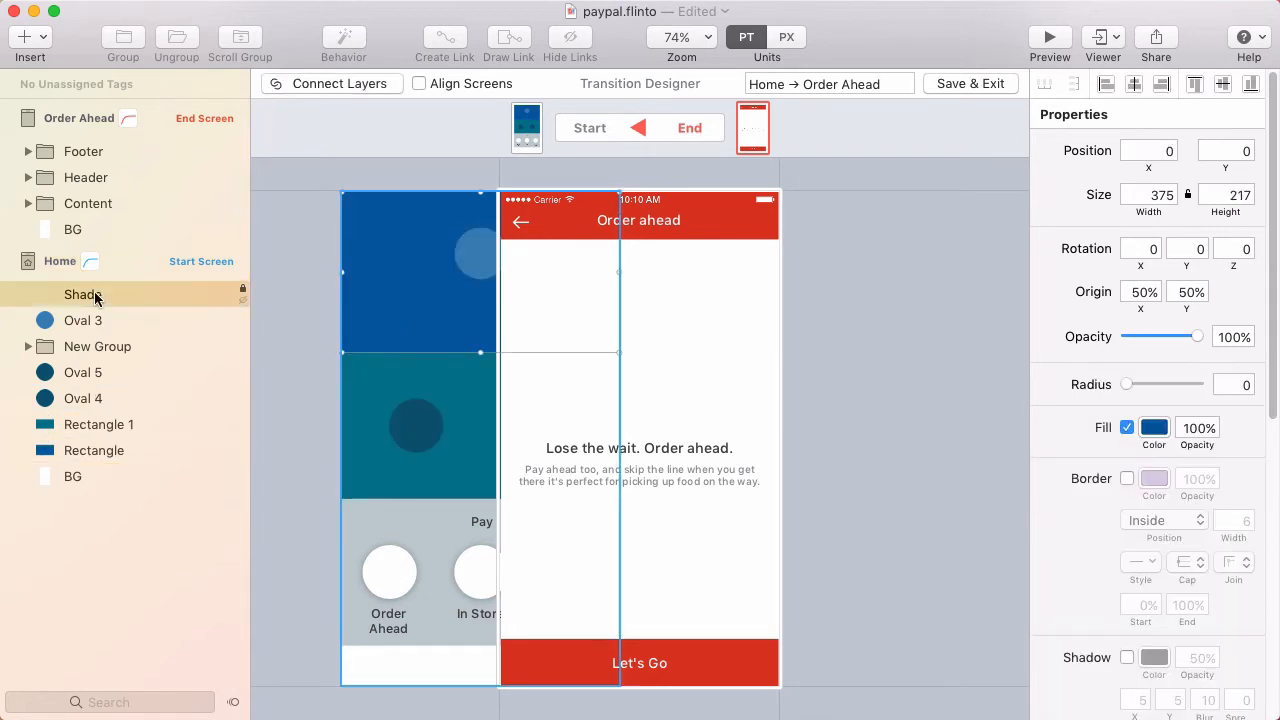
pyautogui.click(94, 450)
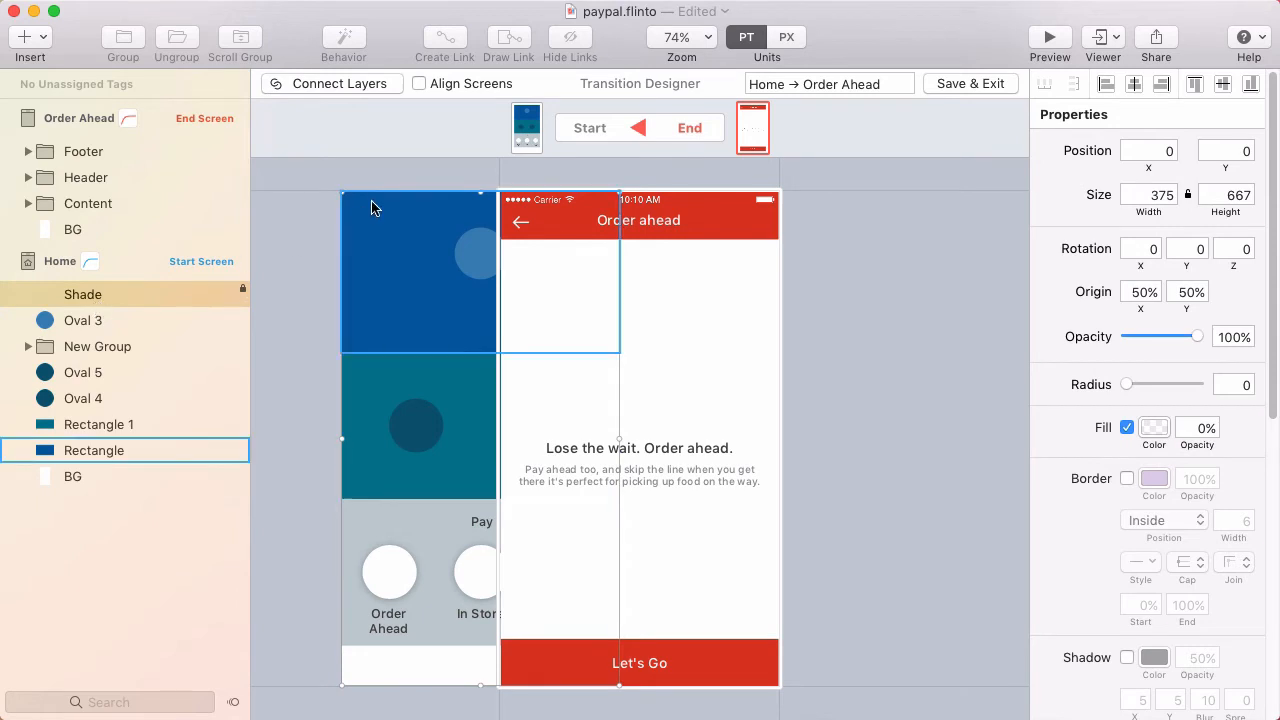
pyautogui.click(96, 346)
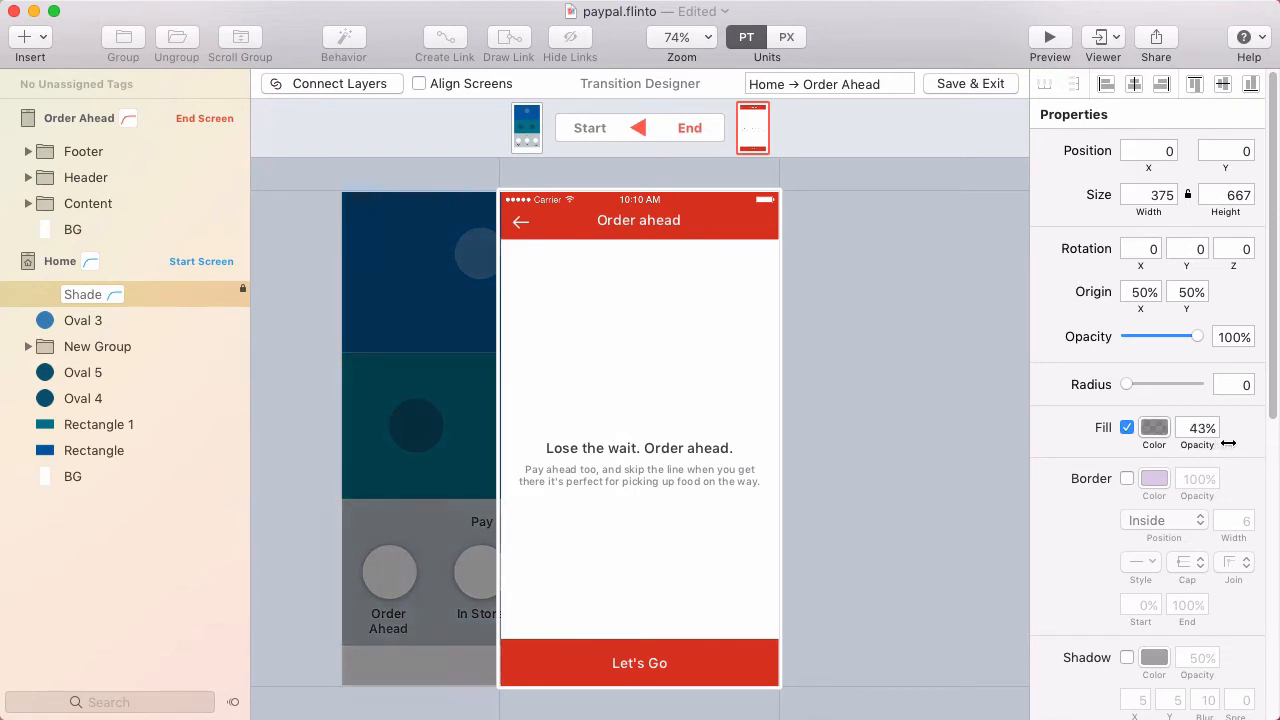
pyautogui.moveTo(1204, 428); pyautogui.dragTo(1216, 428)
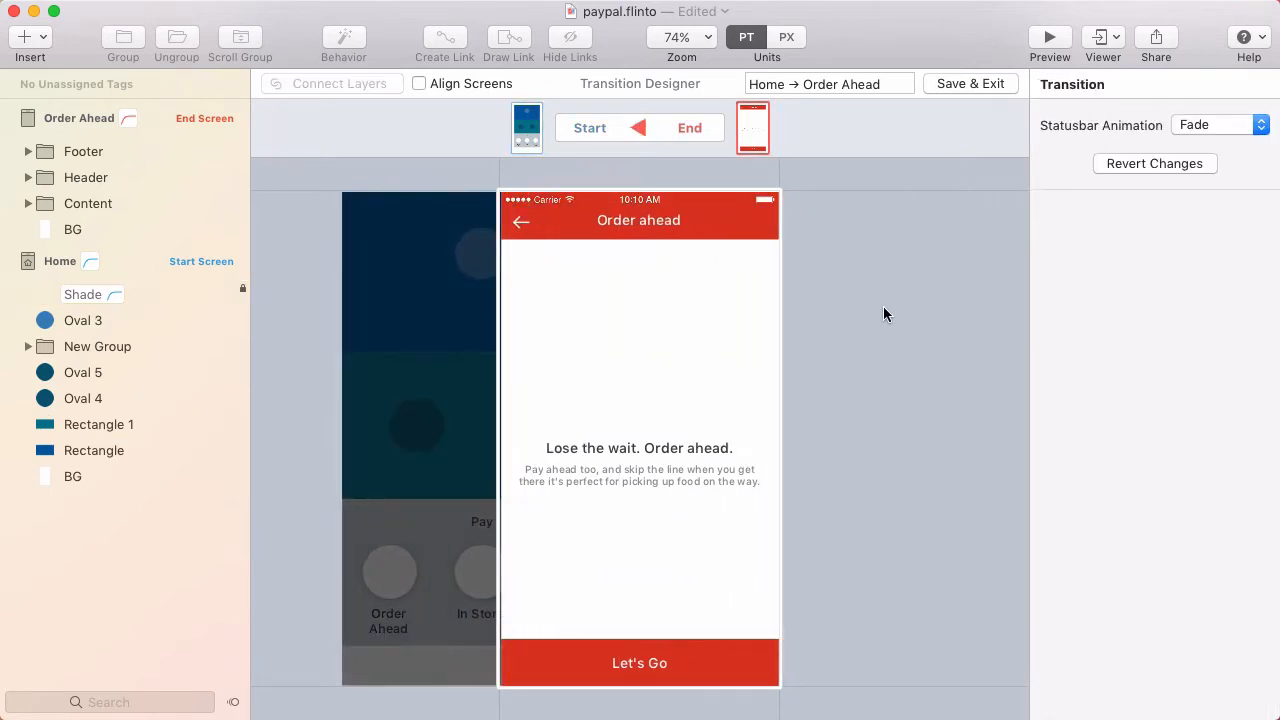
pyautogui.moveTo(638, 220)
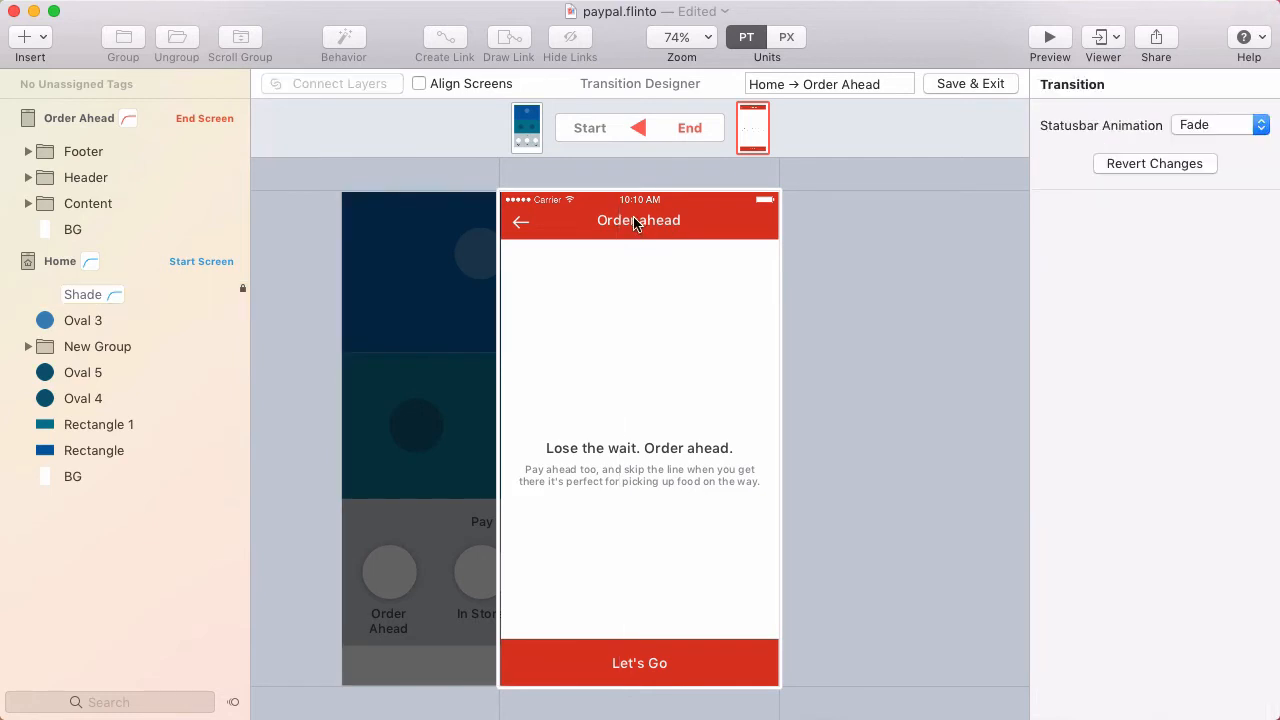
pyautogui.moveTo(878, 244)
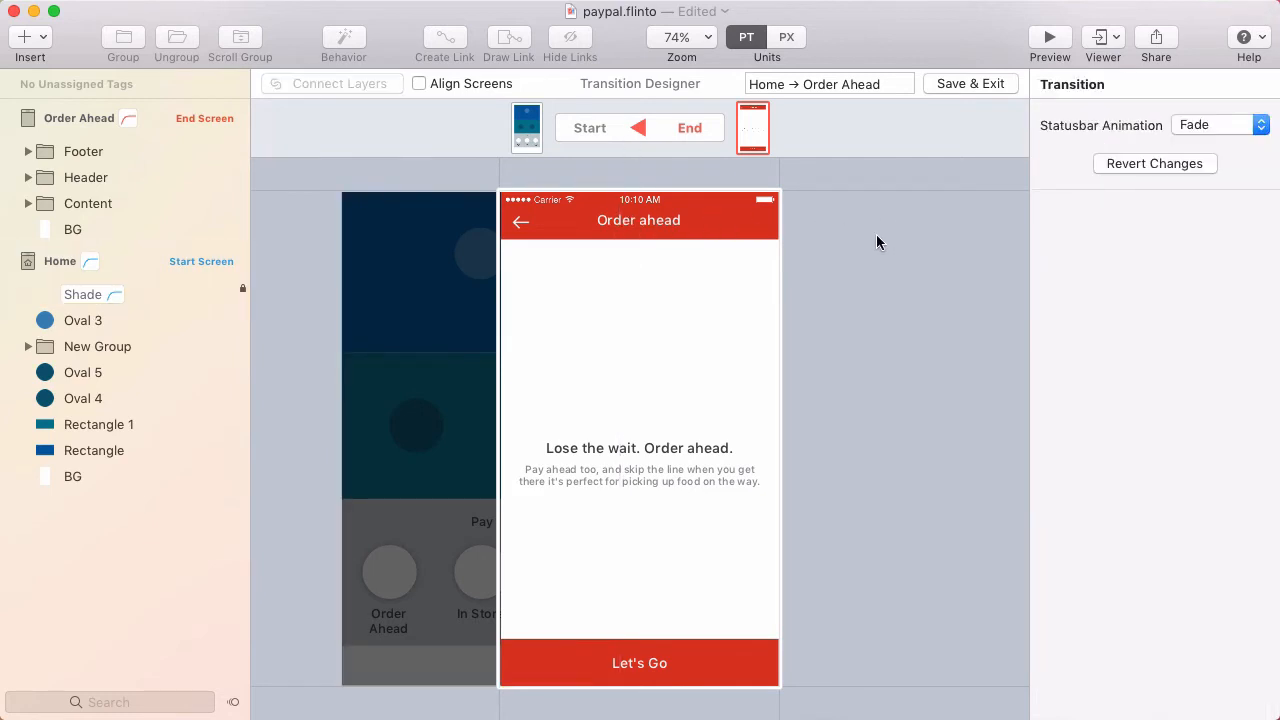
pyautogui.moveTo(704, 210)
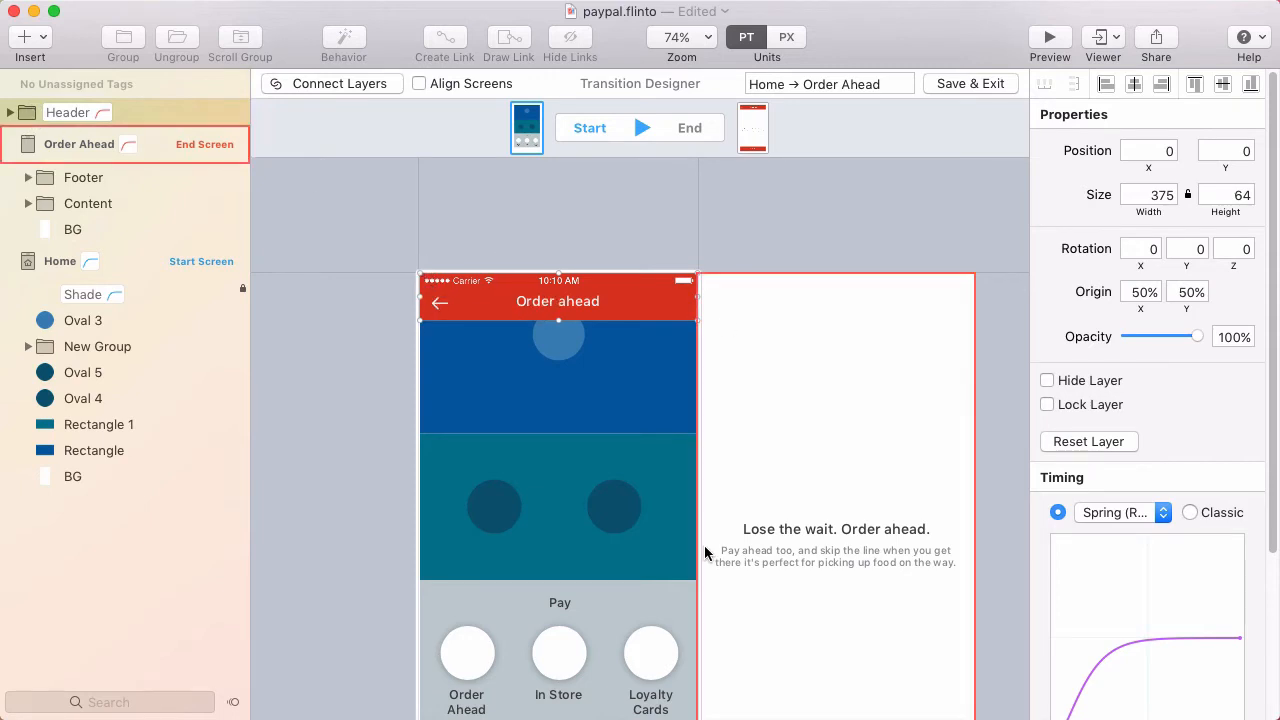
# Step: Separate the Order ahead header as its own layer shown atop Home at the start, with Statusbar Animation None
pyautogui.click(744, 272)
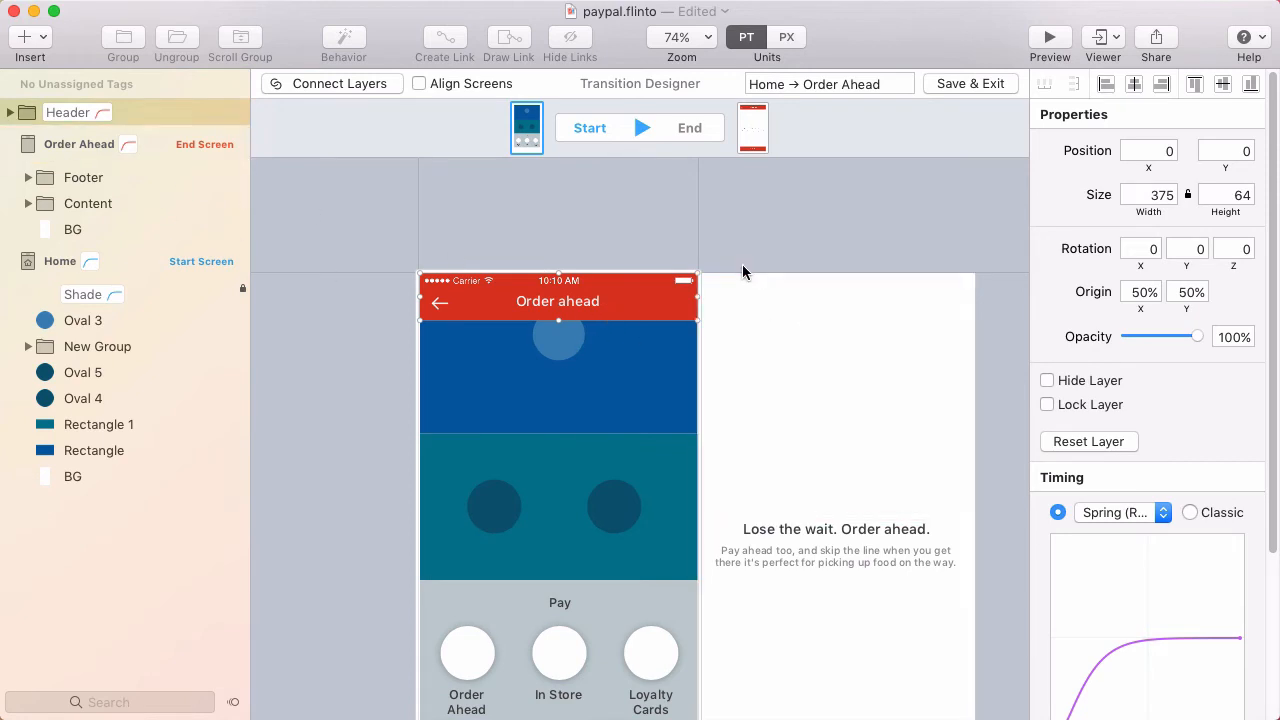
pyautogui.moveTo(440, 252)
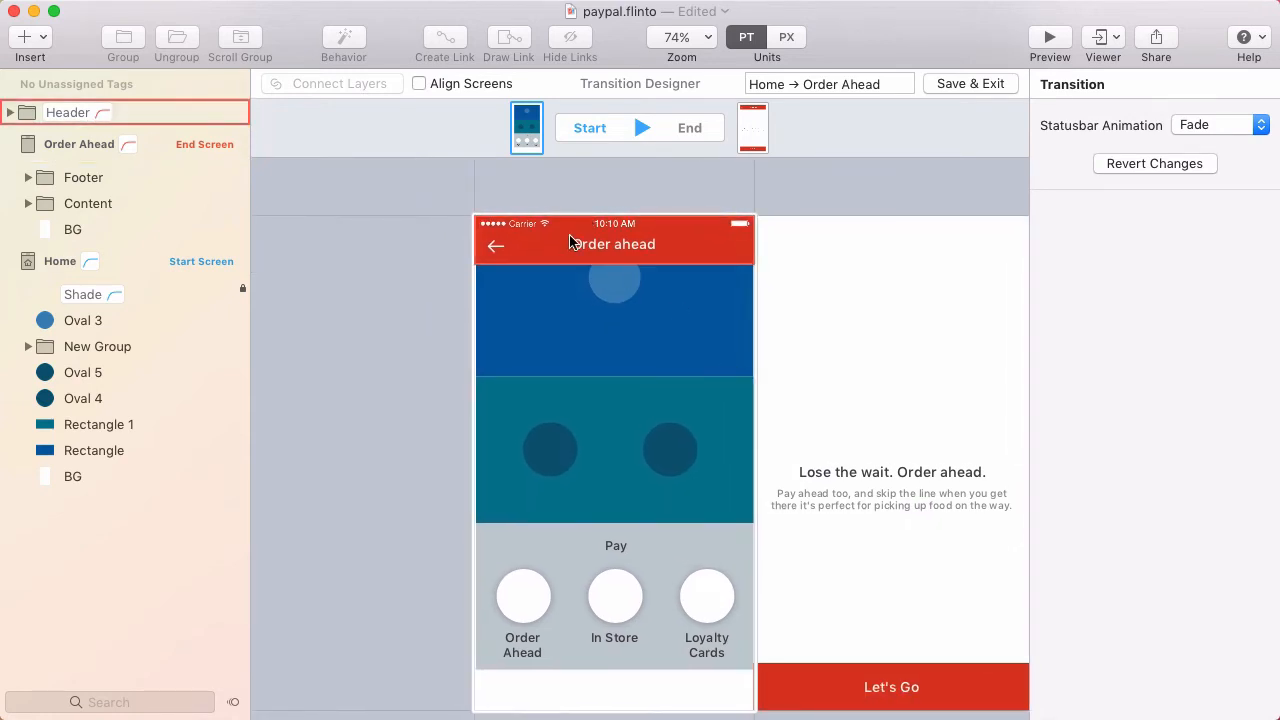
pyautogui.click(68, 112)
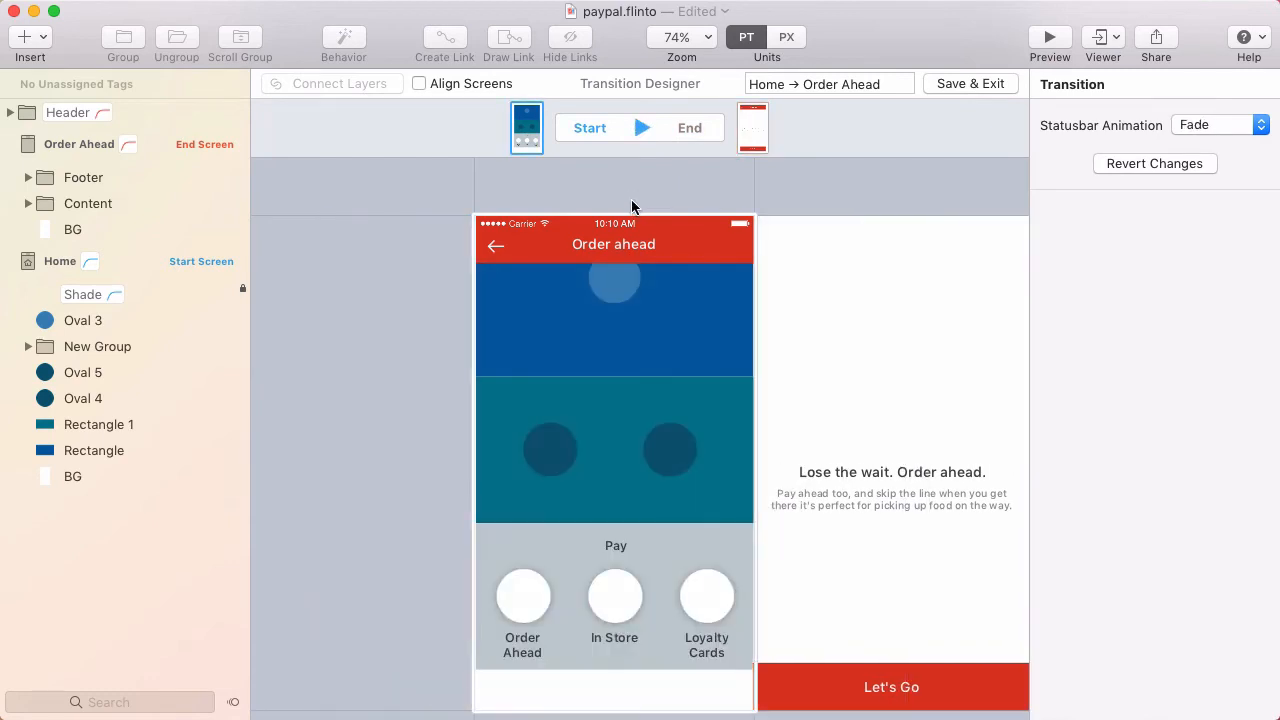
pyautogui.click(68, 112)
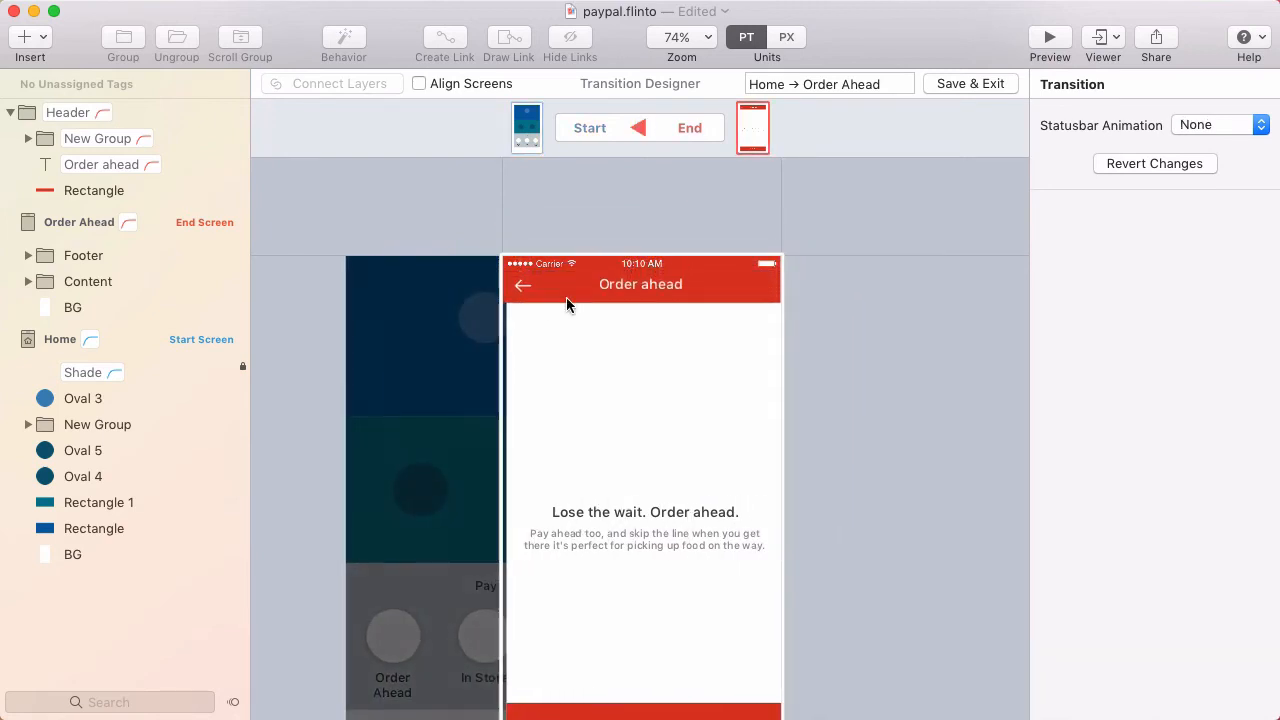
# Step: Start the header above the screen top and the Let's Go footer below it, then Save & Exit
pyautogui.click(1216, 124)
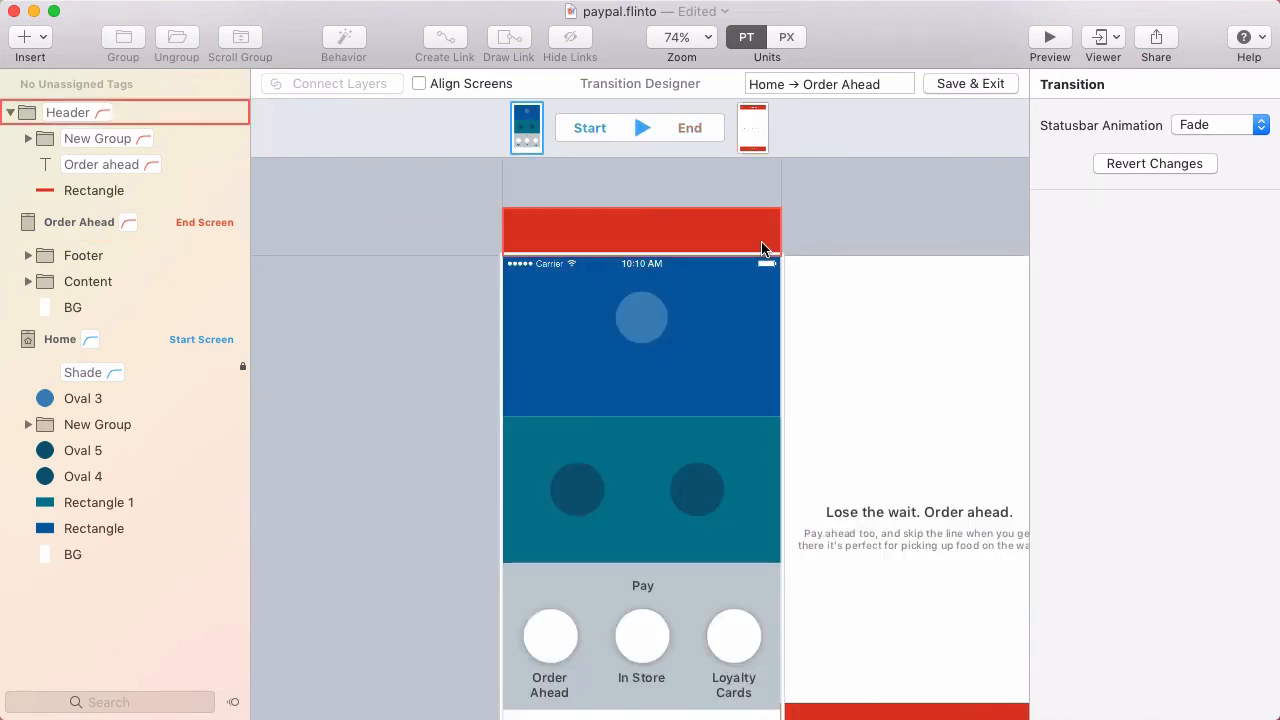
pyautogui.click(1214, 124)
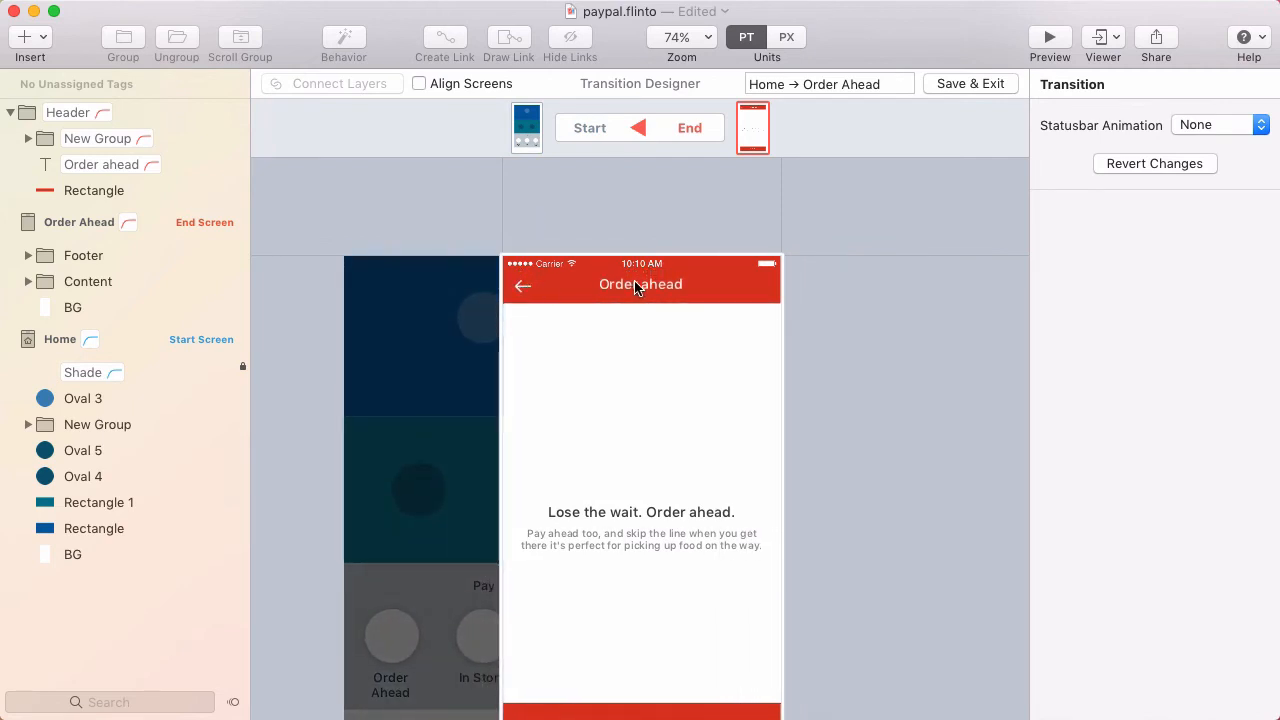
pyautogui.click(1216, 124)
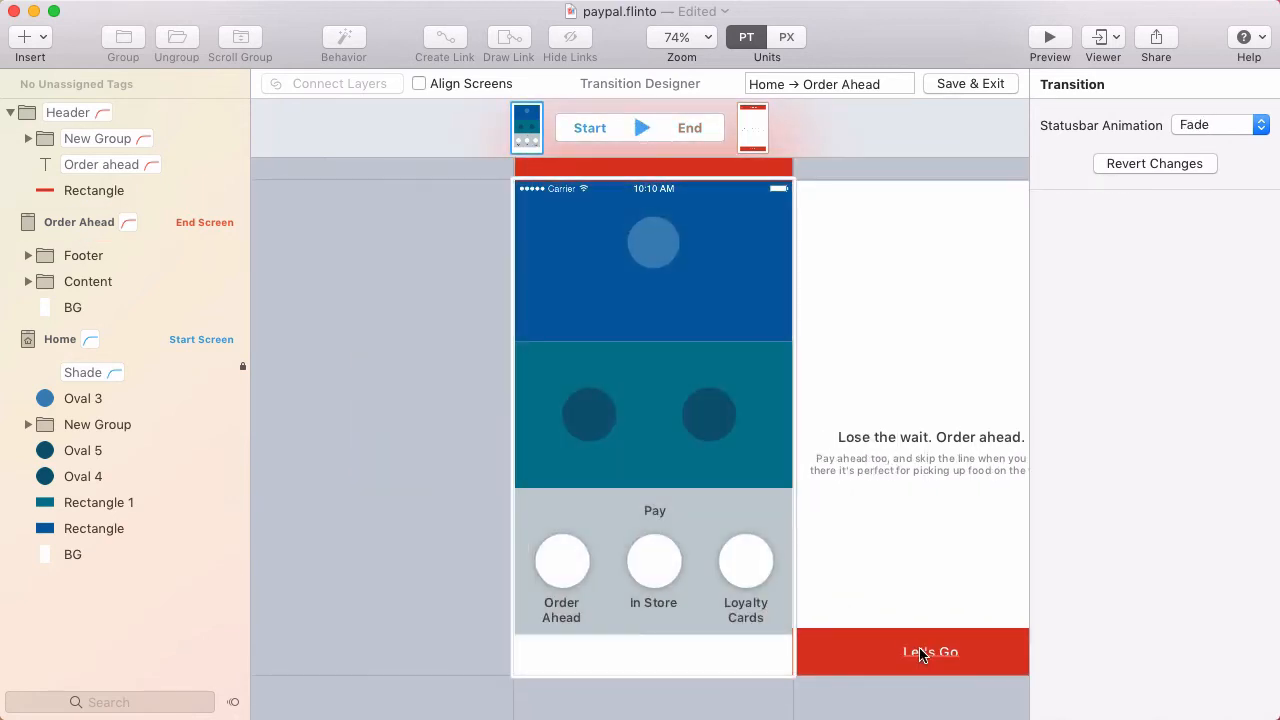
pyautogui.click(930, 652)
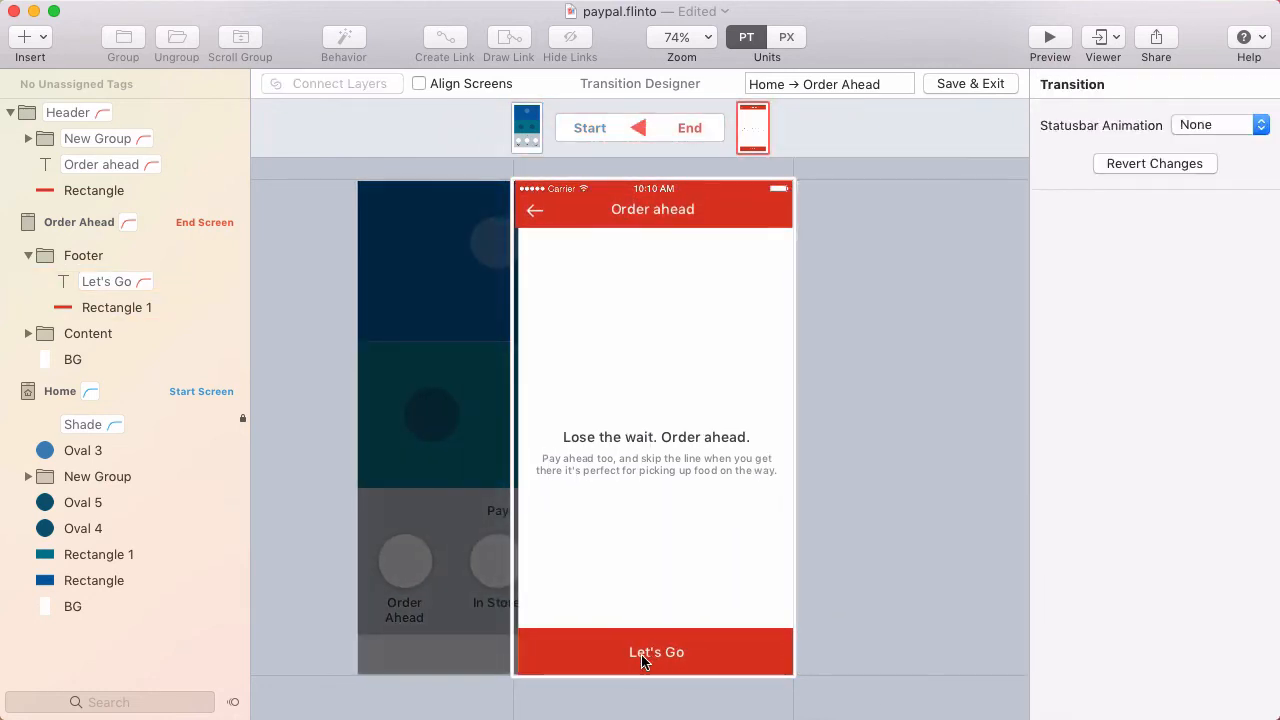
pyautogui.click(1216, 124)
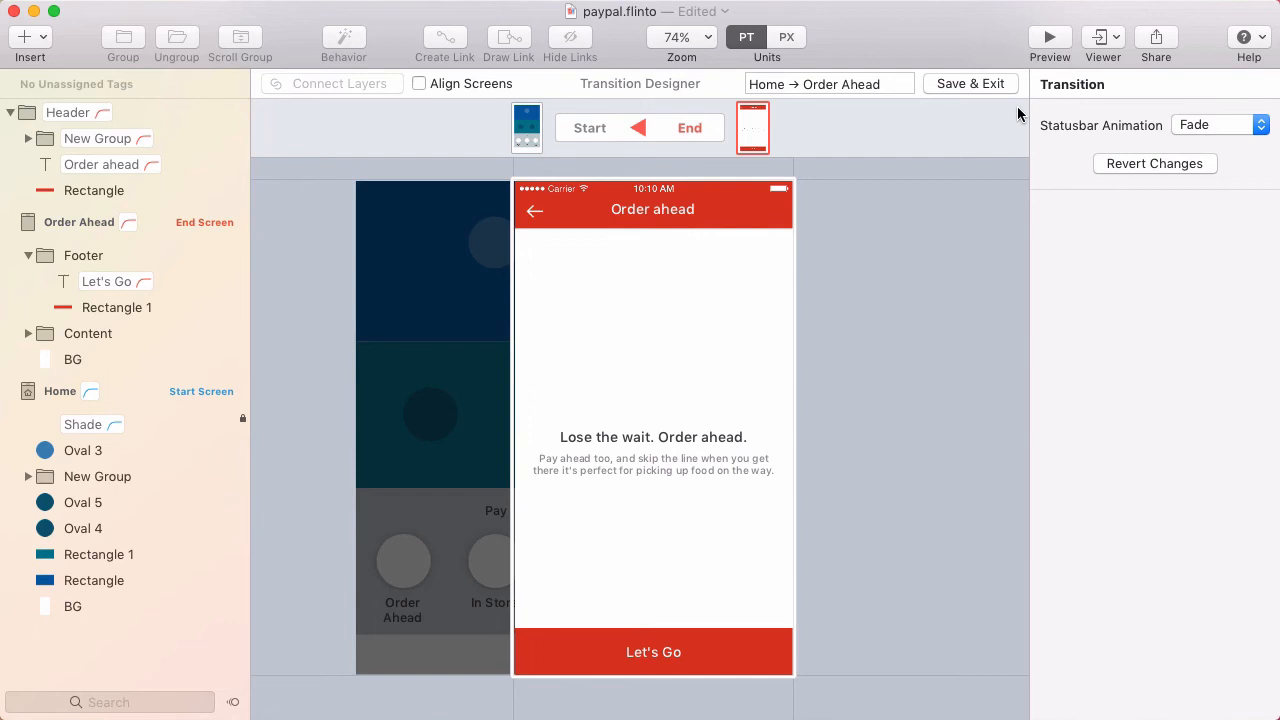
pyautogui.click(968, 84)
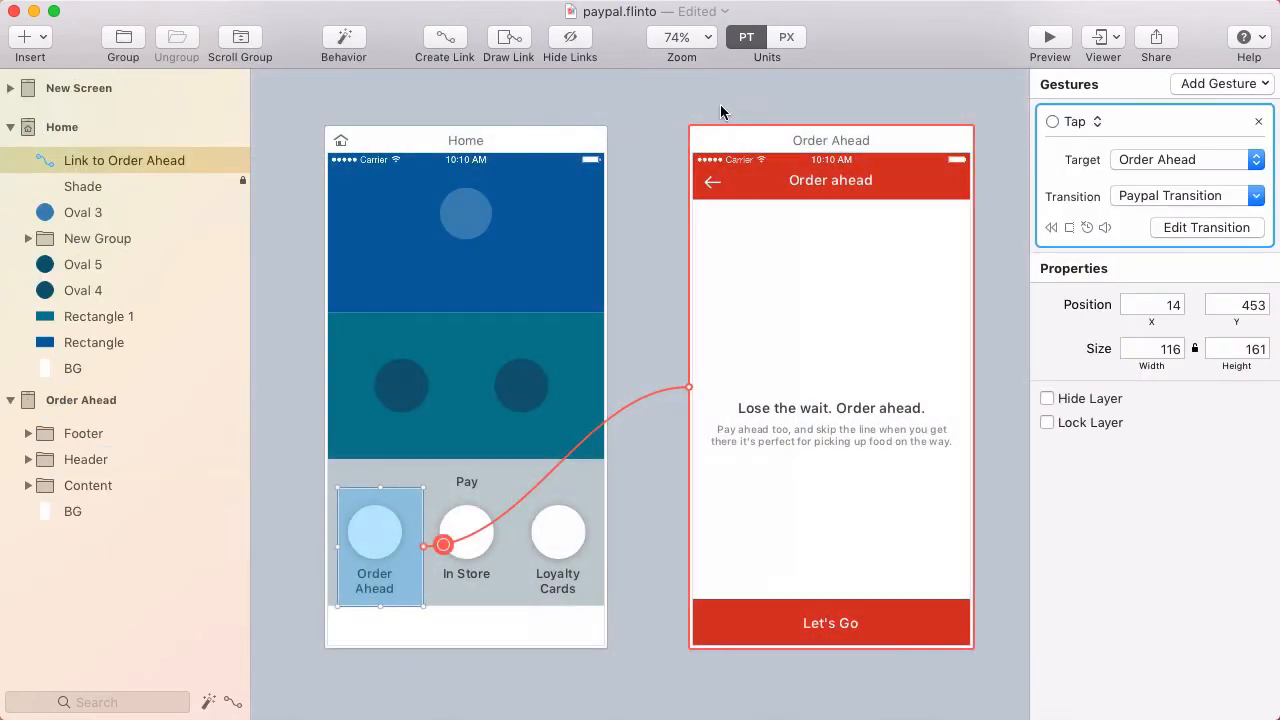
# Step: Add a tap link over Order Ahead's back arrow targeting Back Link
pyautogui.click(724, 110)
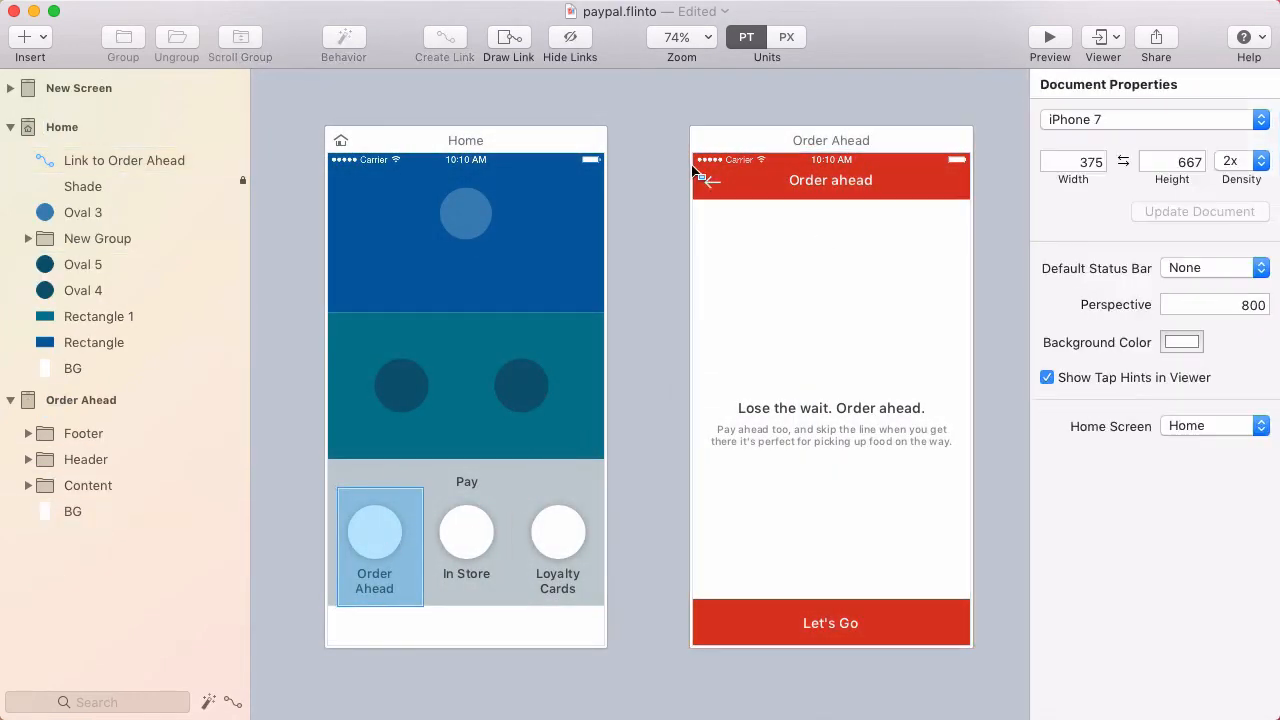
pyautogui.click(712, 180)
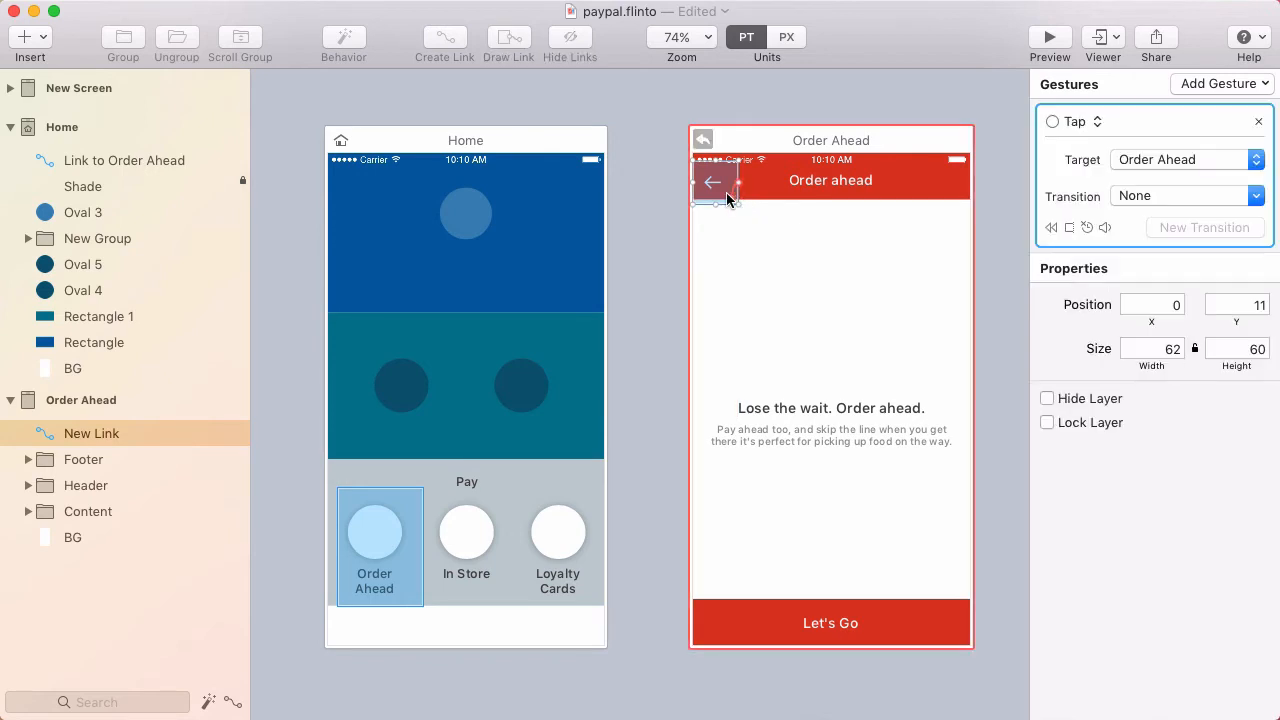
pyautogui.click(712, 182)
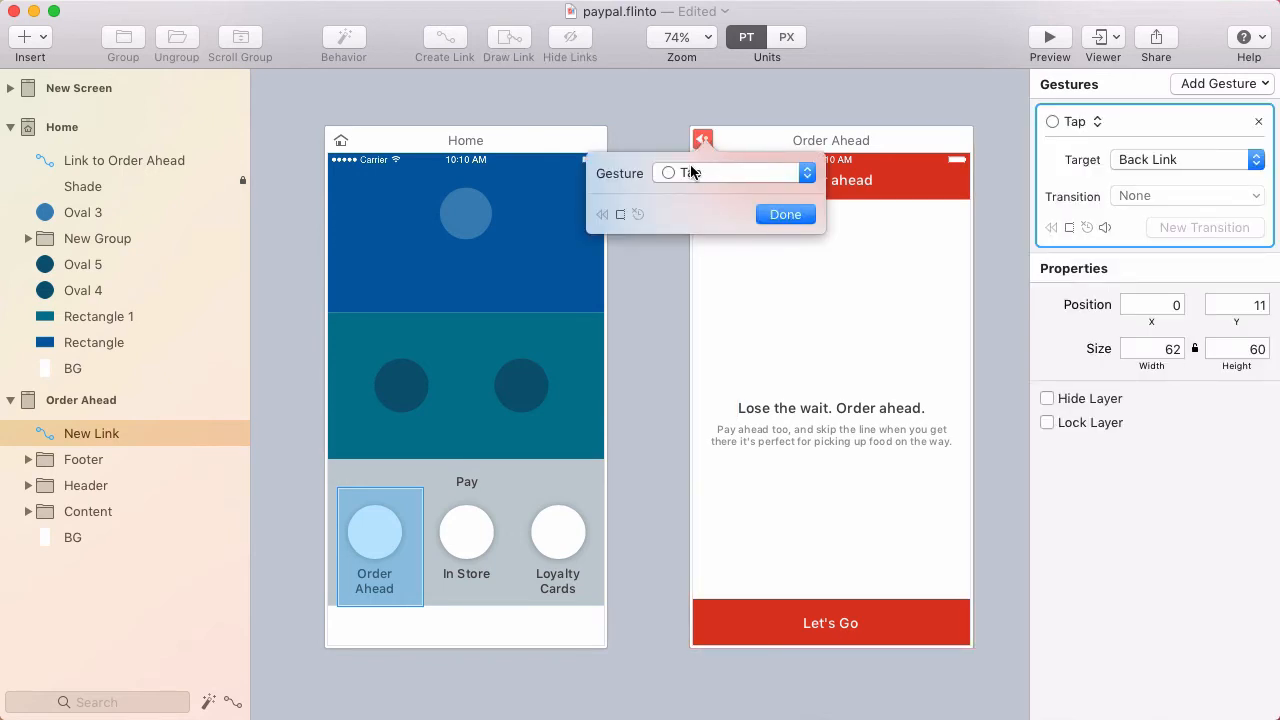
pyautogui.click(784, 214)
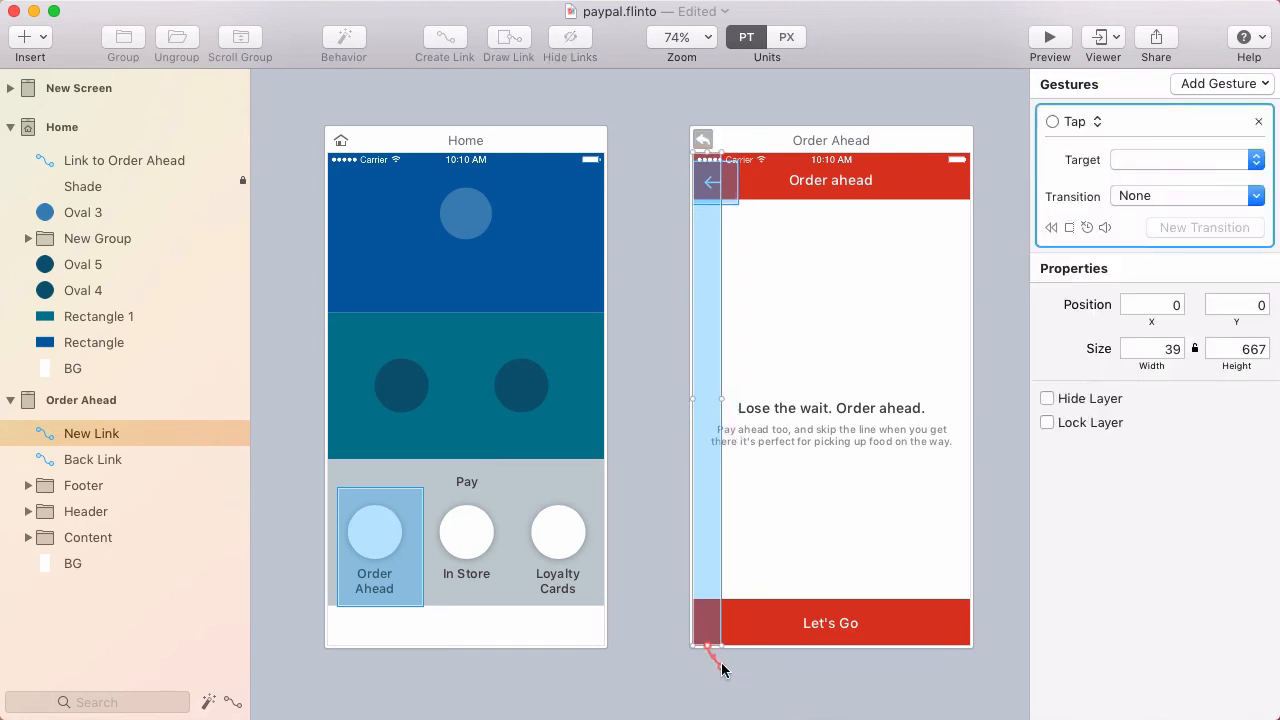
# Step: Make the left-edge hotspot go back on a Right Swipe gesture
pyautogui.click(1076, 122)
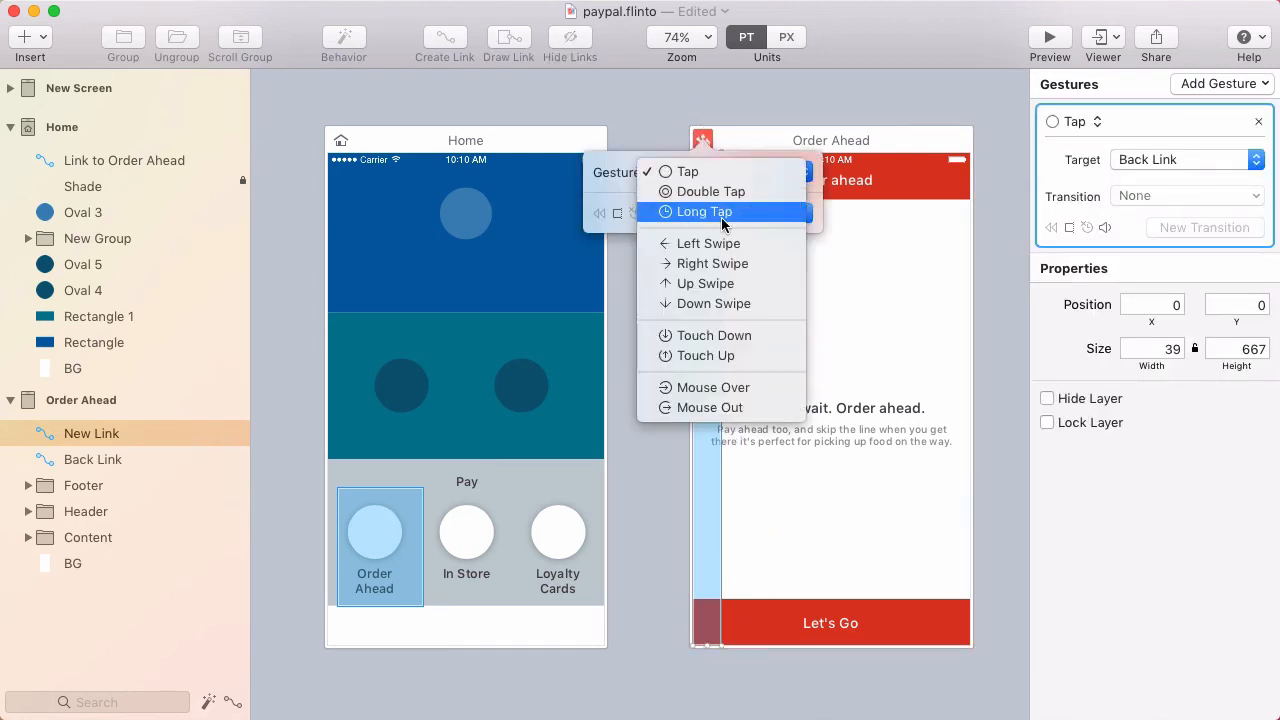
pyautogui.click(712, 264)
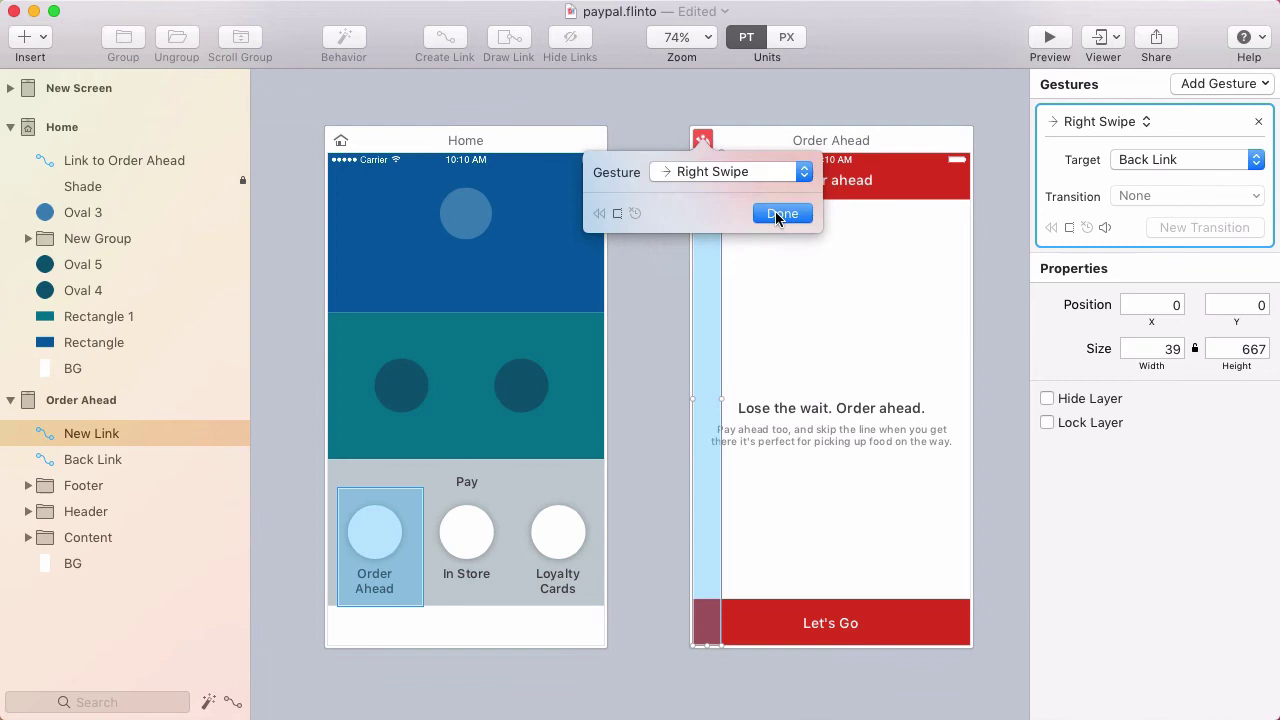
pyautogui.click(782, 212)
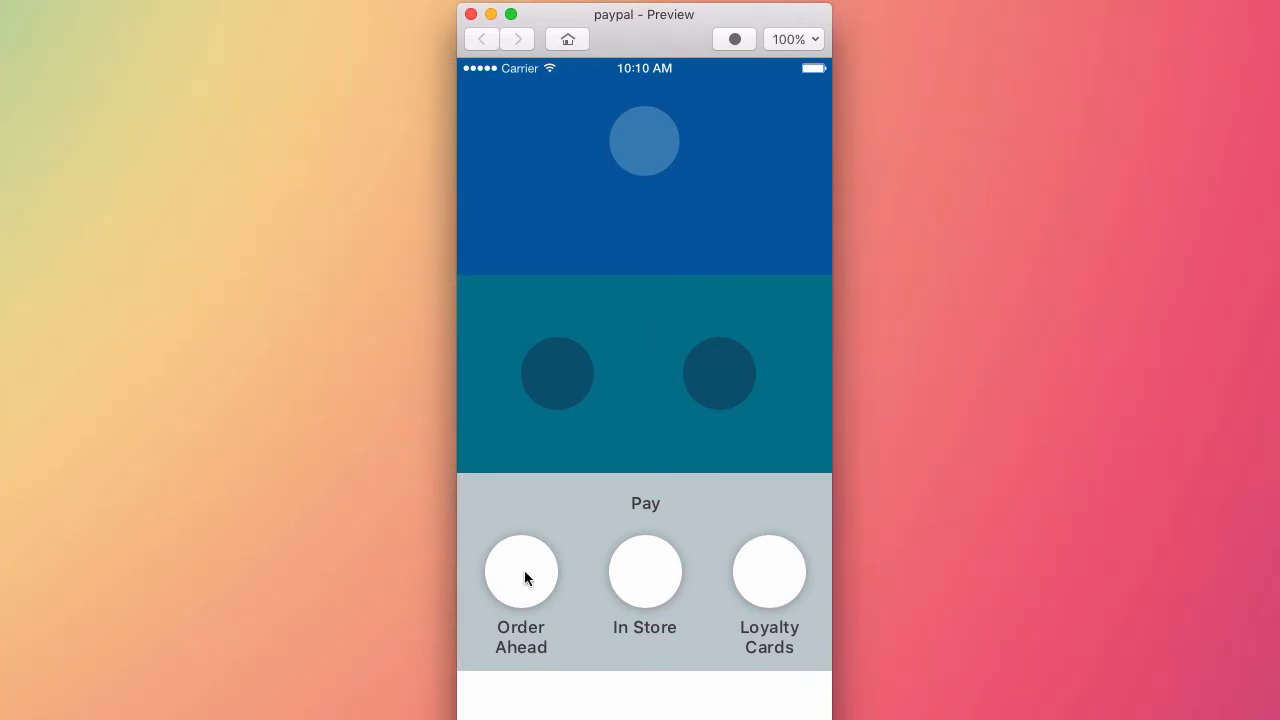
# Step: In Preview, open Order Ahead from Home and go back to check the transition both ways
pyautogui.click(520, 572)
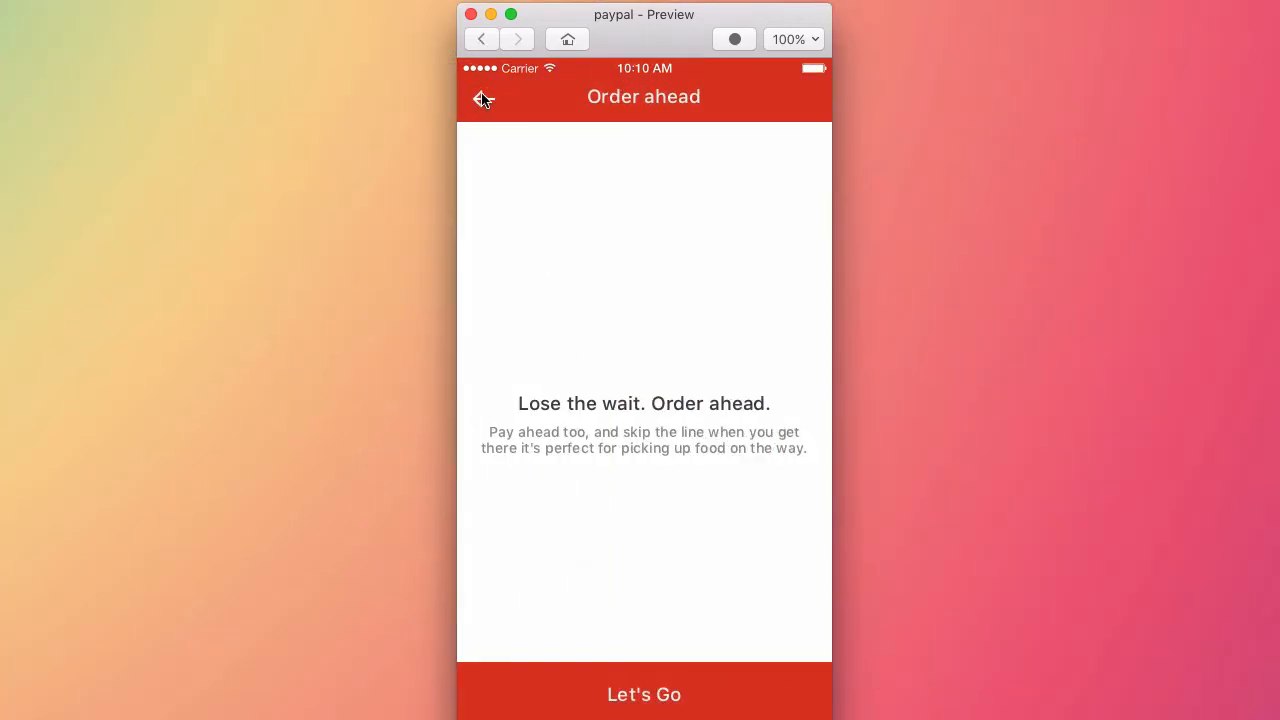
pyautogui.moveTo(484, 104)
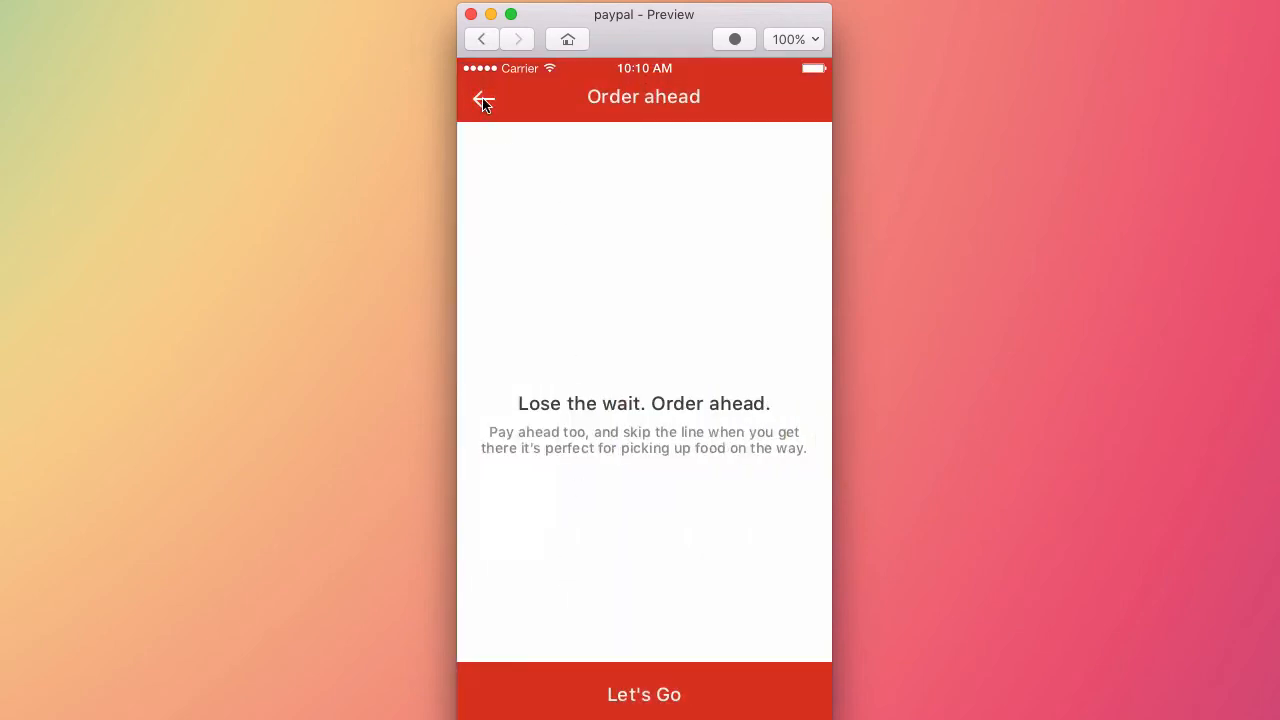
pyautogui.click(484, 98)
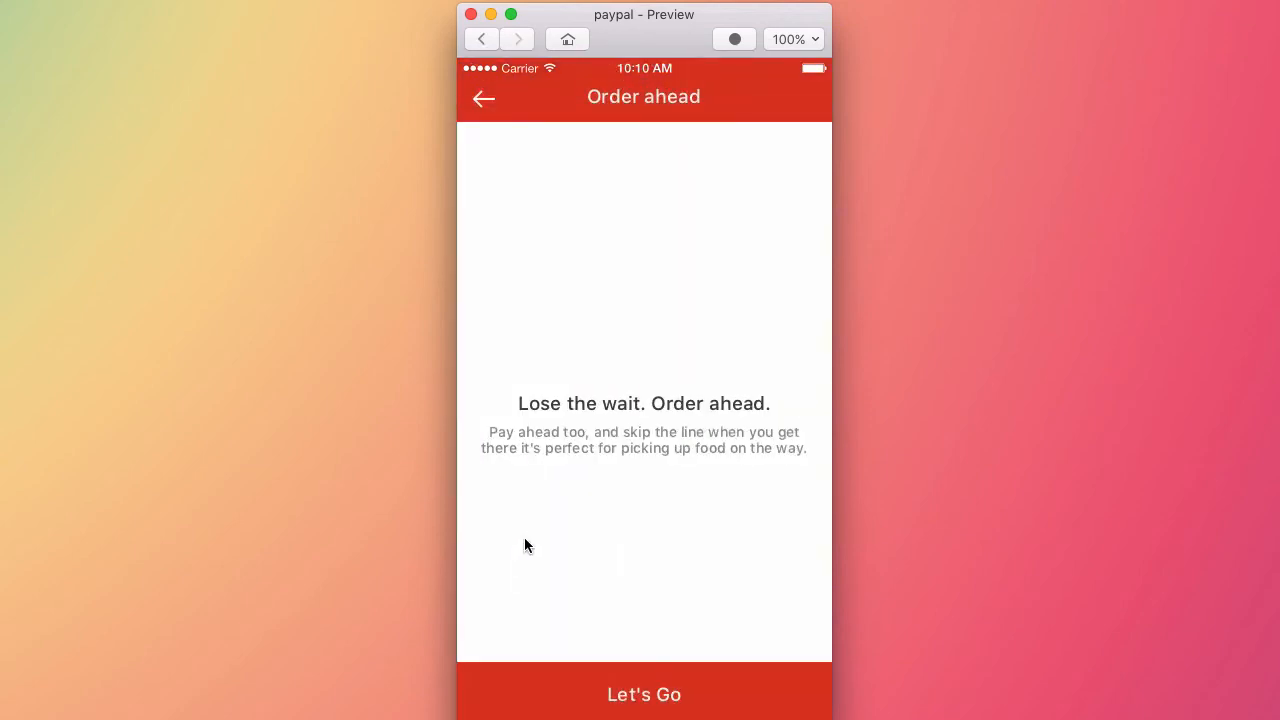
pyautogui.moveTo(534, 532)
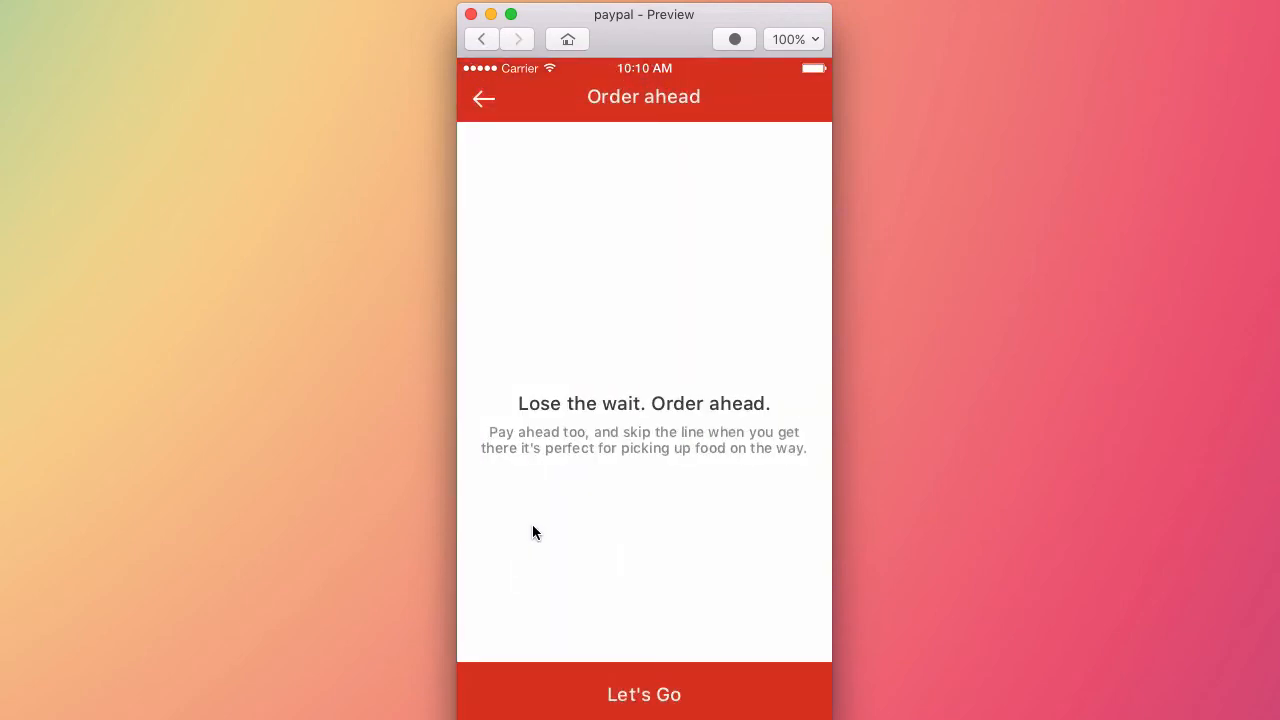
pyautogui.moveTo(484, 100)
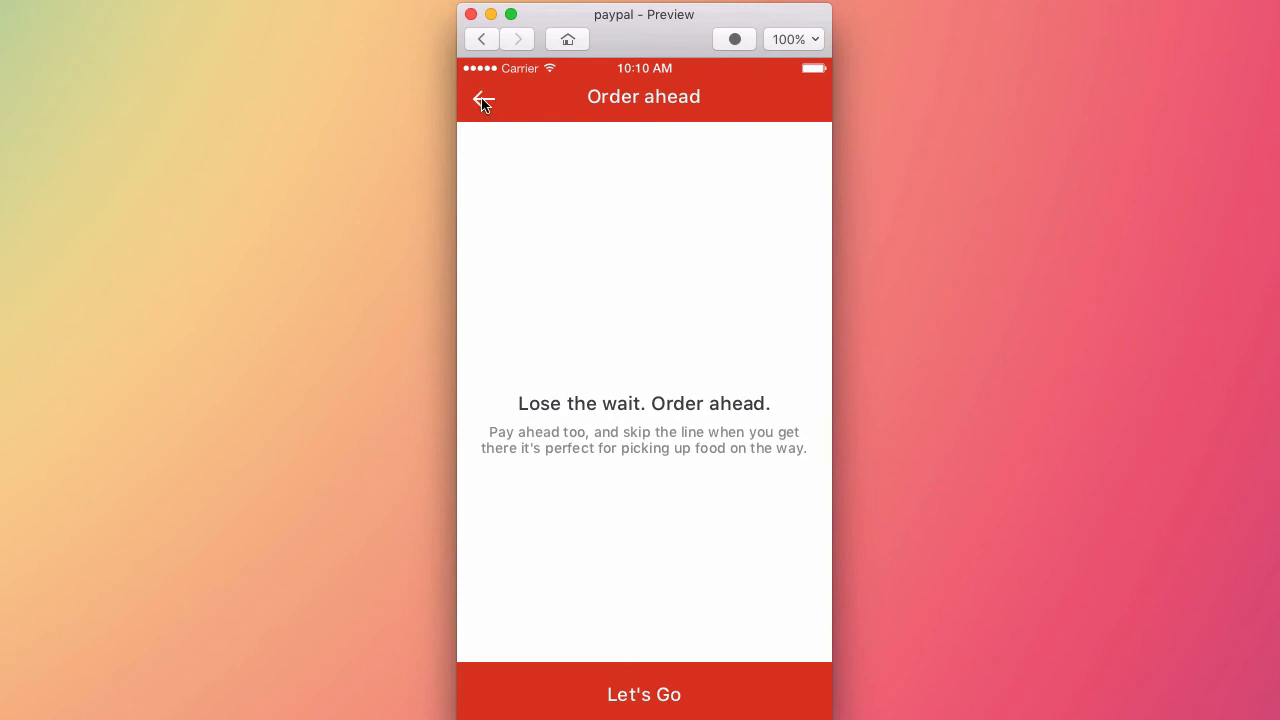
pyautogui.click(484, 96)
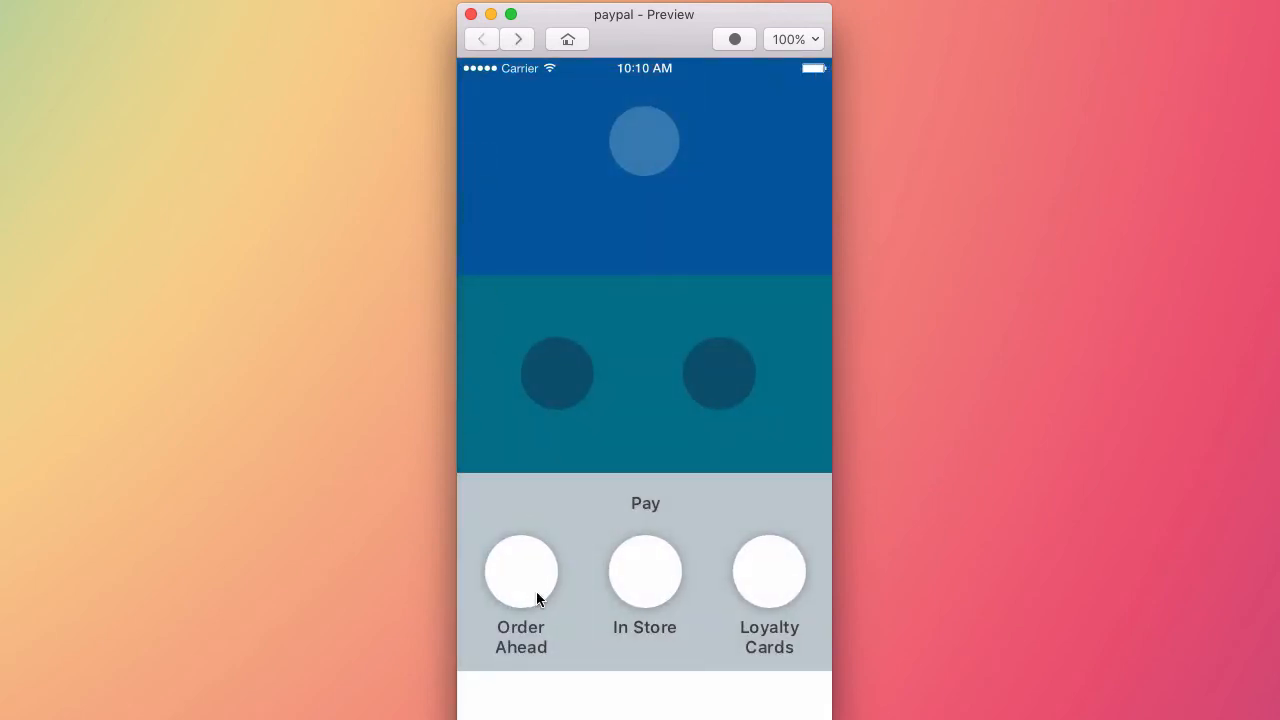
pyautogui.moveTo(544, 584)
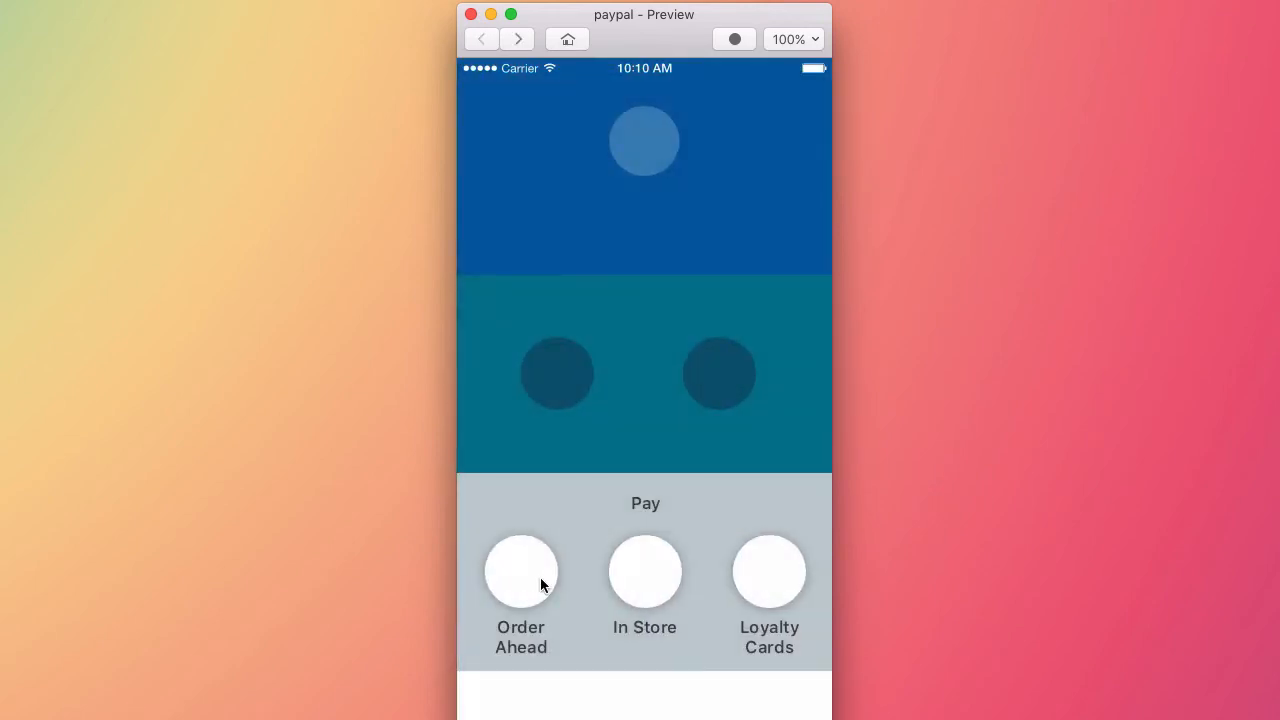
pyautogui.moveTo(530, 558)
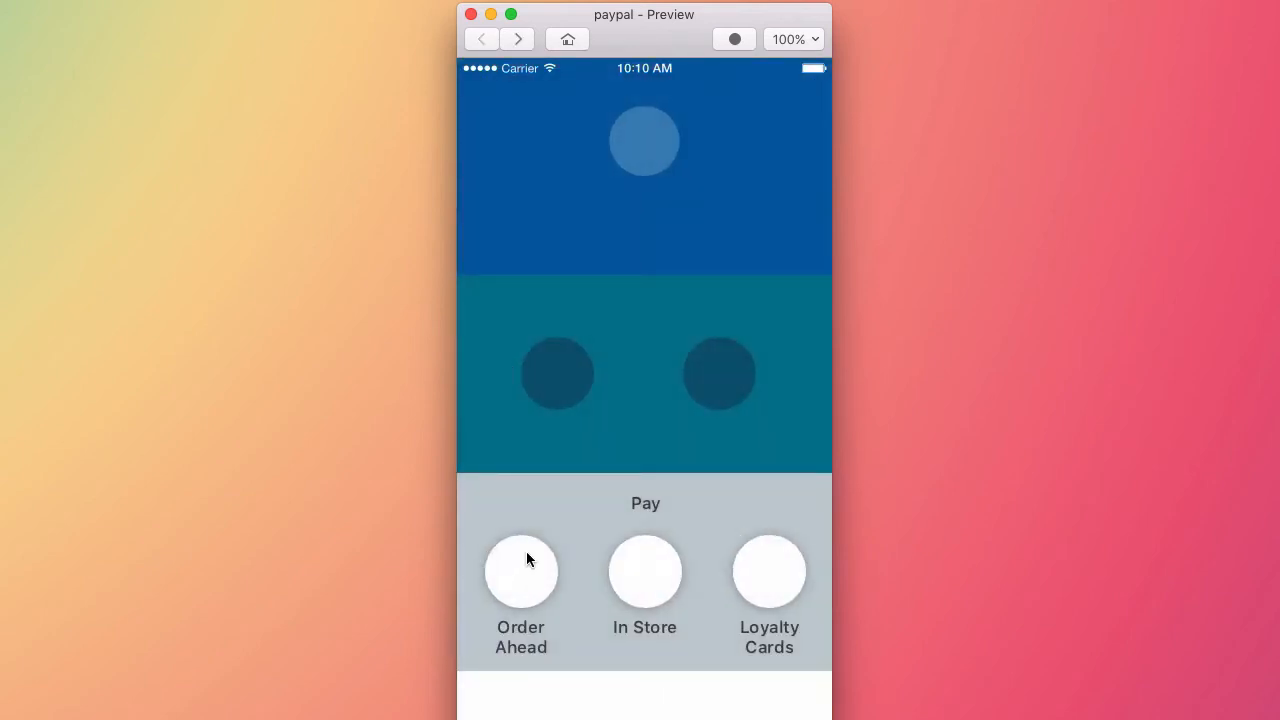
pyautogui.click(520, 572)
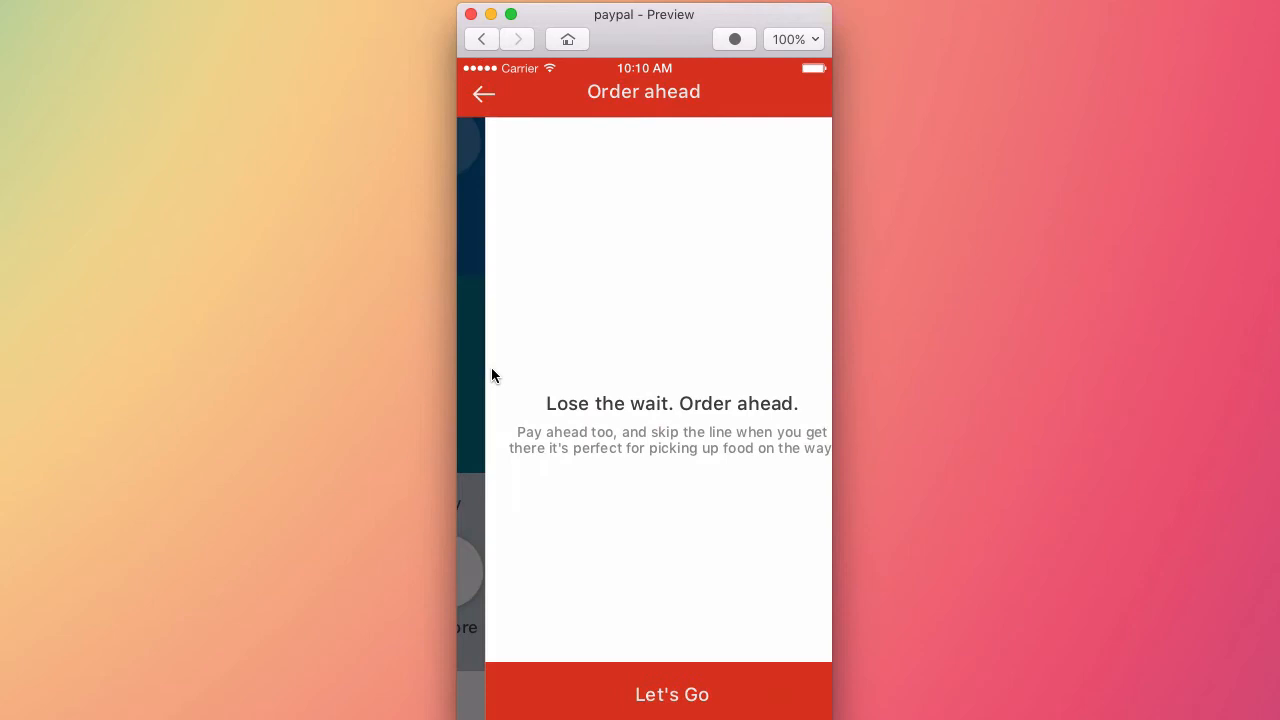
pyautogui.click(484, 94)
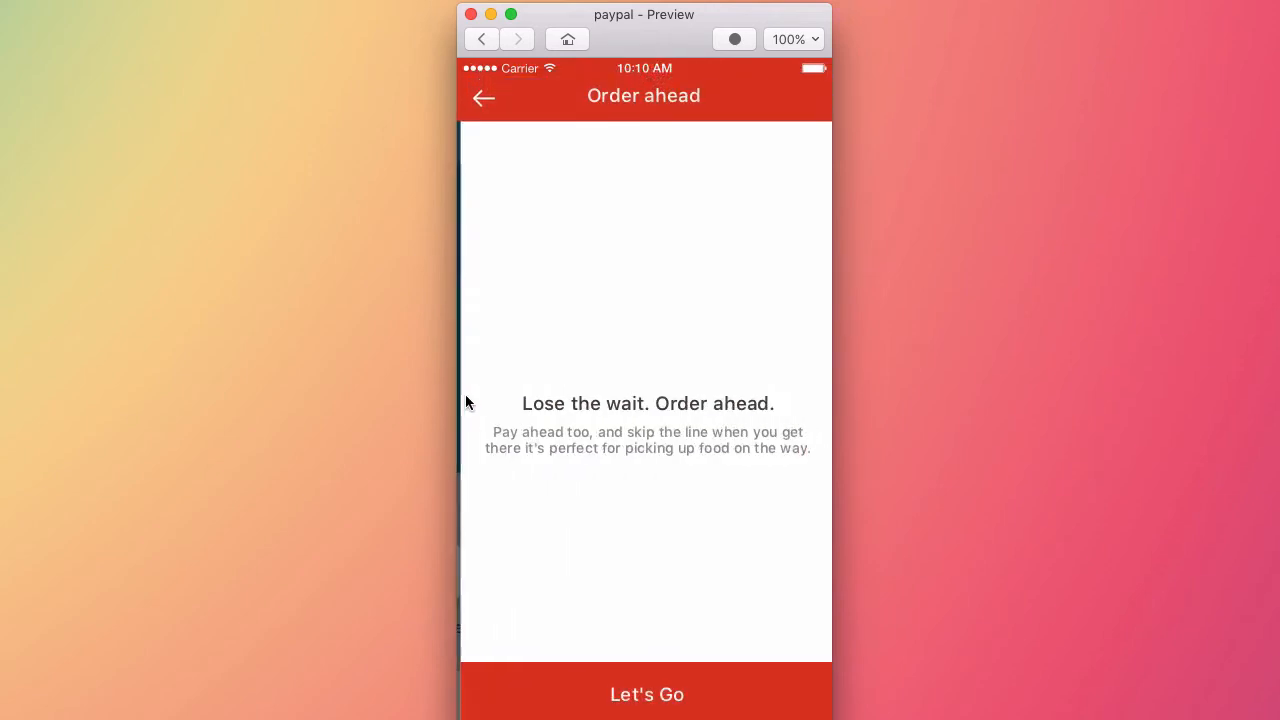
pyautogui.click(518, 38)
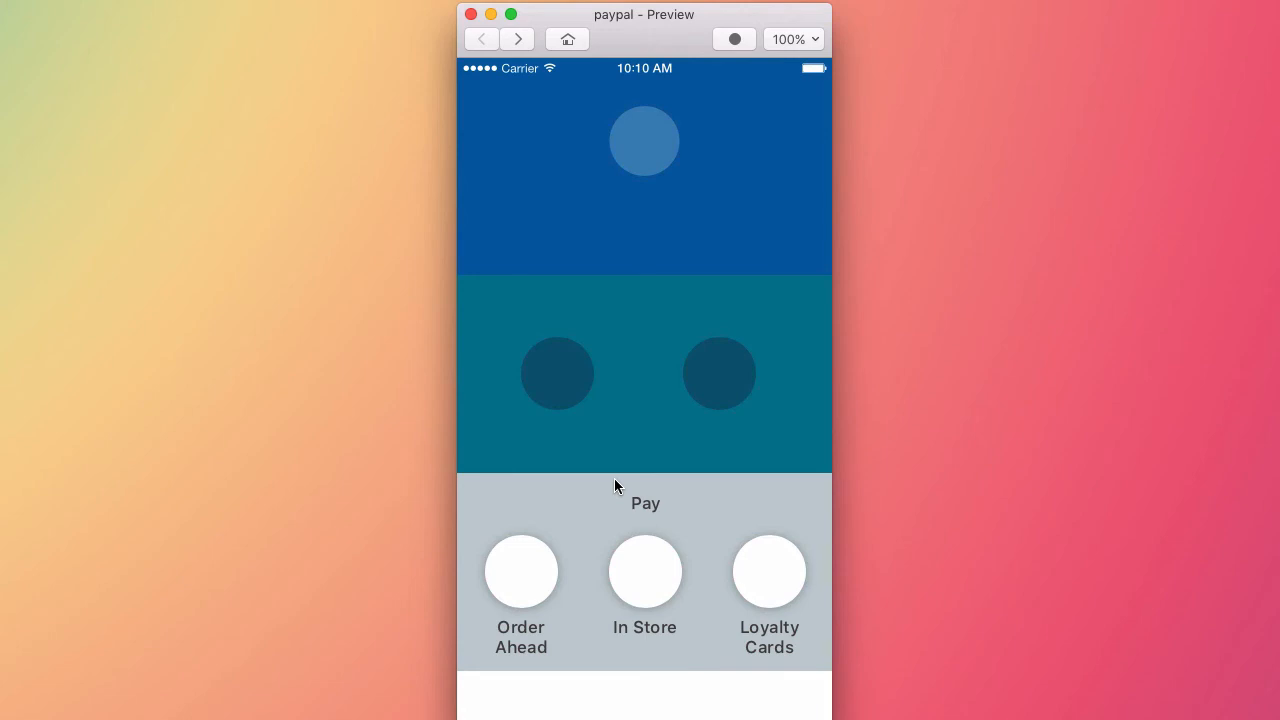
pyautogui.moveTo(596, 490)
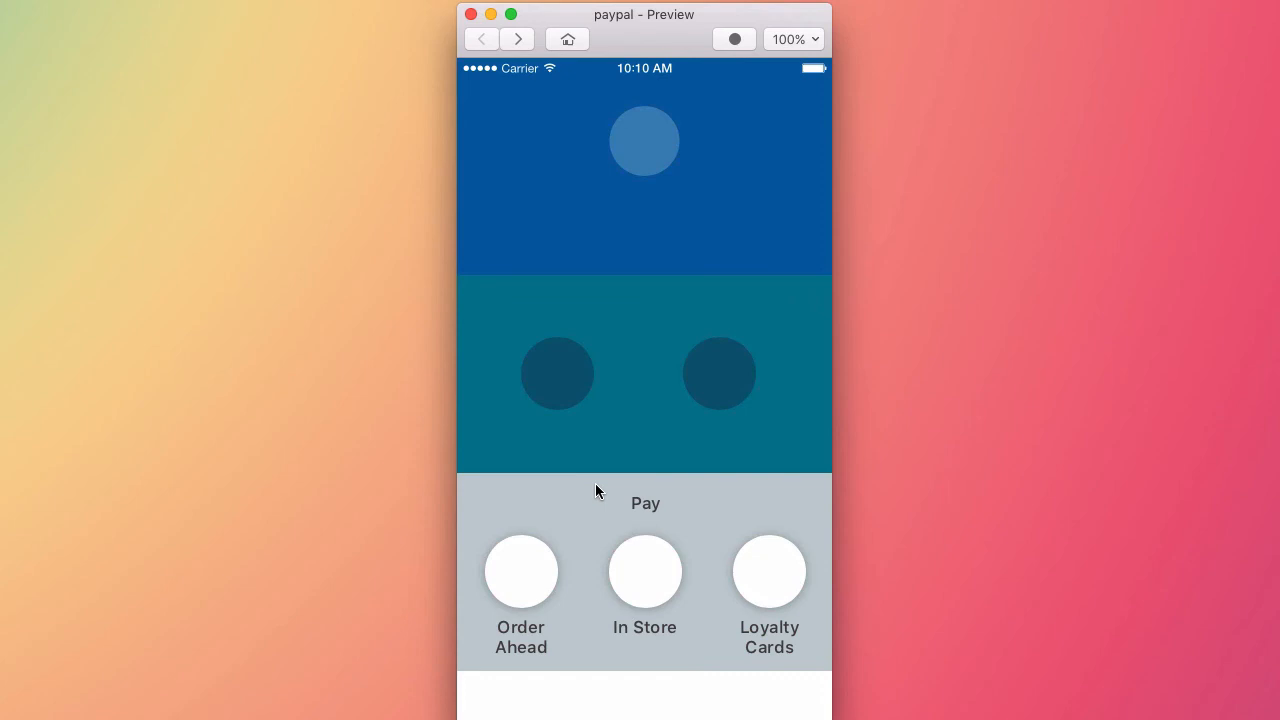
pyautogui.moveTo(596, 456)
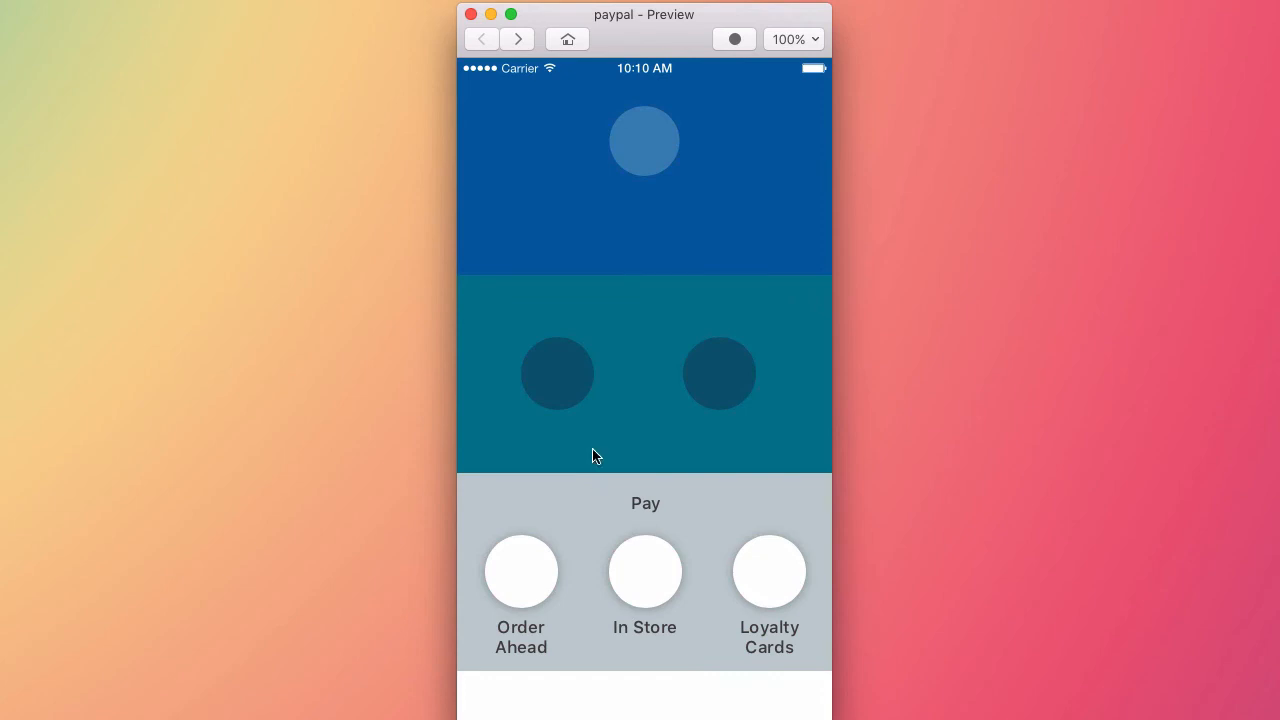
pyautogui.moveTo(540, 580)
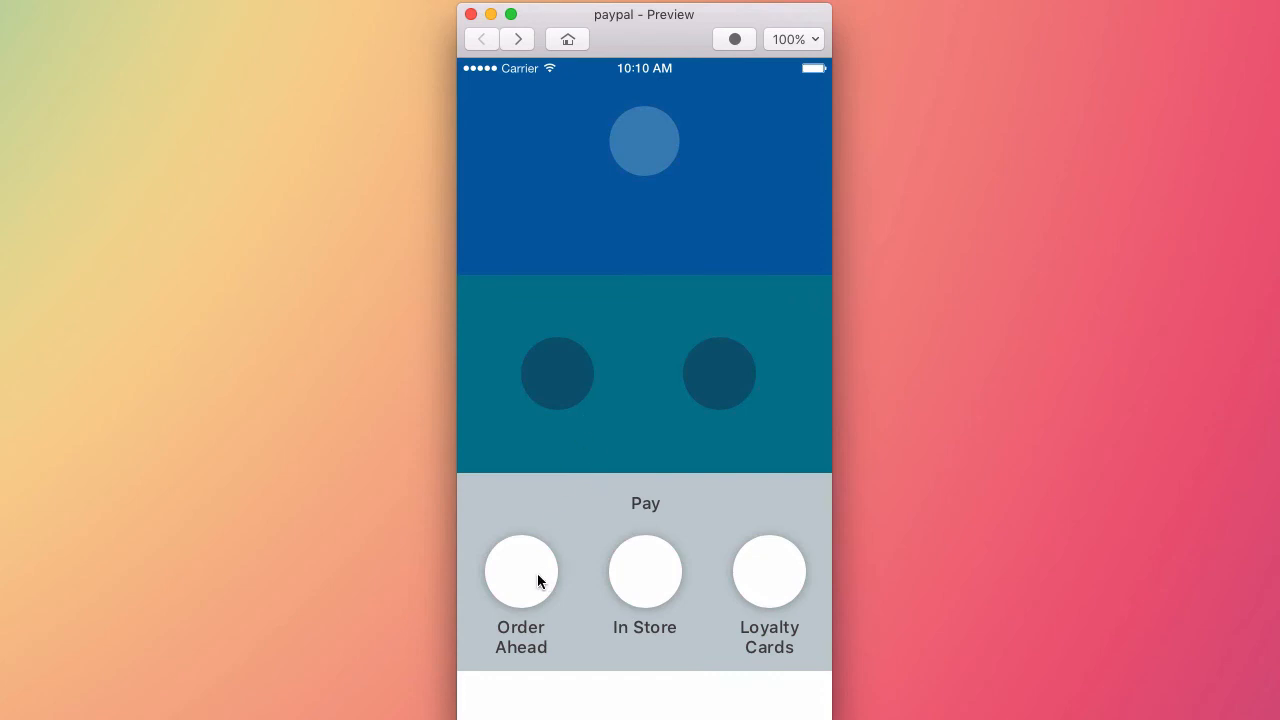
# Step: Replay the transition several more times, including backing out mid-slide, ending on Order ahead
pyautogui.click(520, 572)
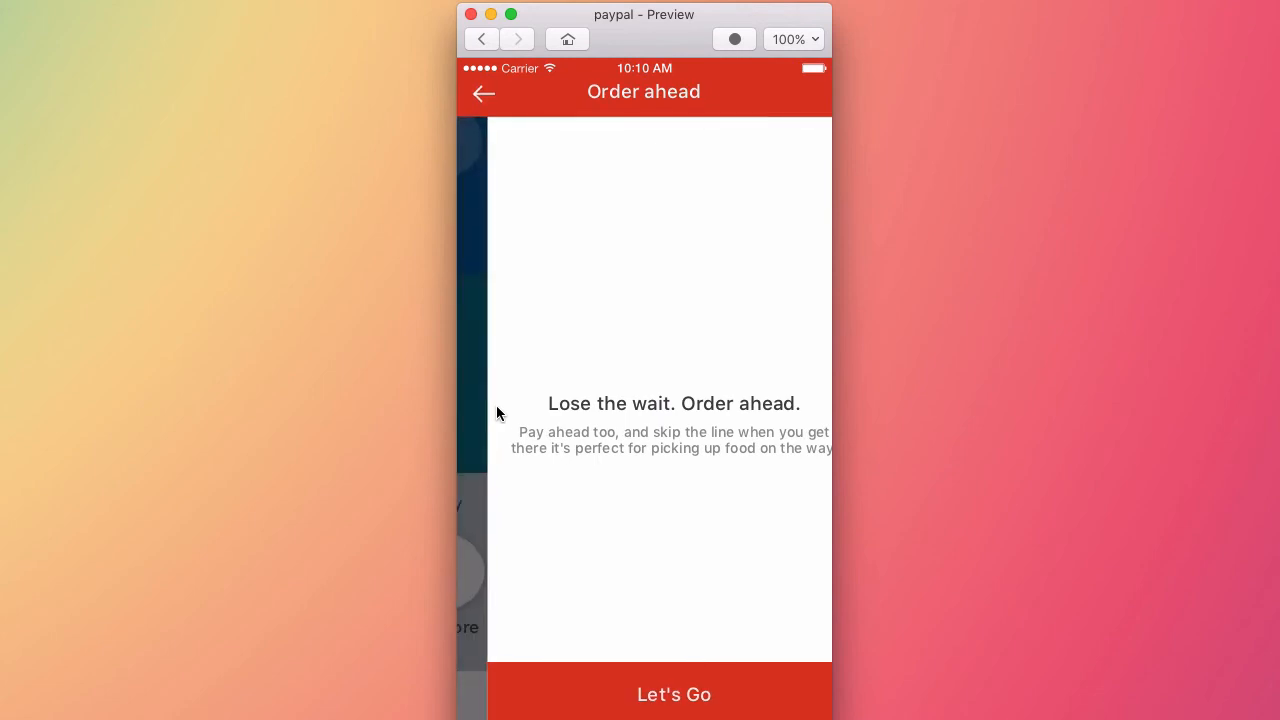
pyautogui.click(484, 92)
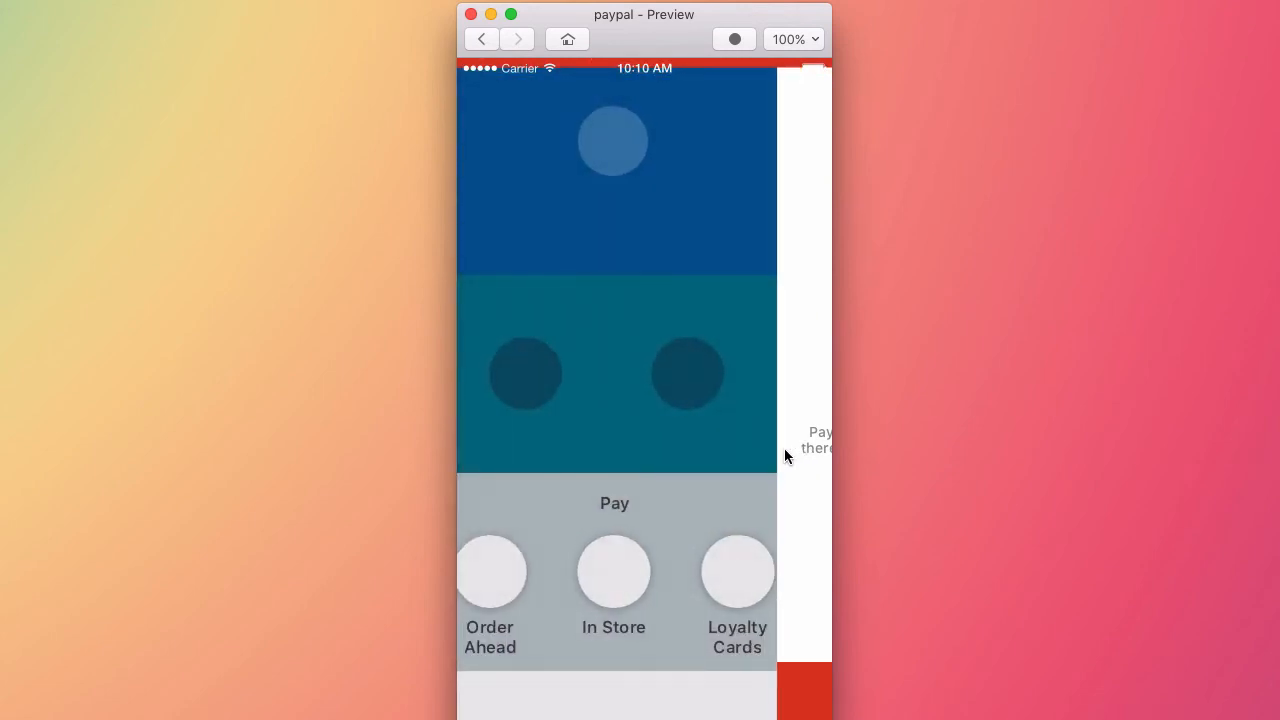
pyautogui.click(490, 572)
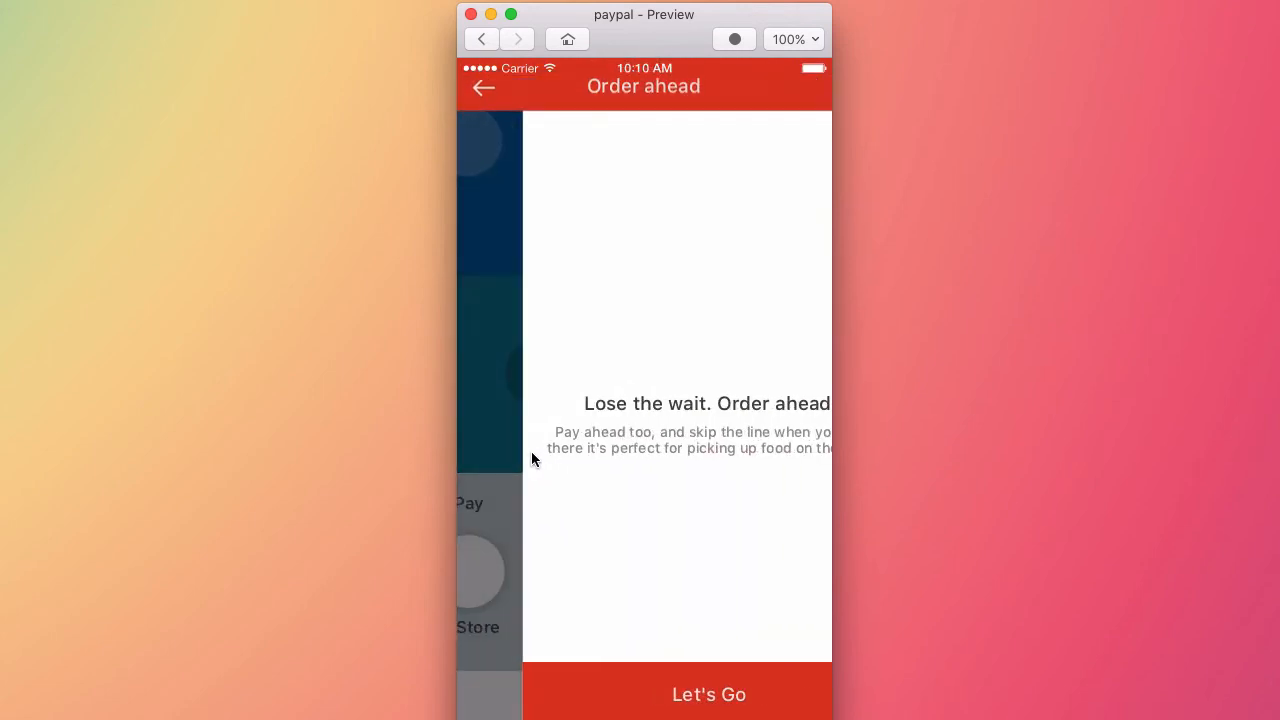
pyautogui.click(484, 86)
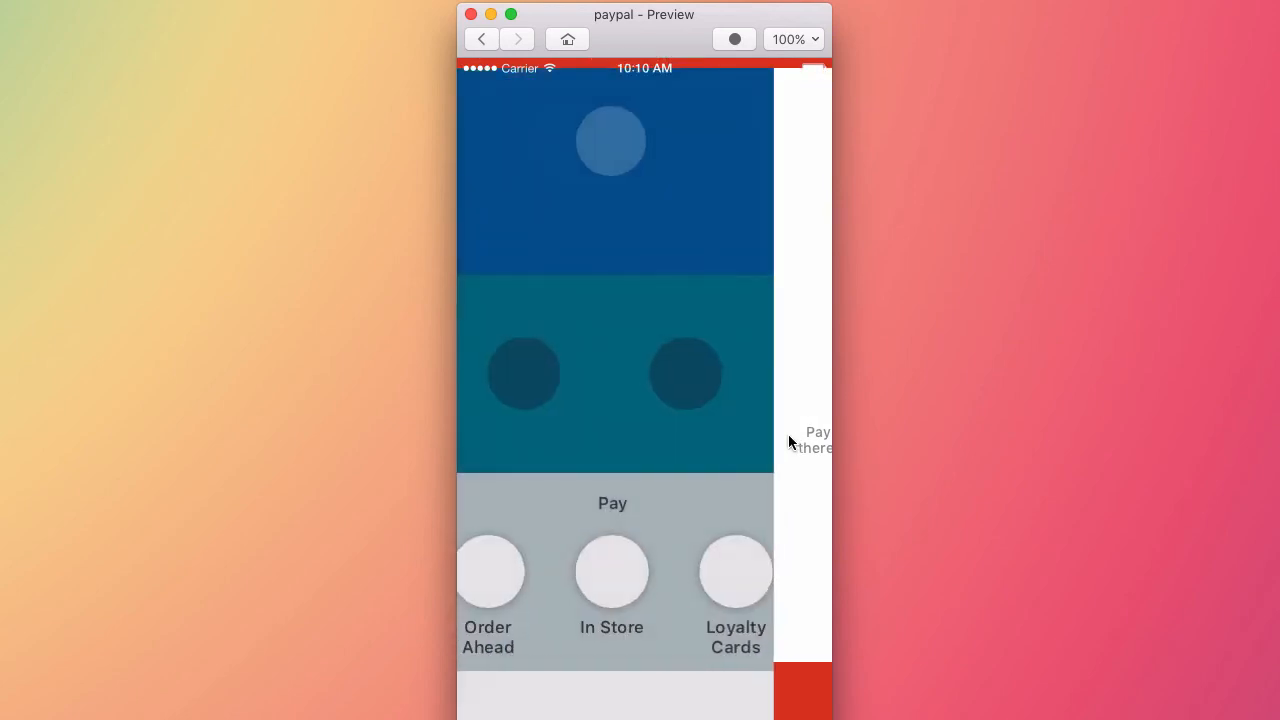
pyautogui.click(488, 590)
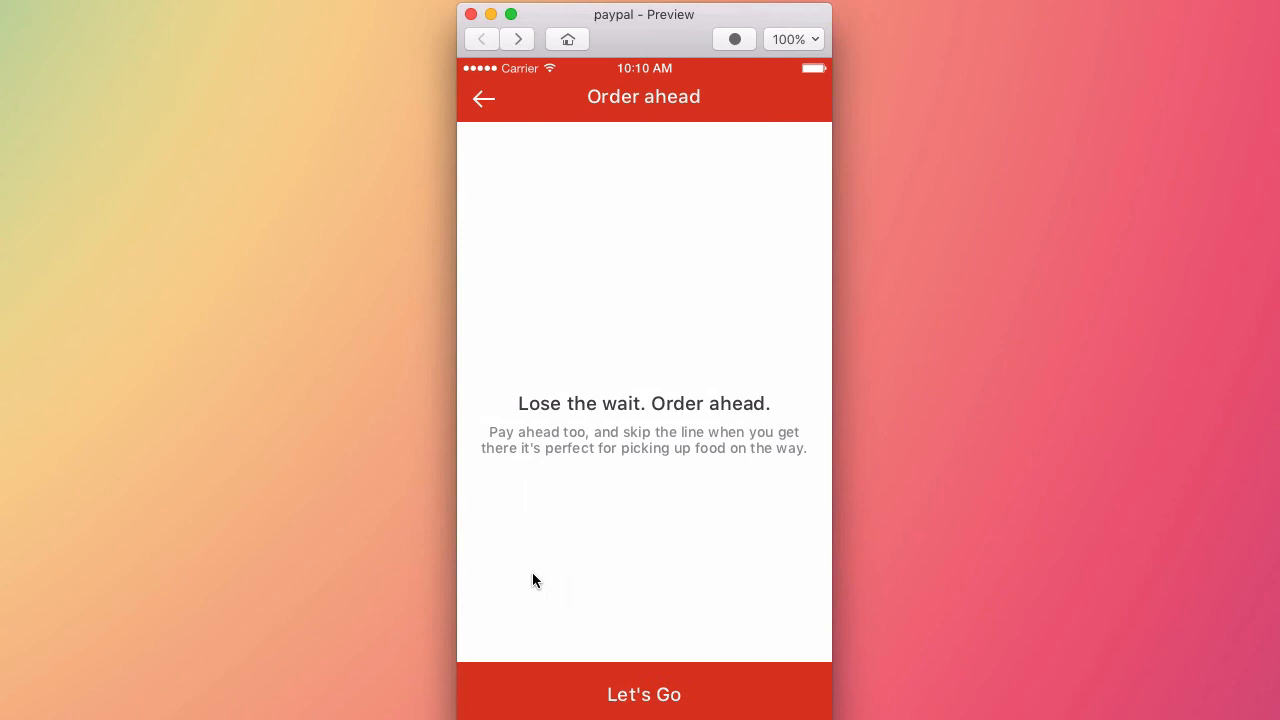
pyautogui.moveTo(624, 696)
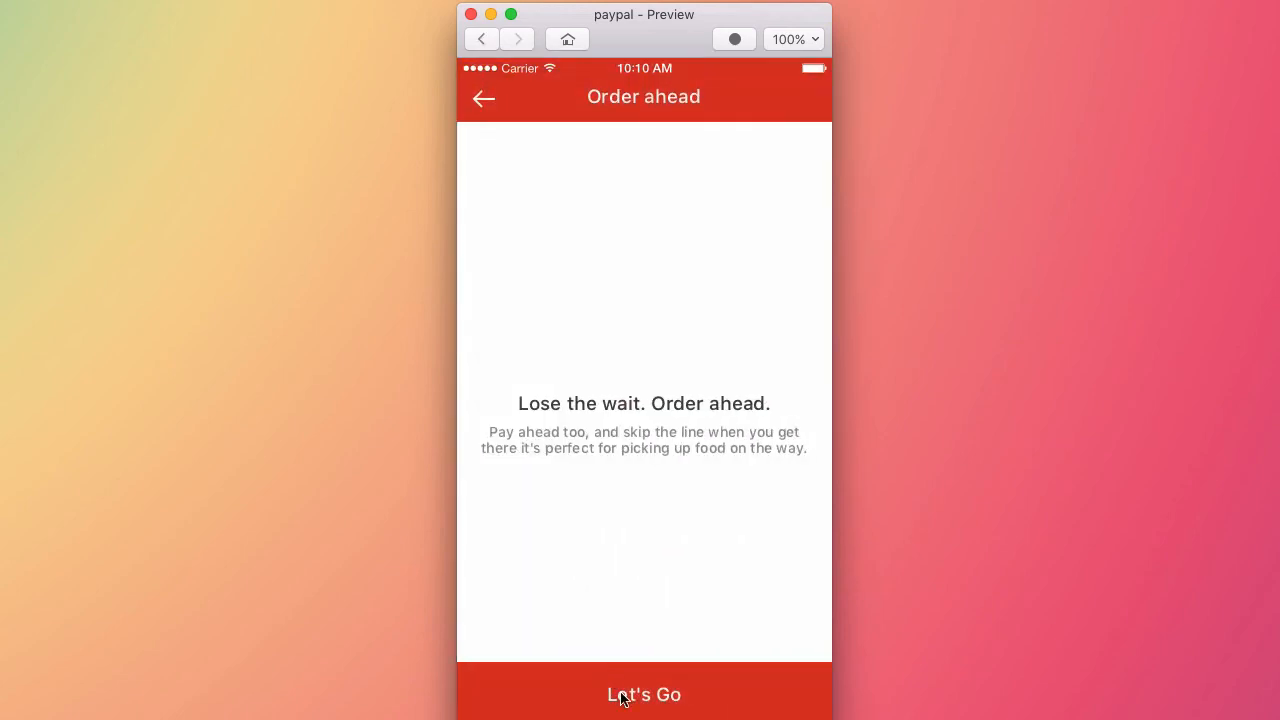
pyautogui.moveTo(724, 390)
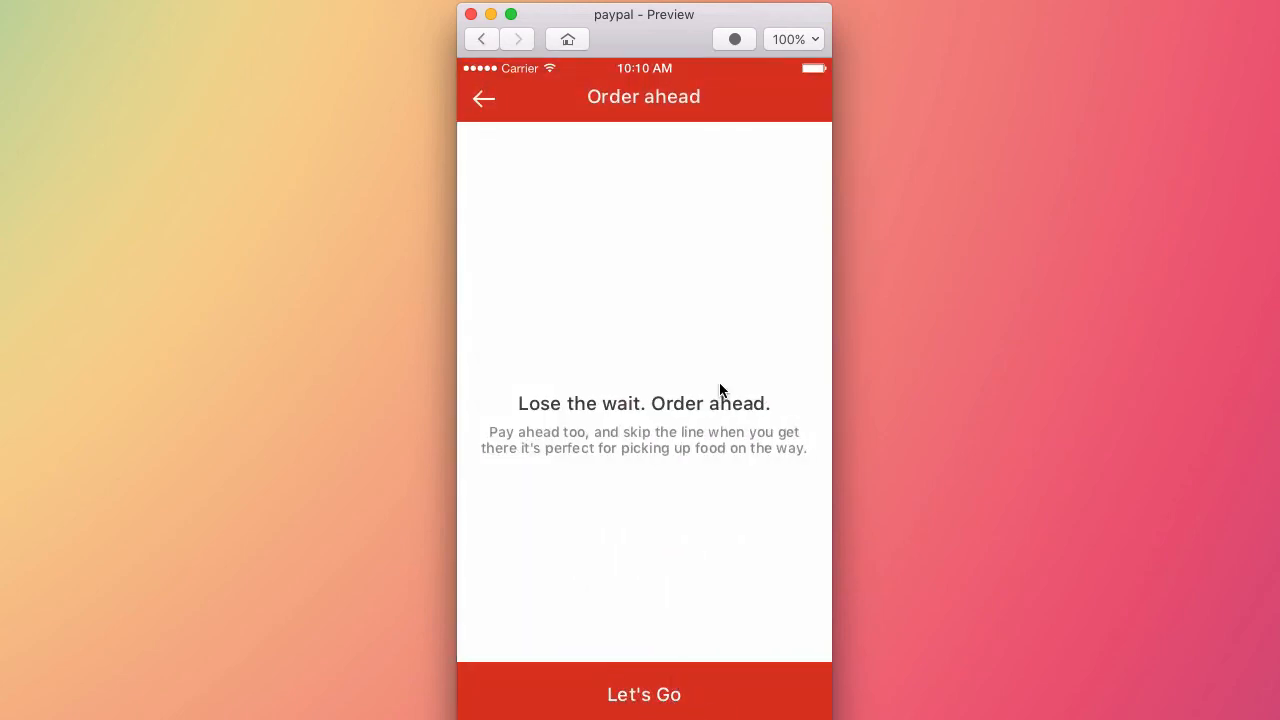
pyautogui.moveTo(564, 122)
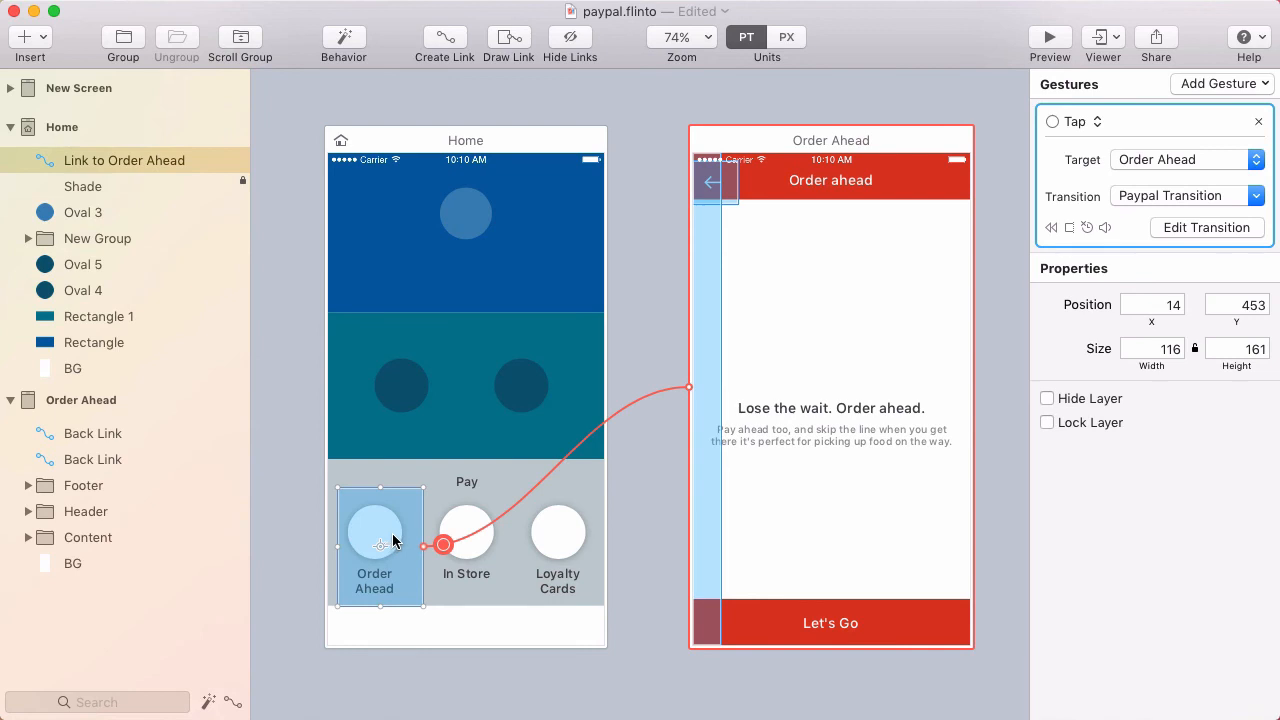
# Step: Tag the Order ahead footer group to animate in from the bottom and replay the transition to check it
pyautogui.click(1206, 228)
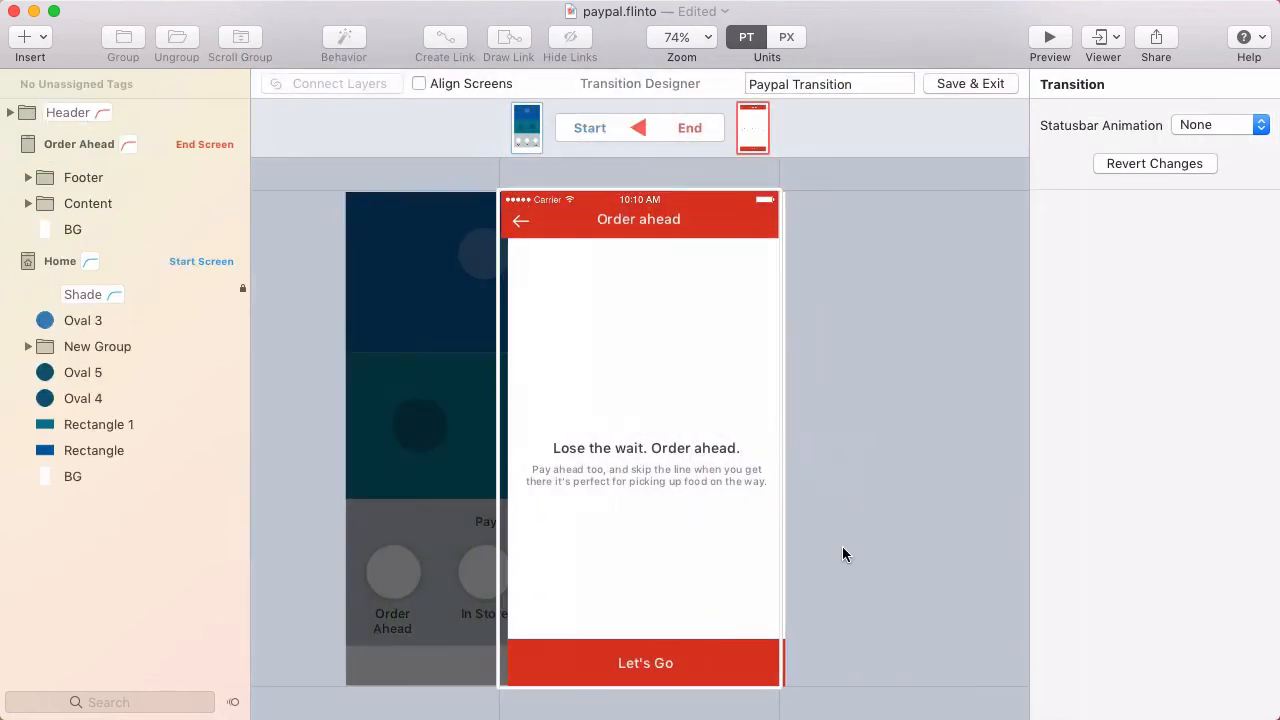
pyautogui.click(1214, 124)
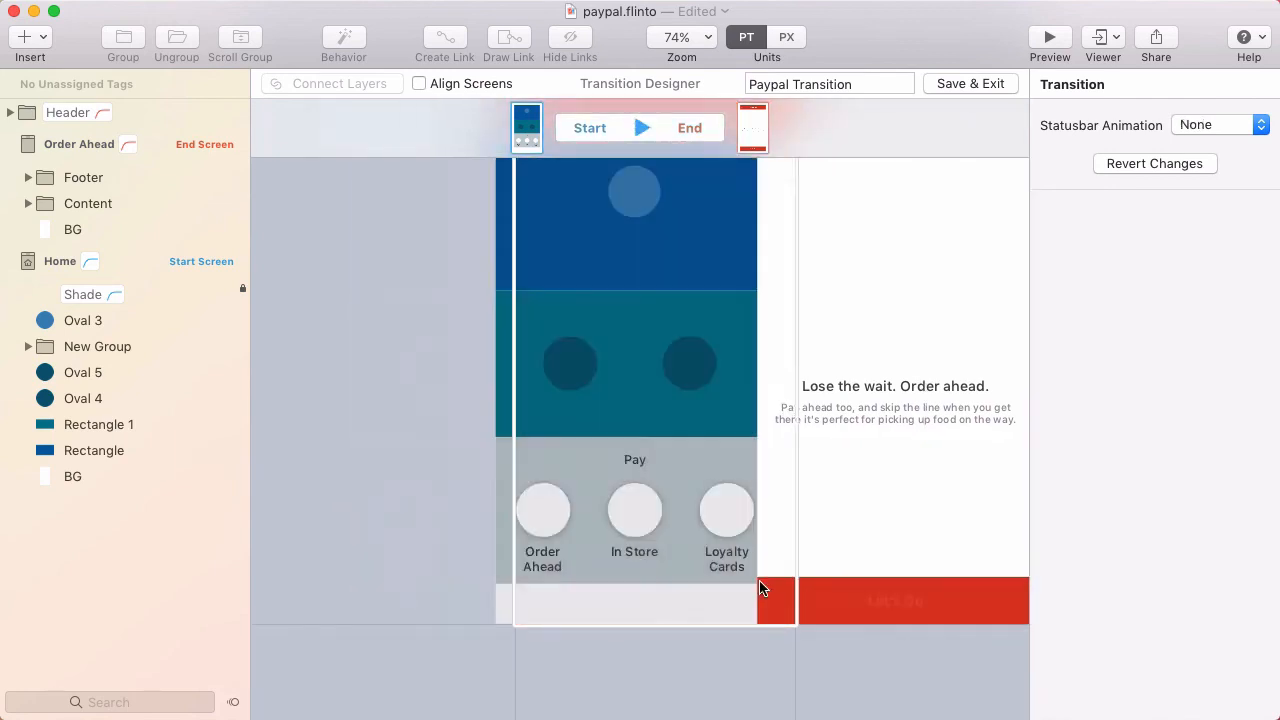
pyautogui.click(912, 600)
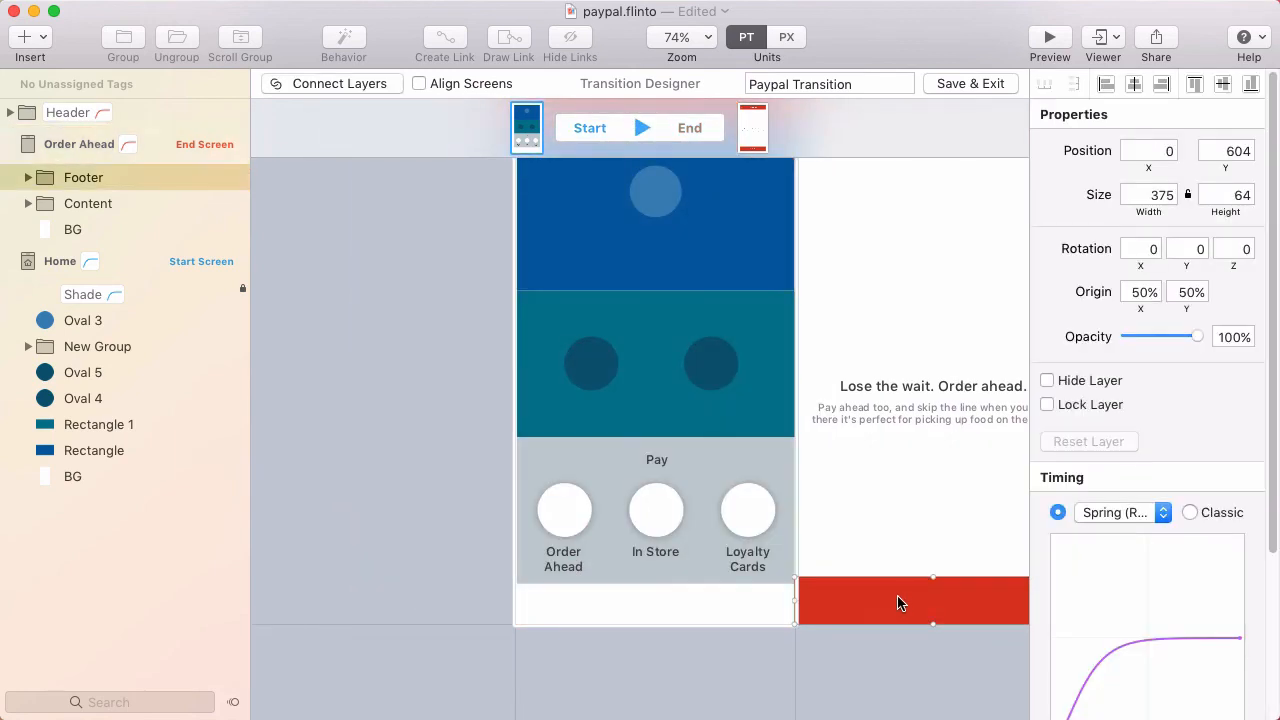
pyautogui.moveTo(264, 260)
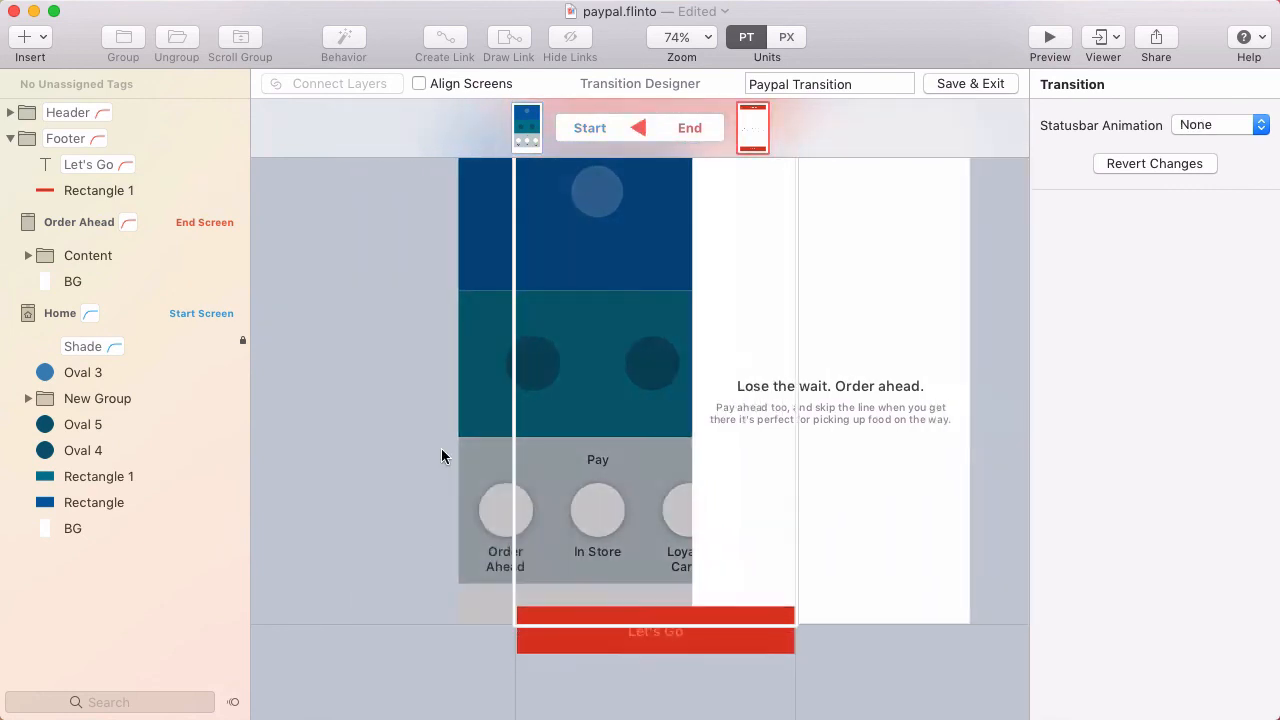
pyautogui.click(1216, 124)
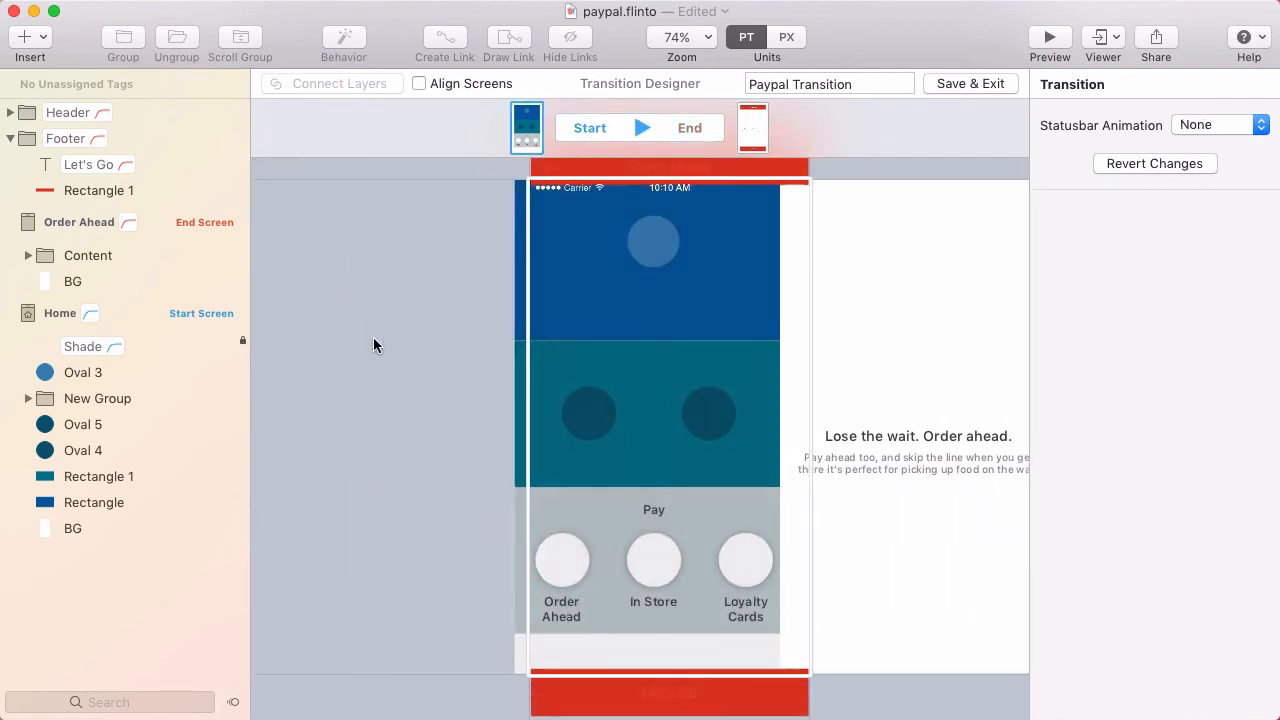
pyautogui.click(1216, 124)
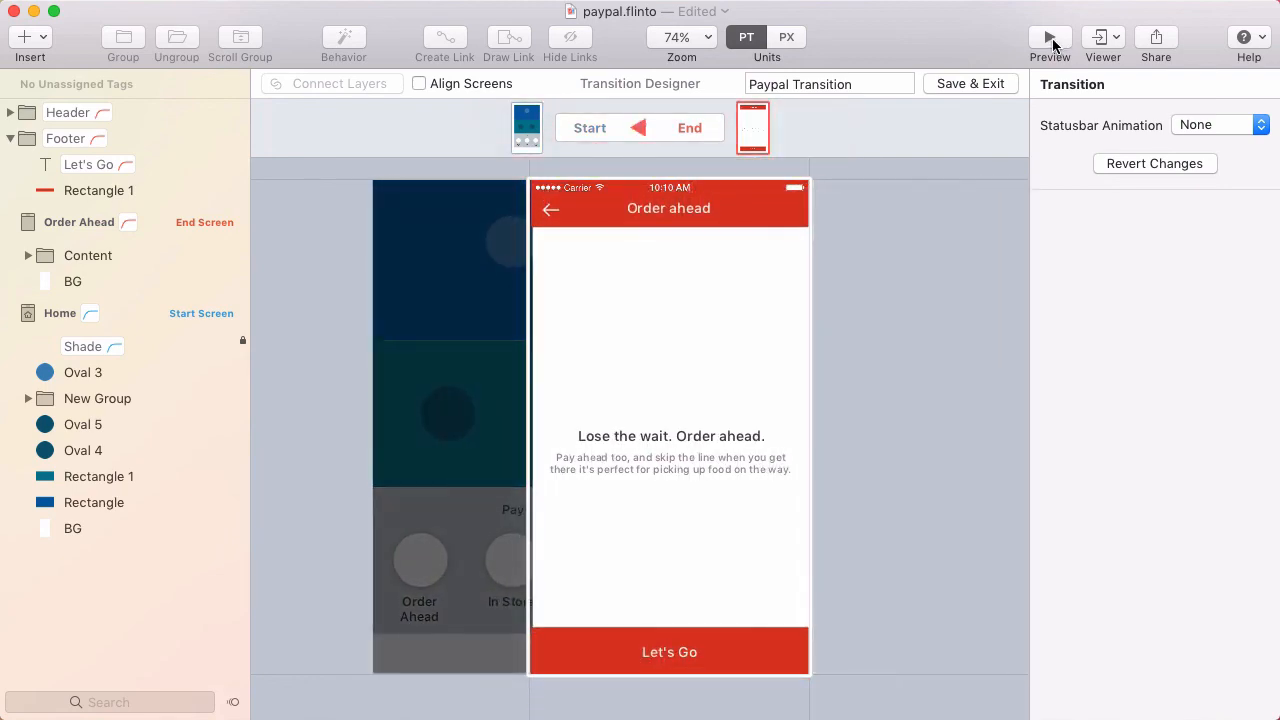
# Step: Run the preview from Home and tap Order Ahead to watch the Let's Go footer slide in
pyautogui.click(1048, 36)
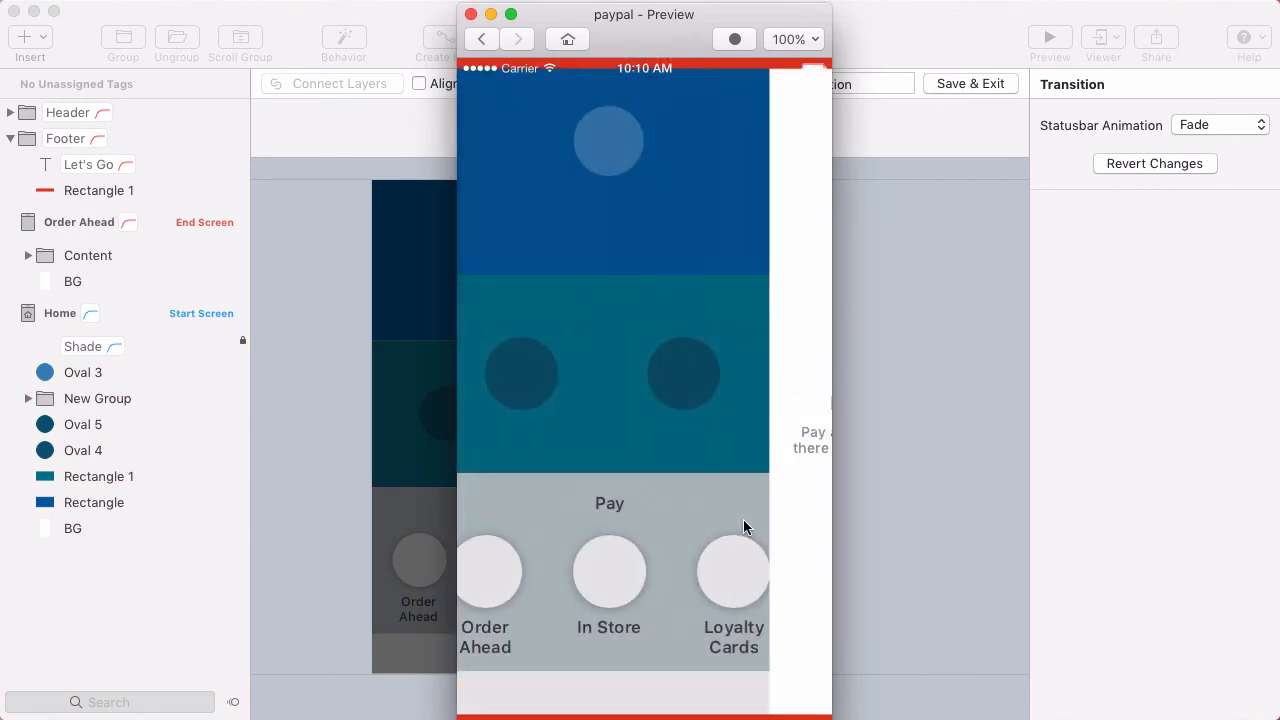
pyautogui.click(488, 572)
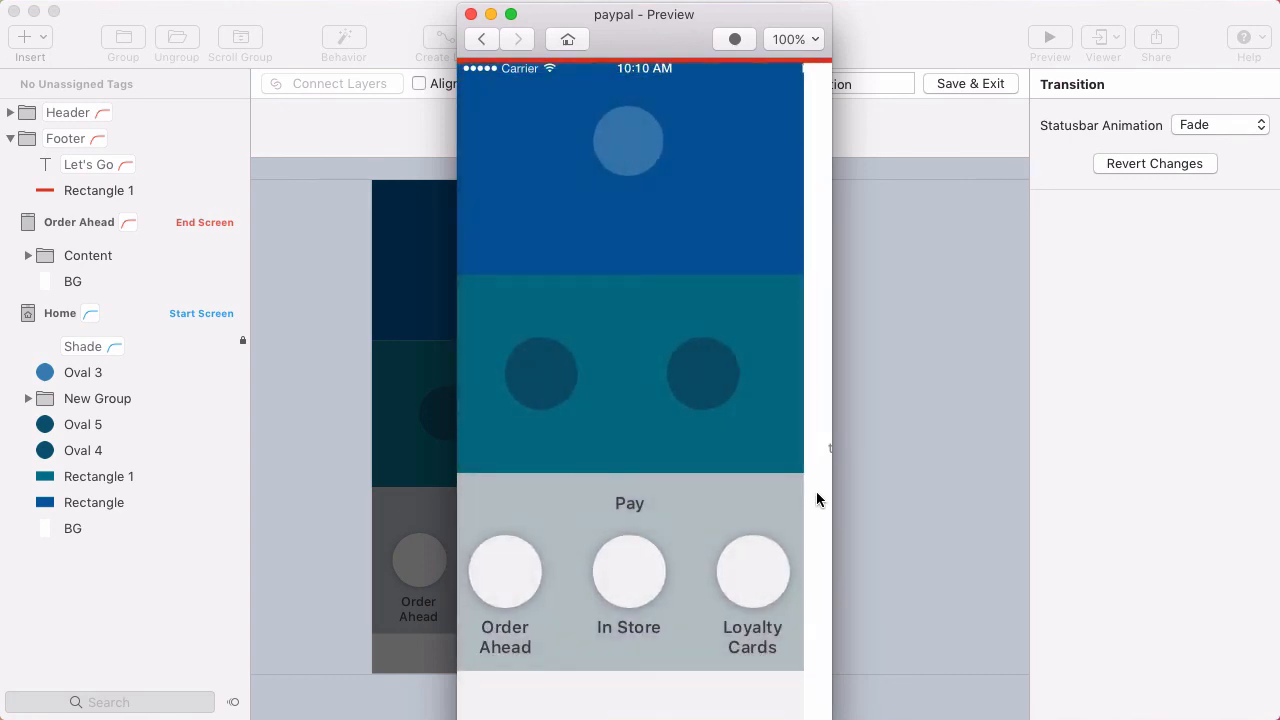
pyautogui.click(504, 572)
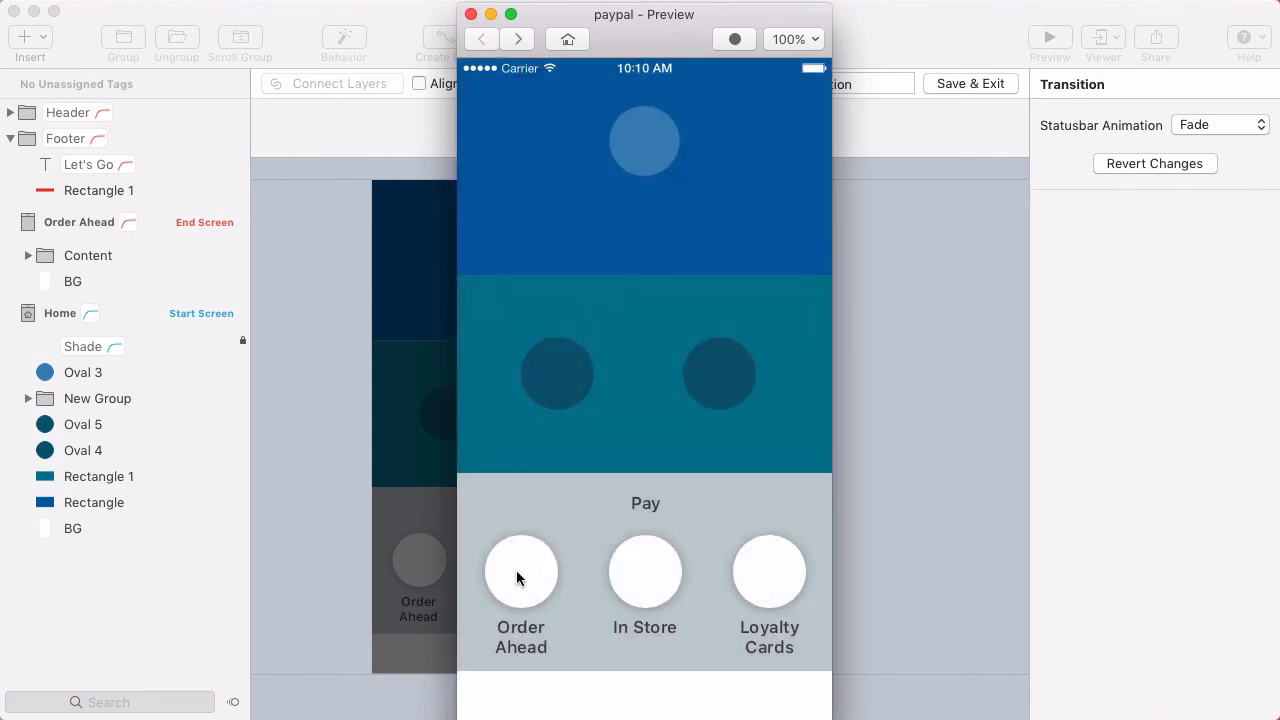
pyautogui.click(520, 572)
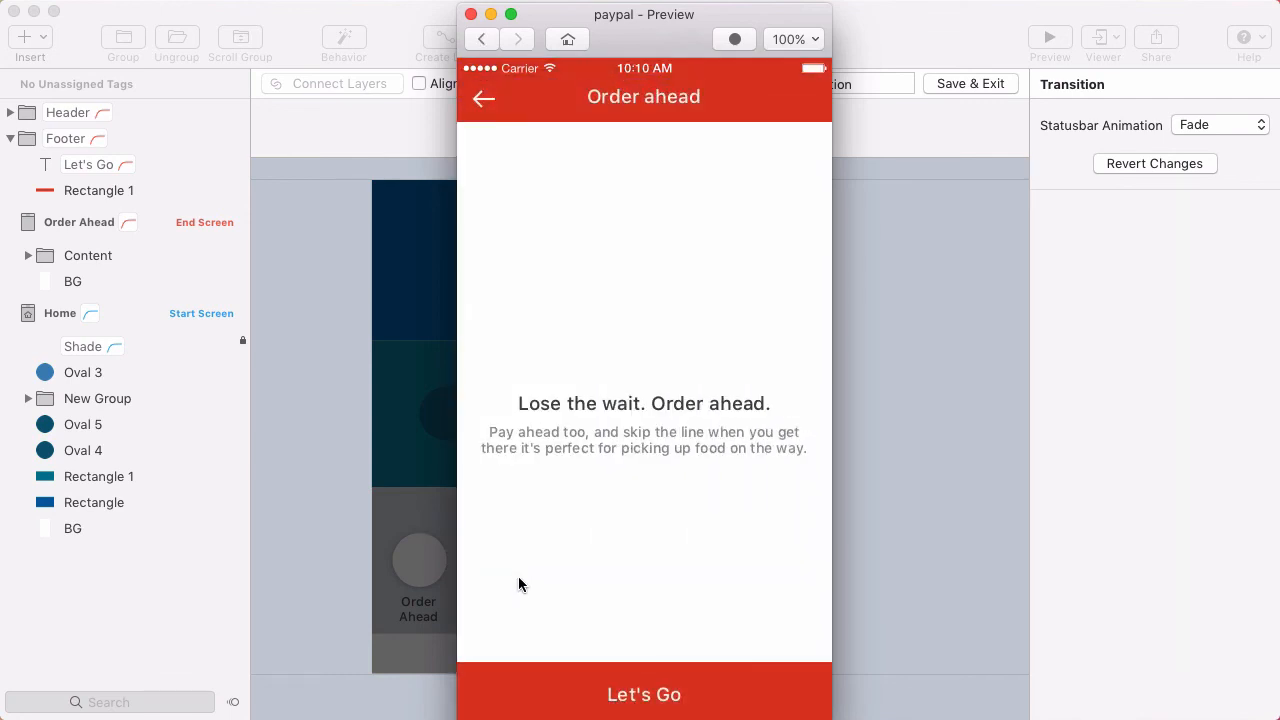